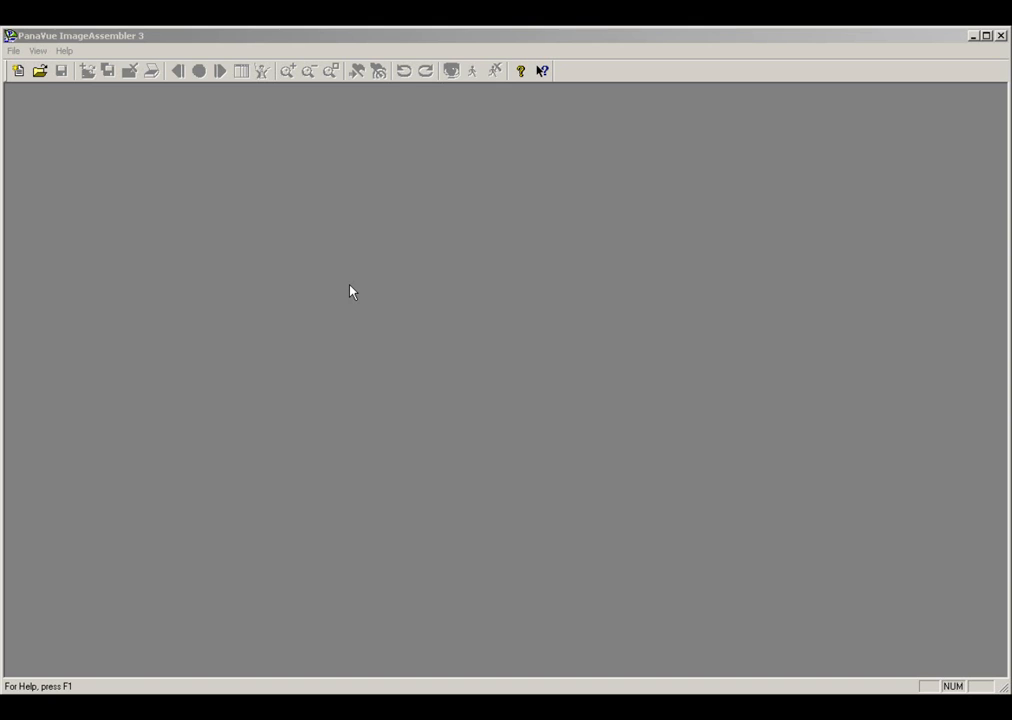
mouse_move(218, 136)
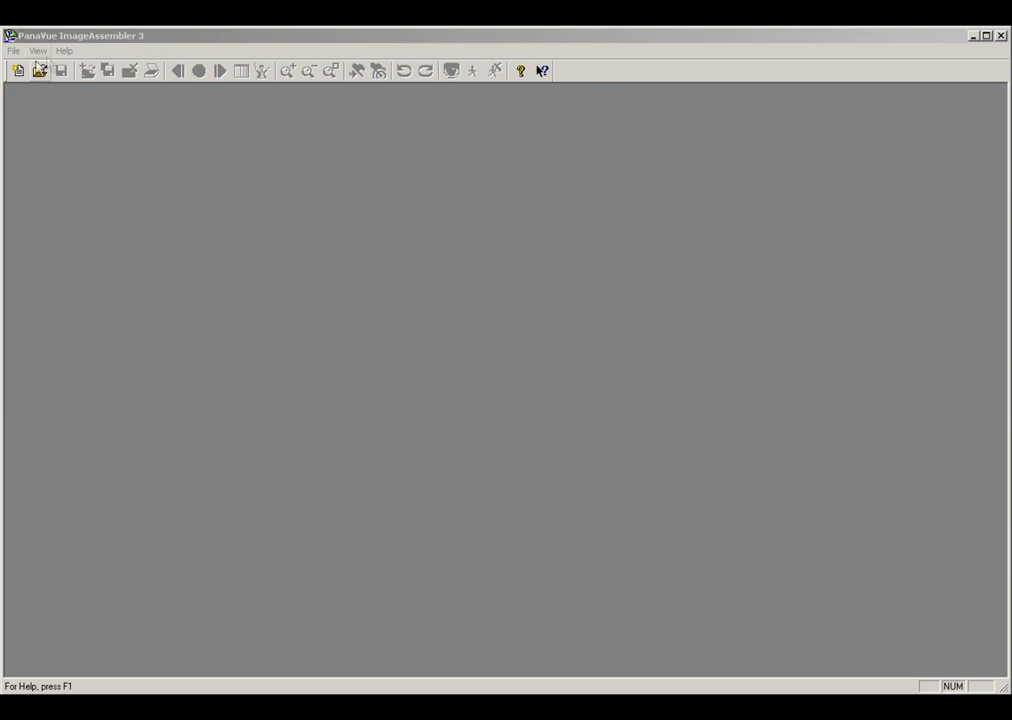
mouse_move(18, 76)
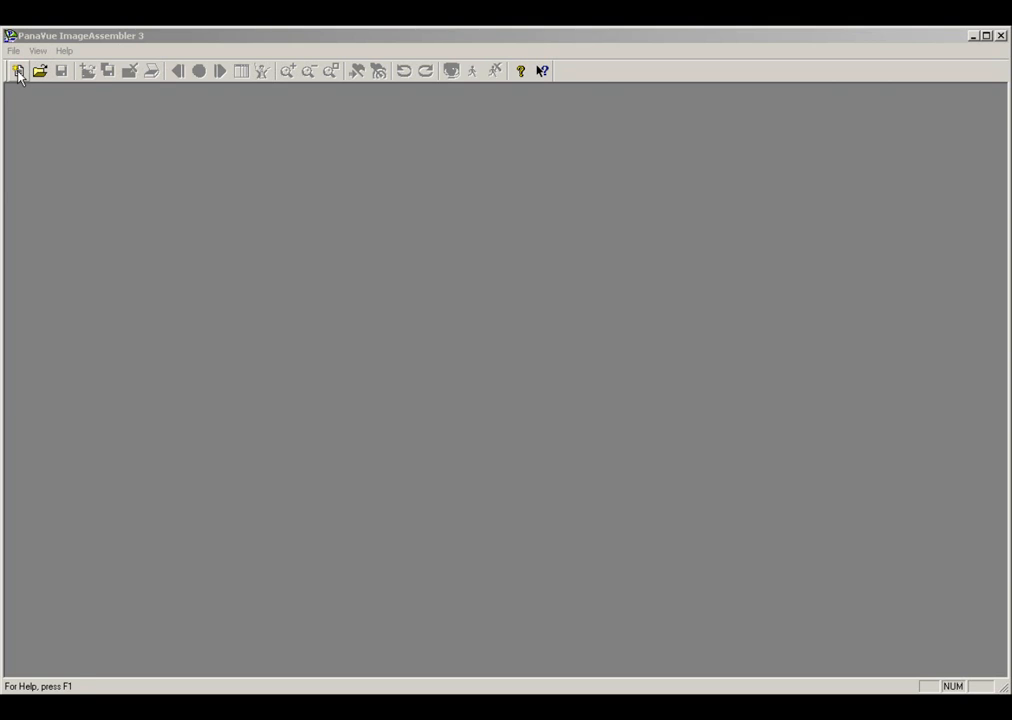
Step: Start a new project with Panorama Stitching as its type
left_click(18, 70)
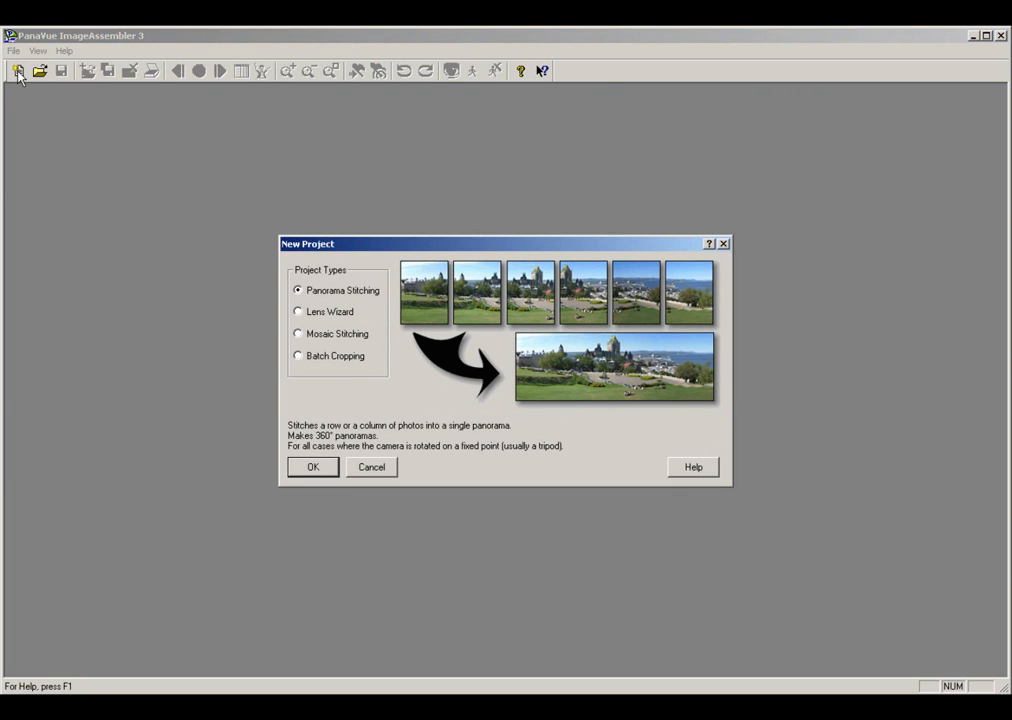
mouse_move(464, 388)
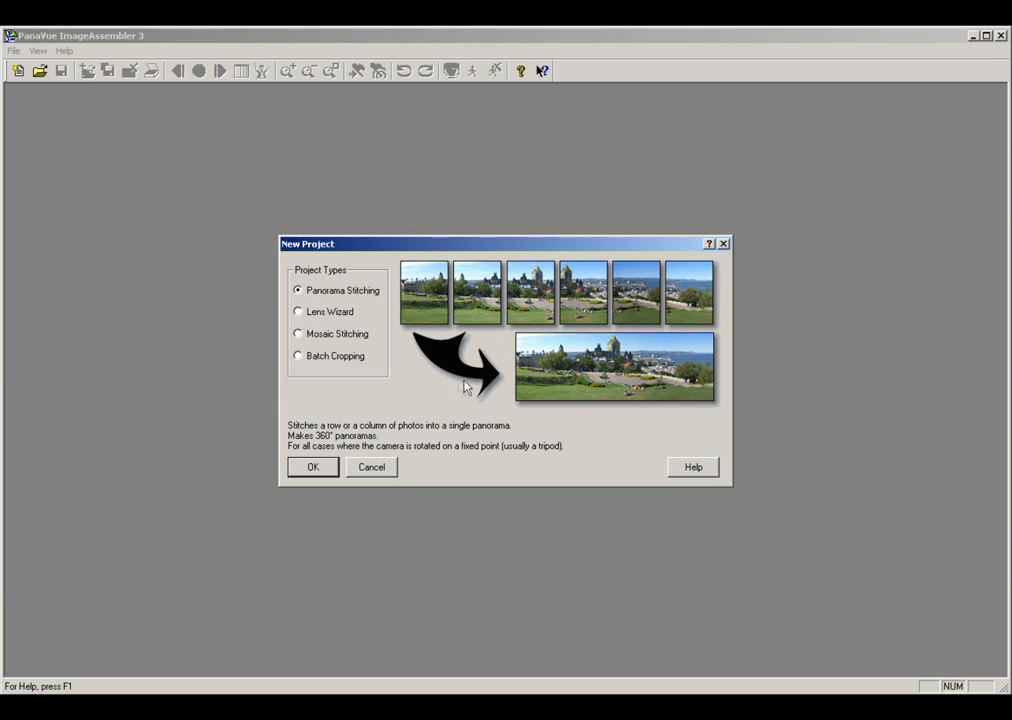
mouse_move(376, 320)
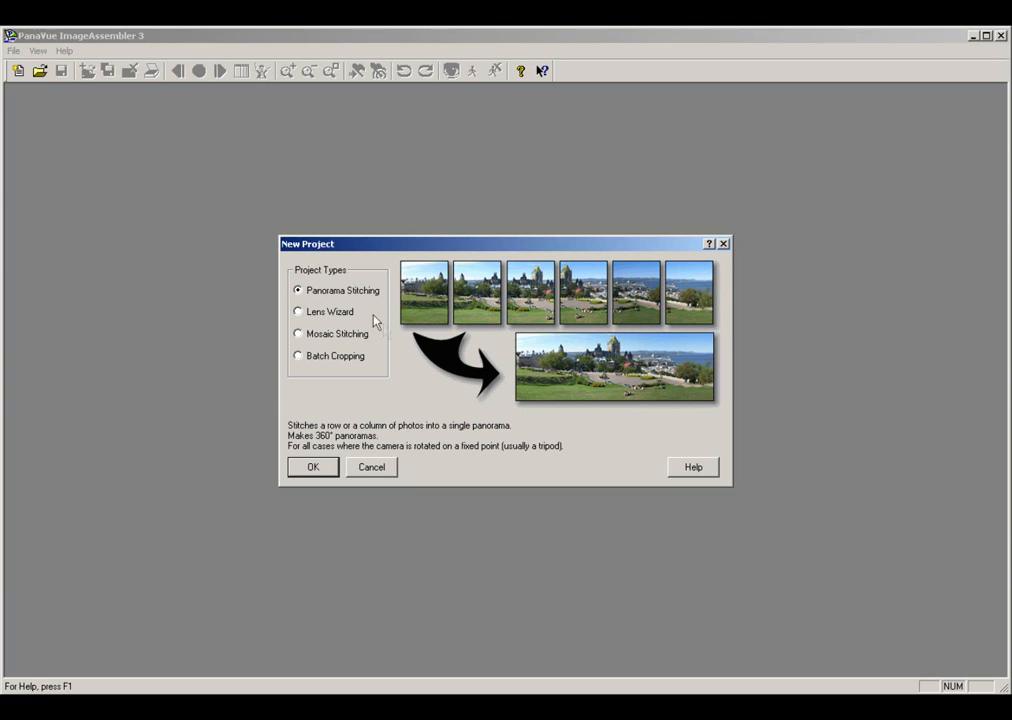
mouse_move(356, 312)
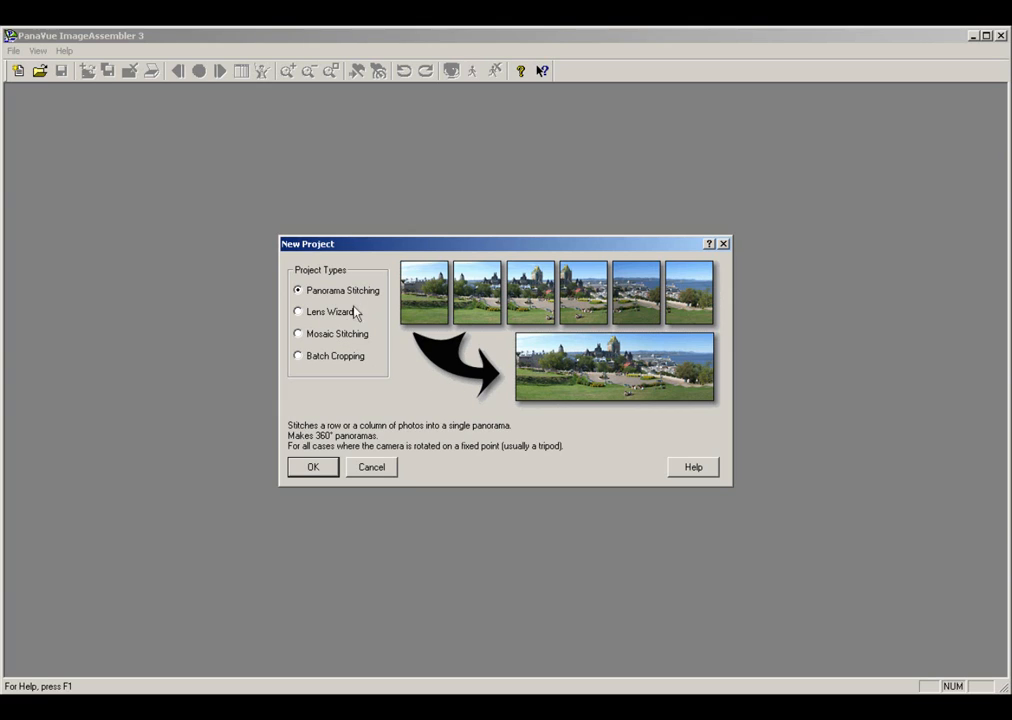
mouse_move(316, 470)
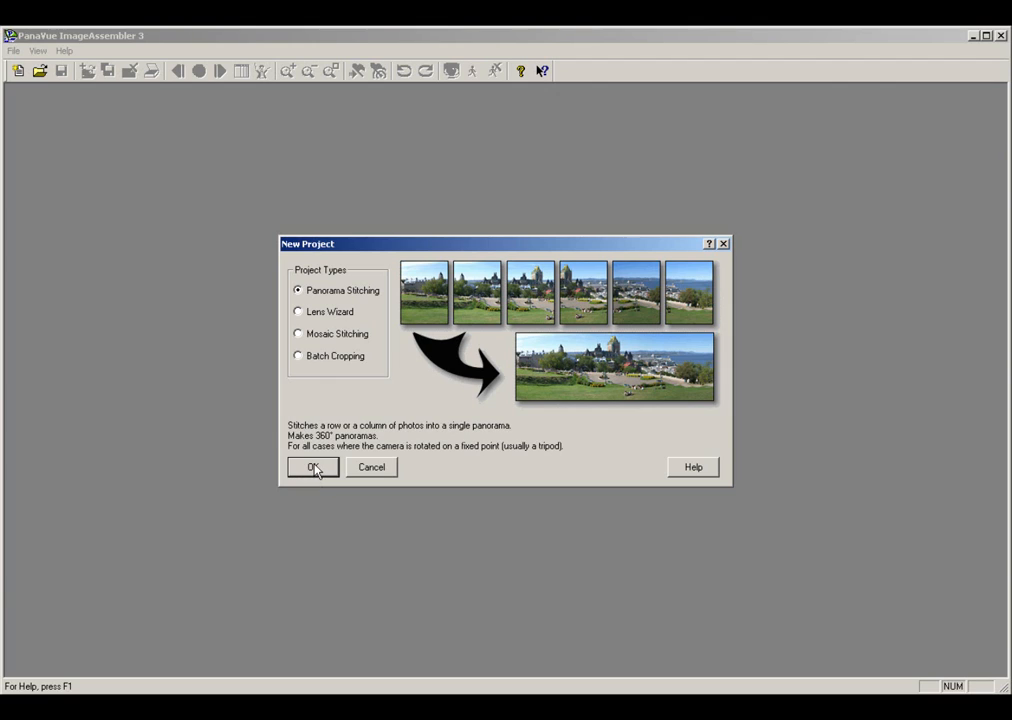
left_click(312, 468)
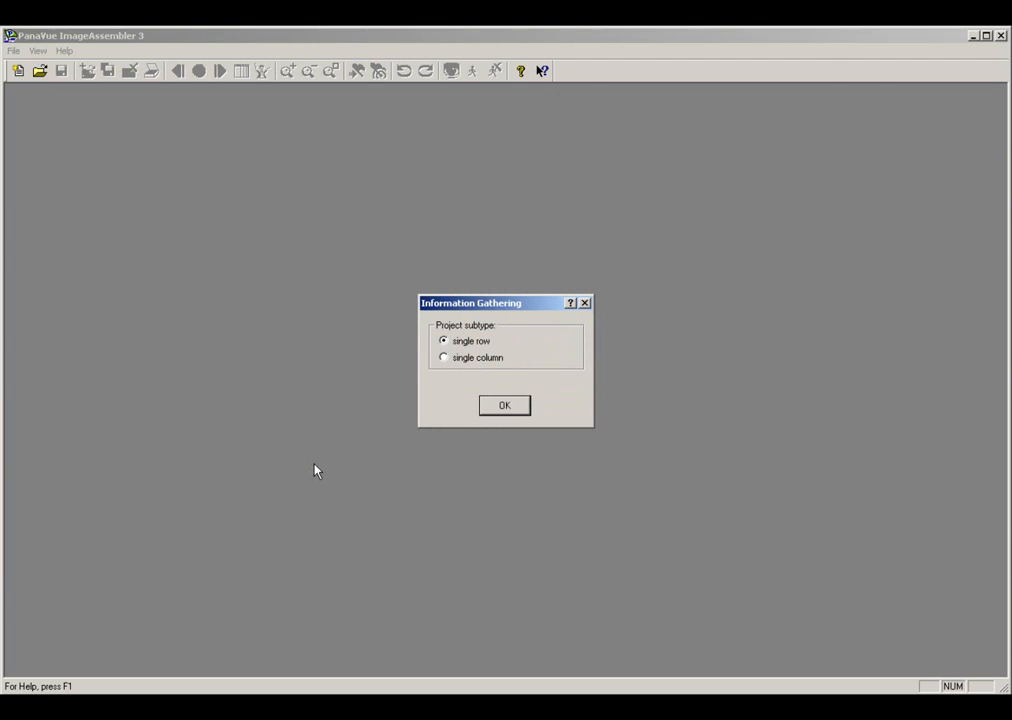
mouse_move(408, 432)
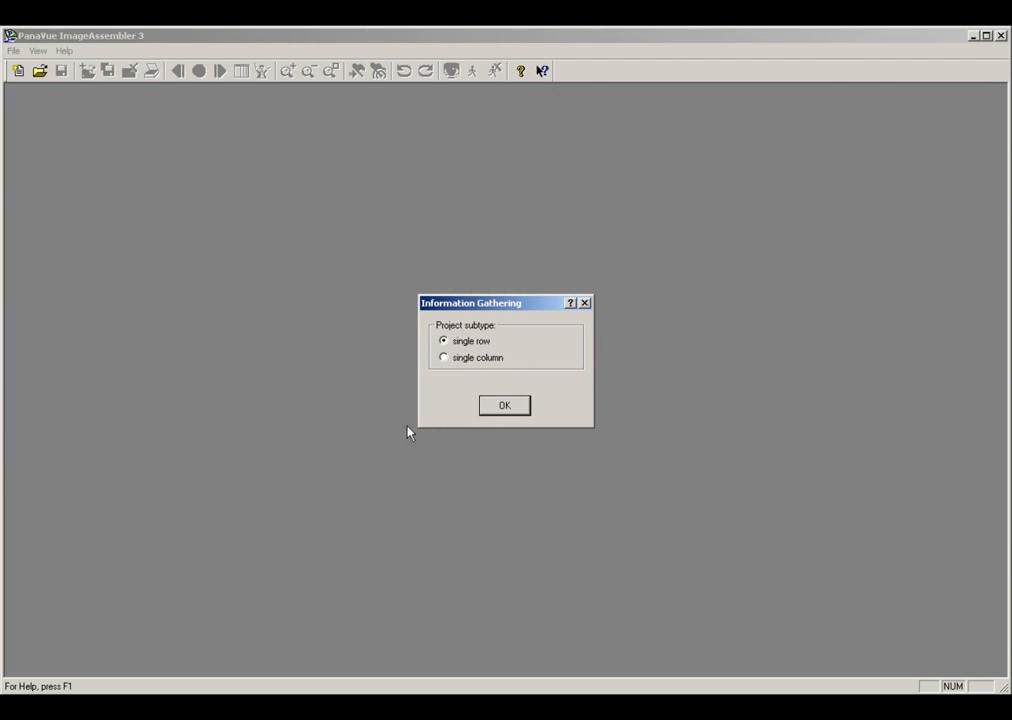
mouse_move(504, 404)
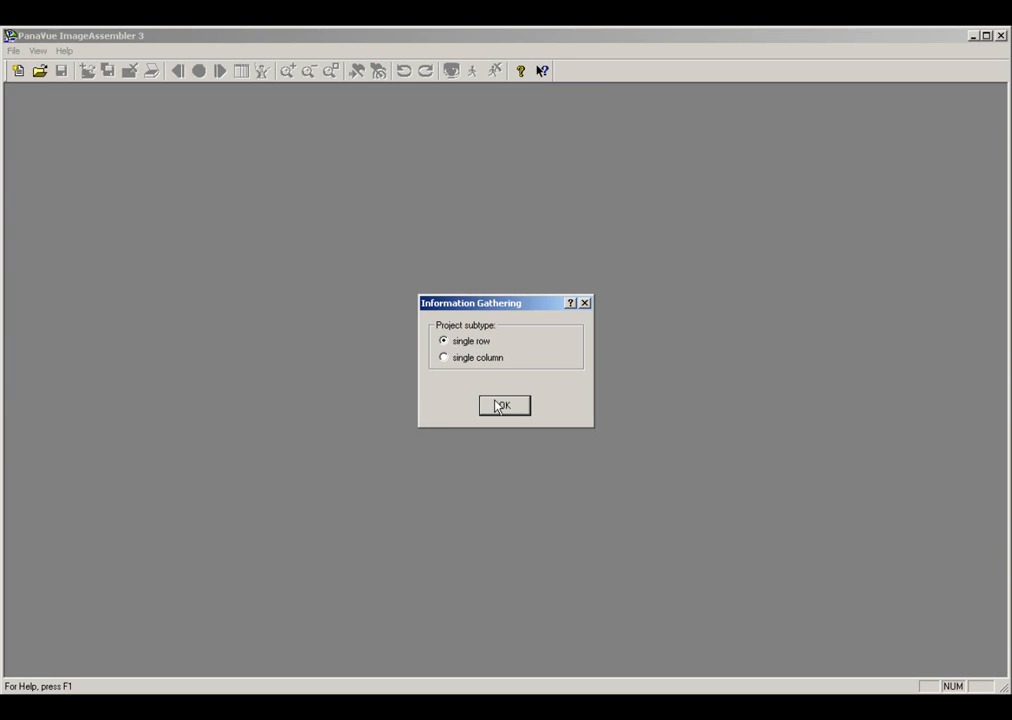
mouse_move(504, 410)
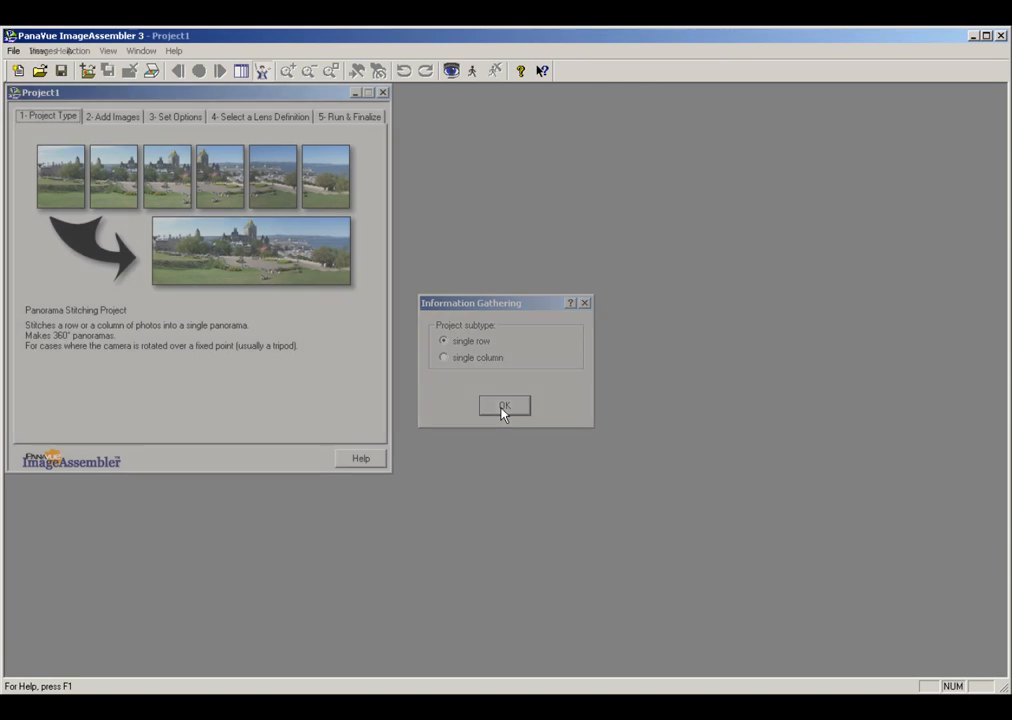
Step: Confirm the single-row subtype and go to the '4- Select a Lens Definition' step
left_click(504, 406)
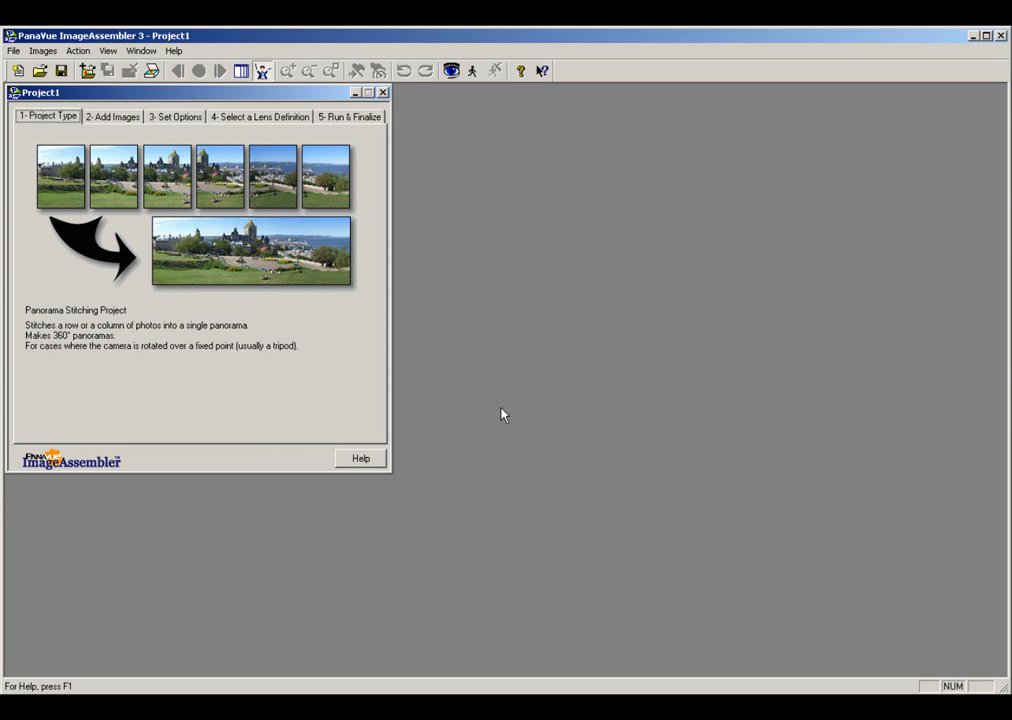
mouse_move(362, 186)
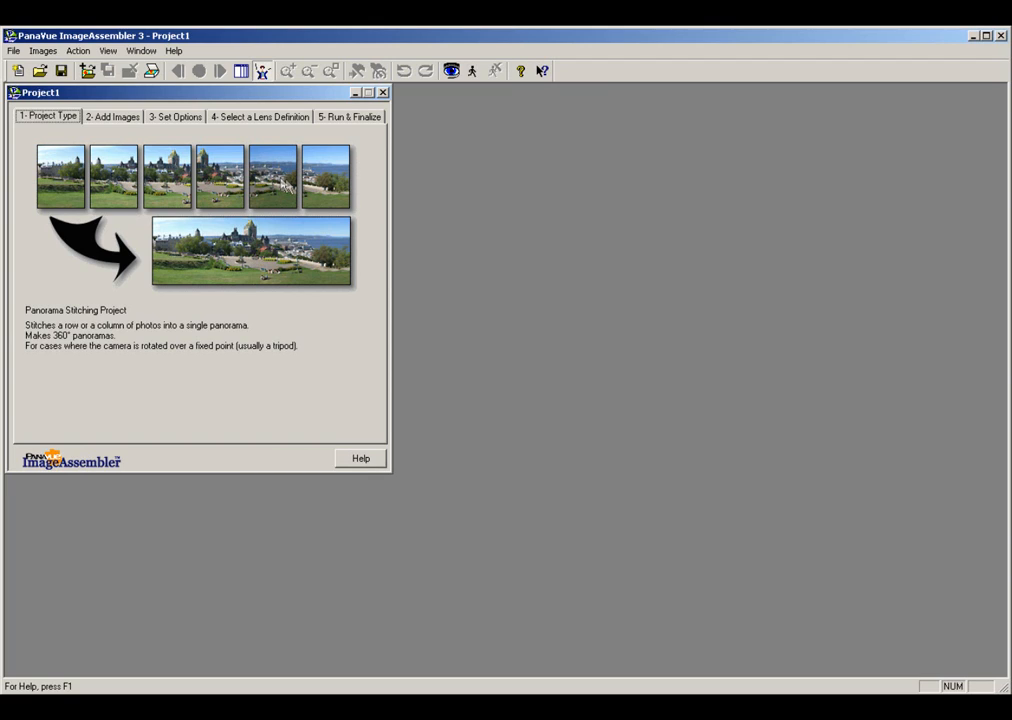
mouse_move(280, 128)
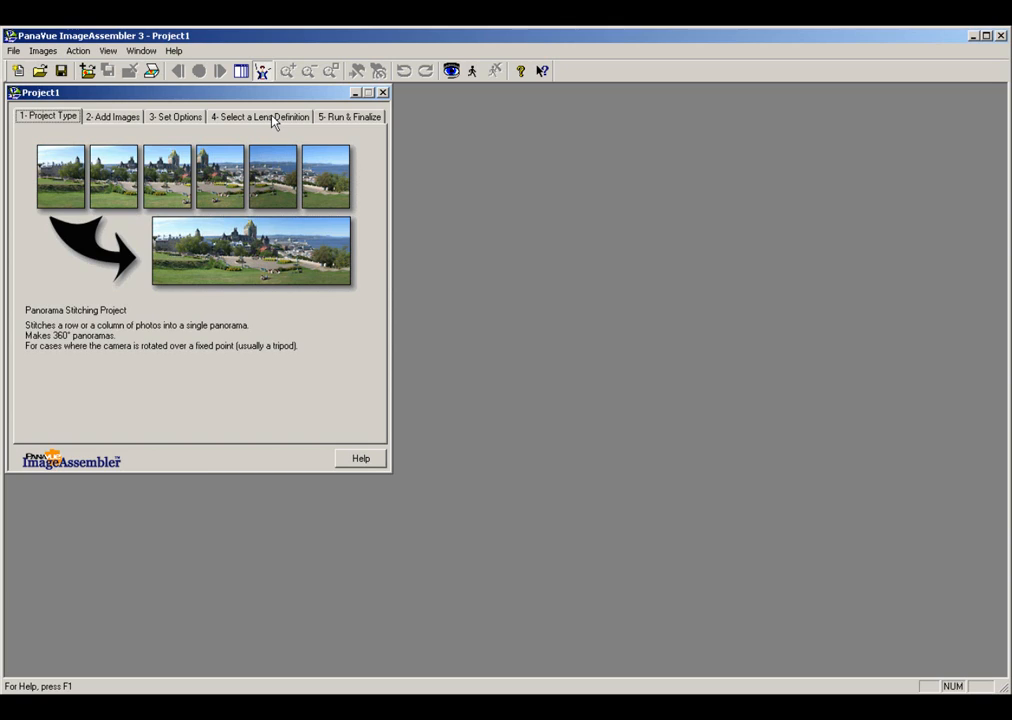
left_click(260, 116)
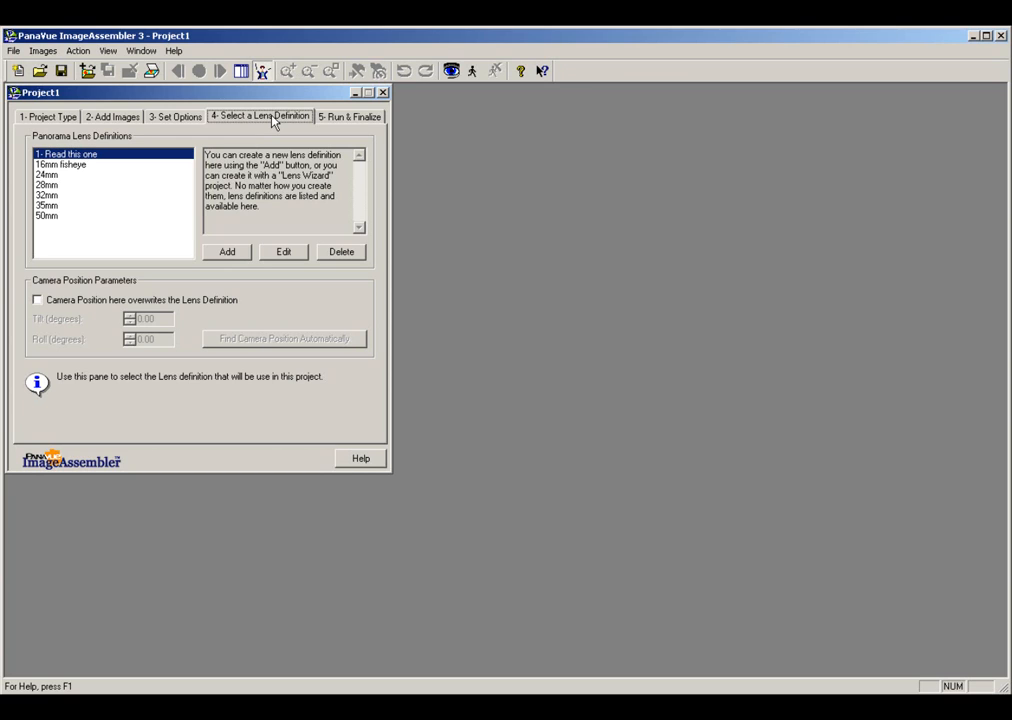
left_click(228, 252)
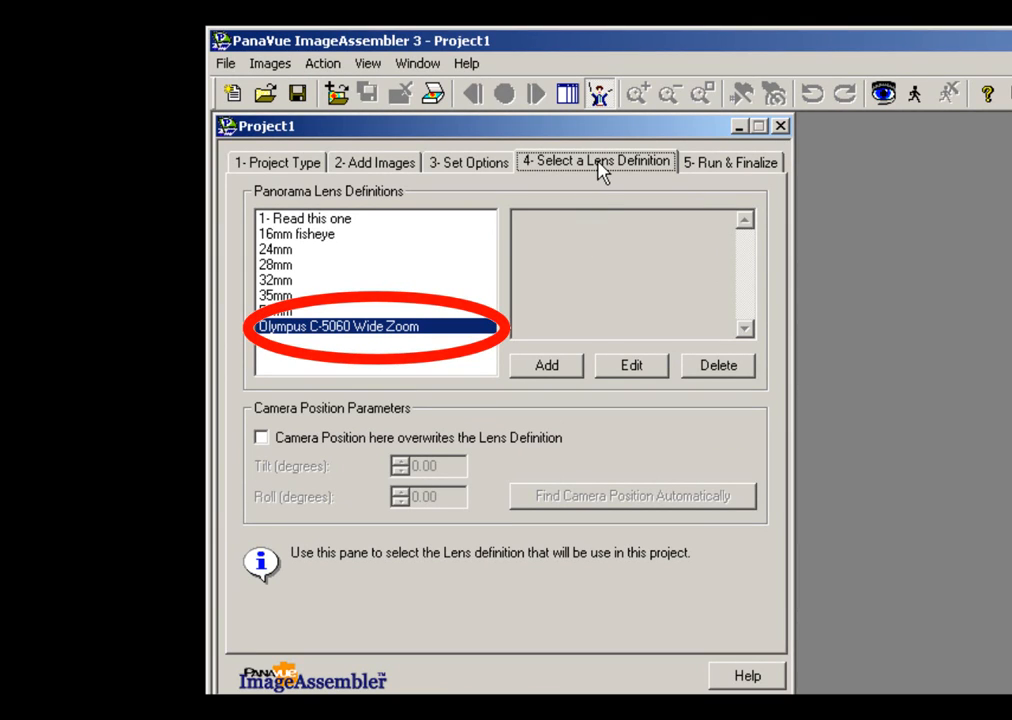
mouse_move(596, 262)
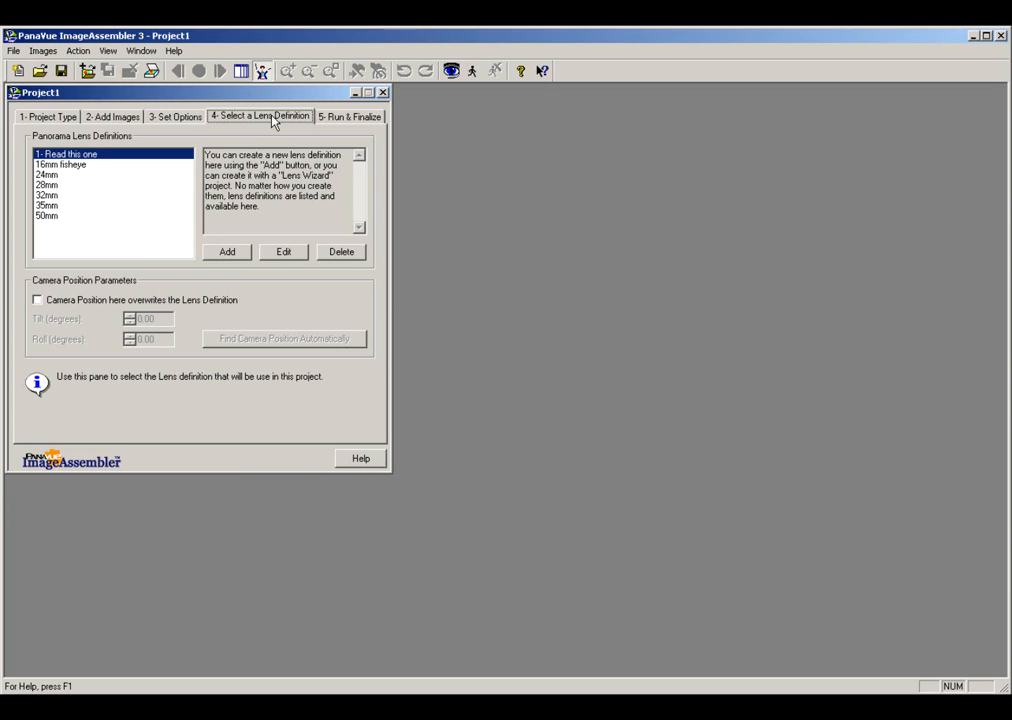
mouse_move(244, 264)
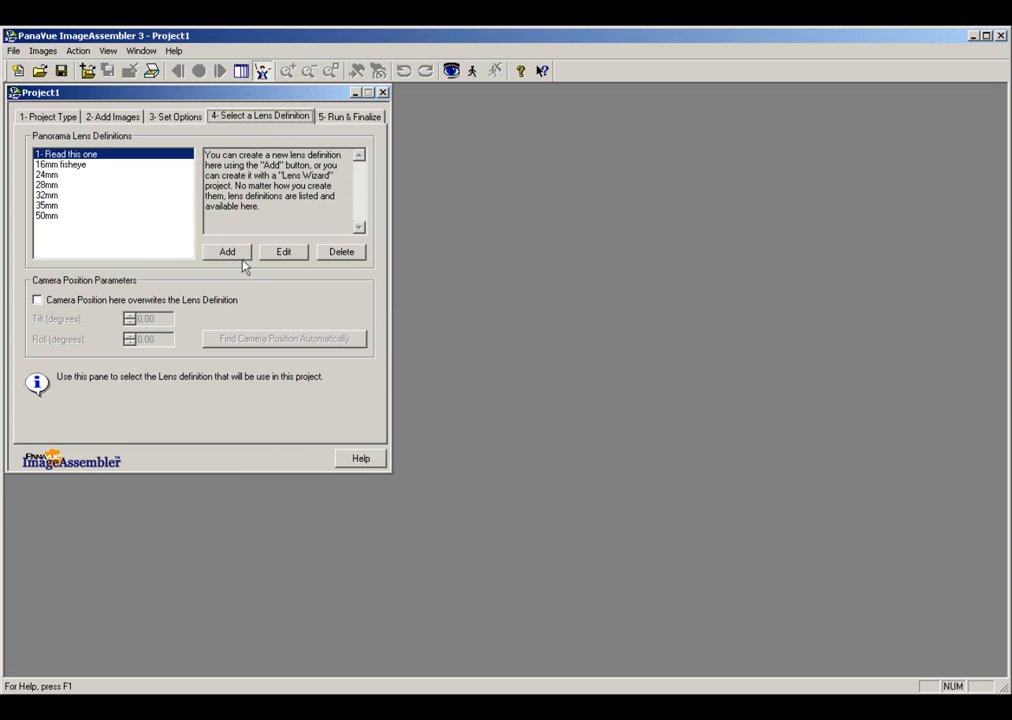
mouse_move(228, 262)
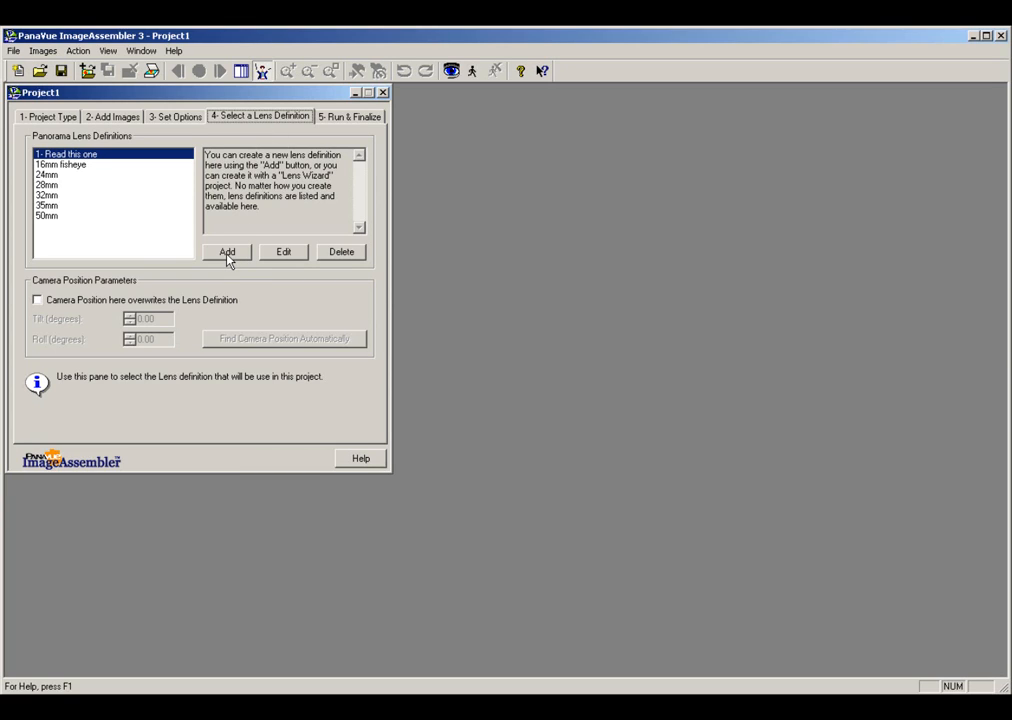
Step: Add a new lens definition with a 54.87-degree maximum field of view
left_click(228, 252)
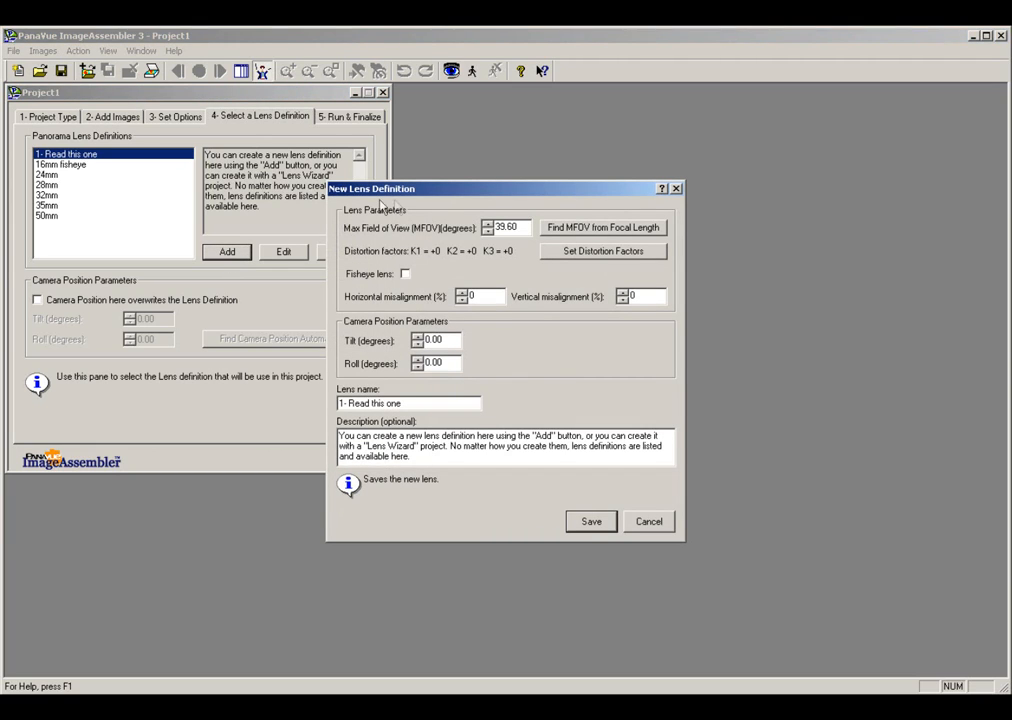
mouse_move(528, 240)
type("64.87")
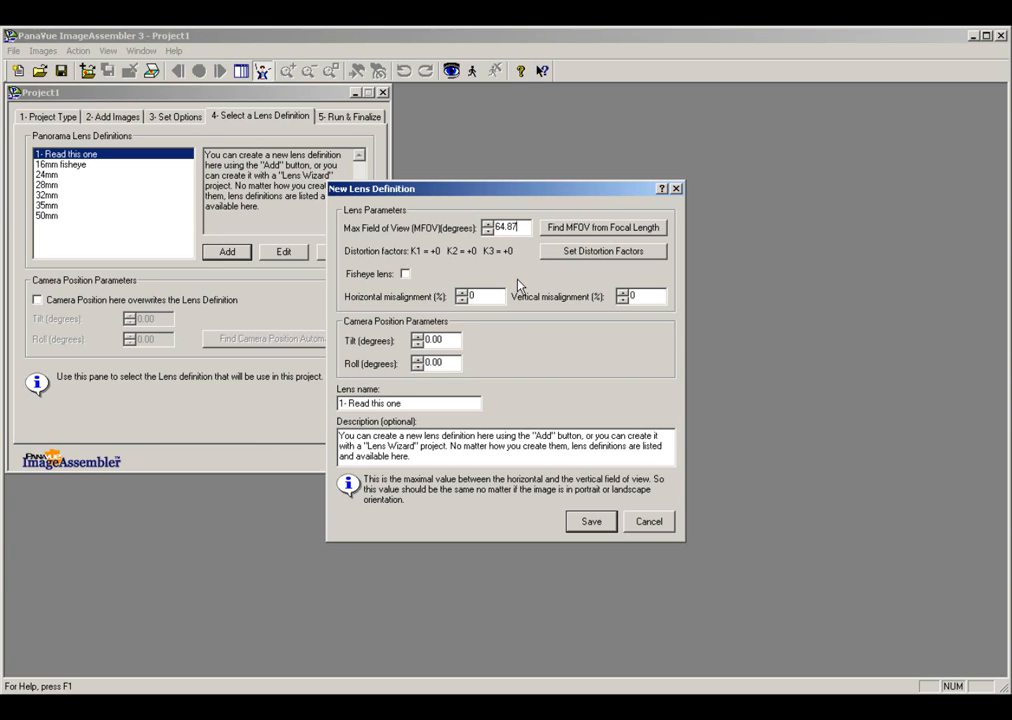
Step: Set the lens's K2 distortion factor to +5 in Set Distortion Factors and confirm
left_click(604, 252)
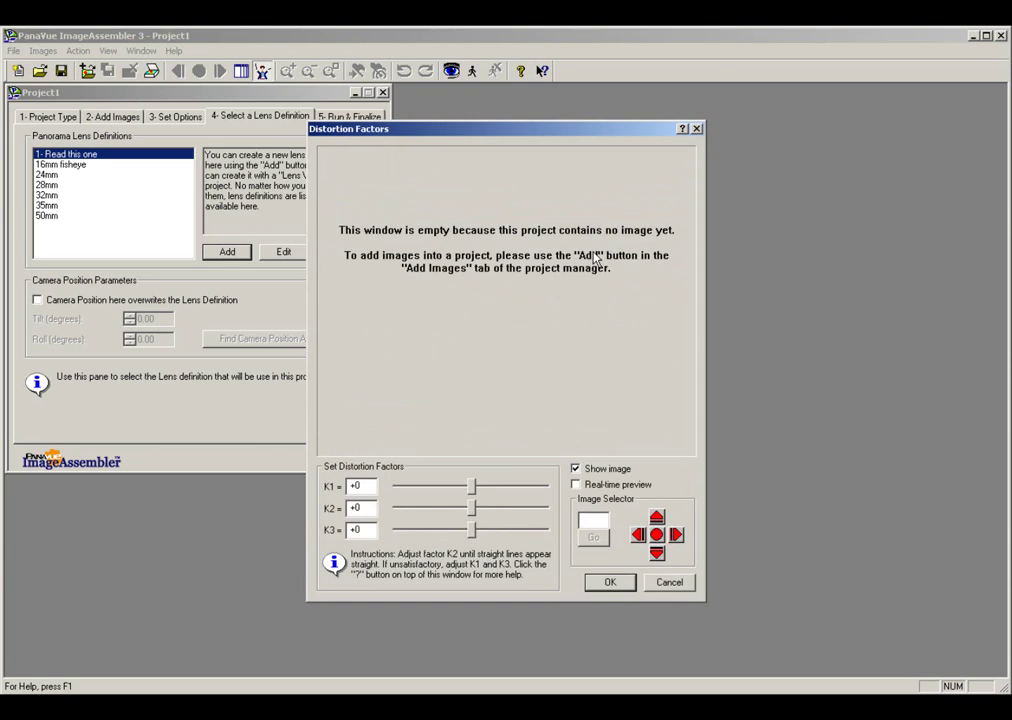
mouse_move(384, 556)
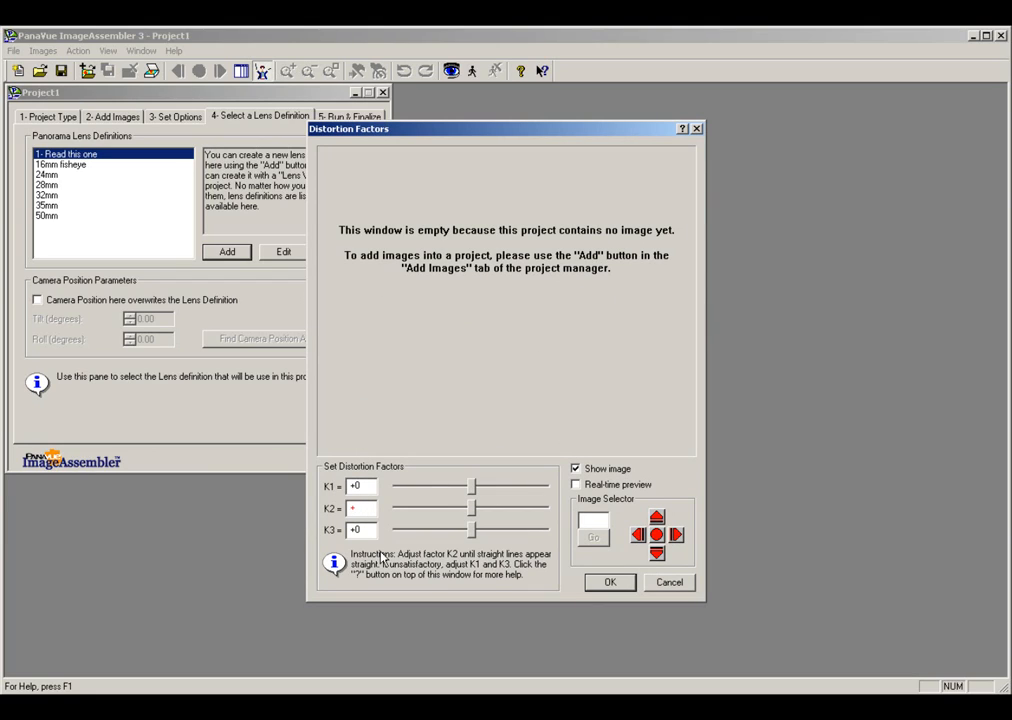
left_click_drag(470, 508, 500, 508)
type("5")
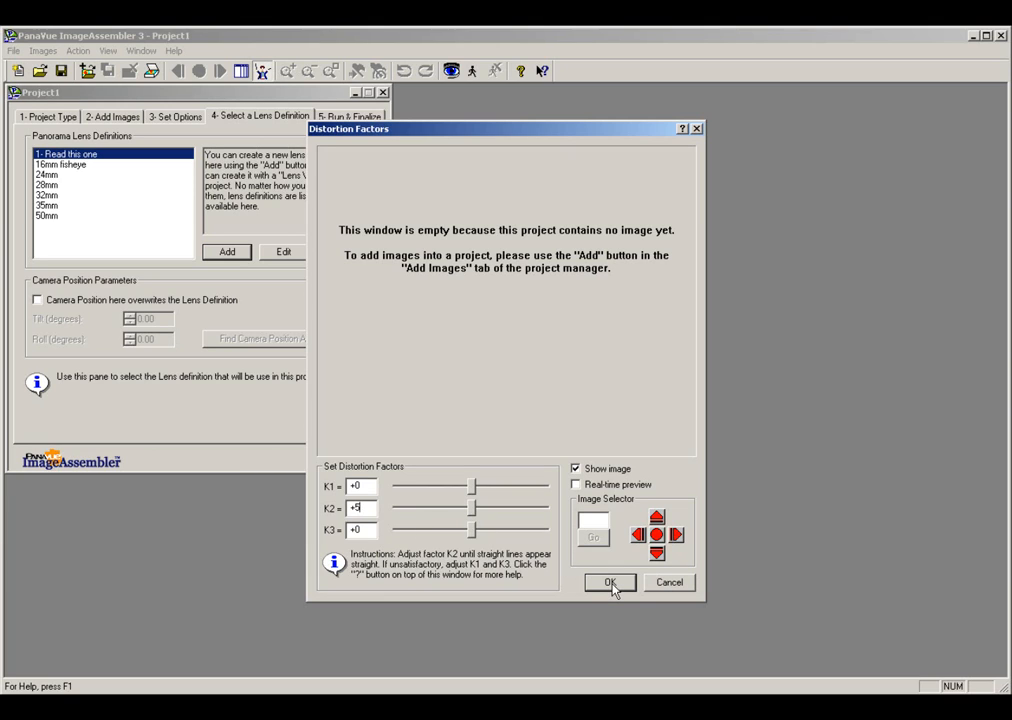
left_click(610, 584)
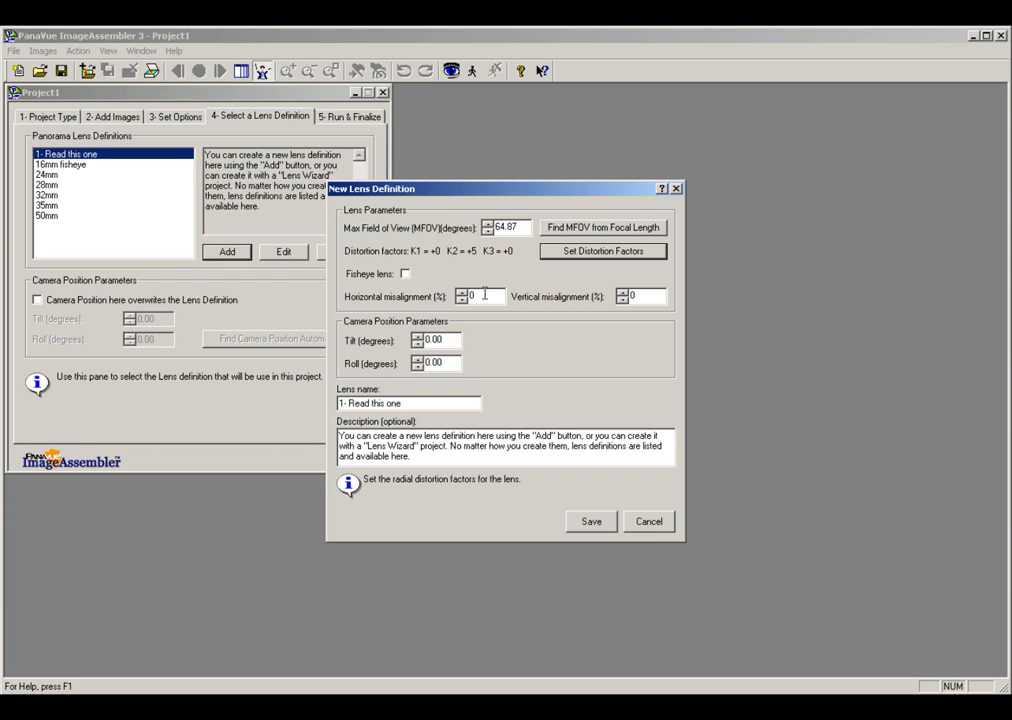
Step: Name the lens 'Olympus C-5060 Wide Zoom' and select its placeholder description for clearing
left_click(482, 296)
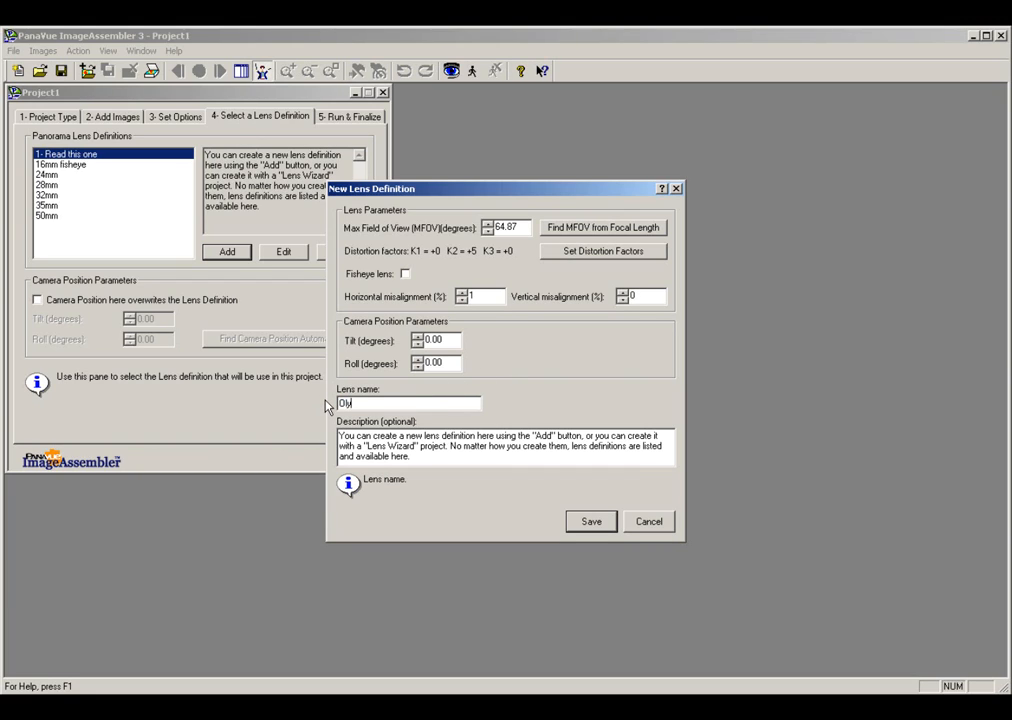
type("Olympus C")
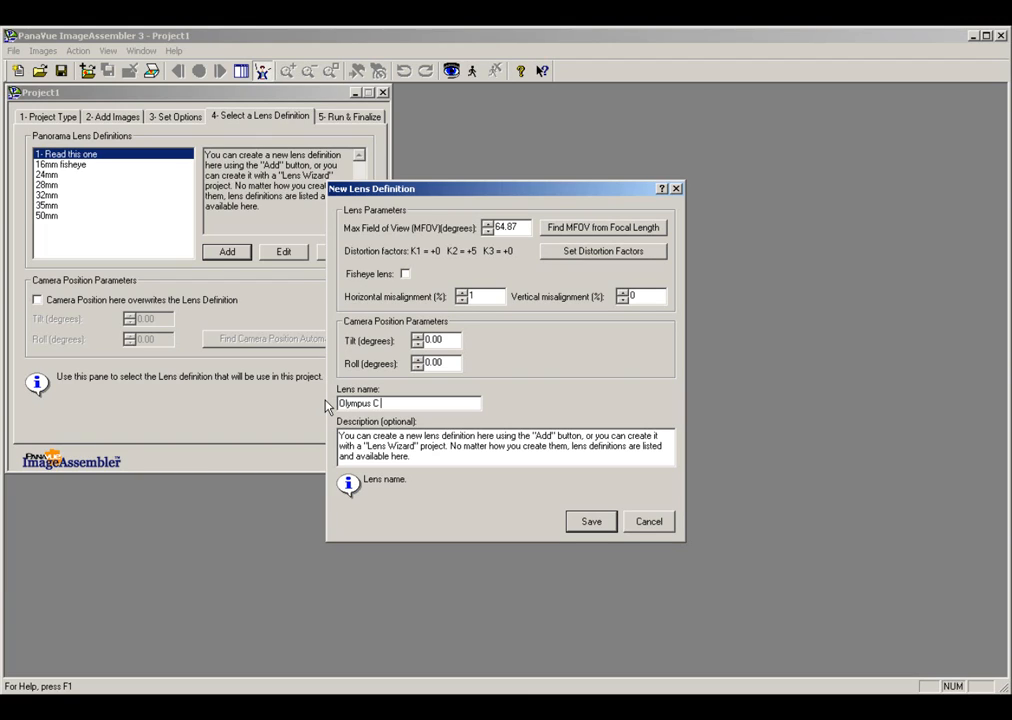
type("5060 Wide Z")
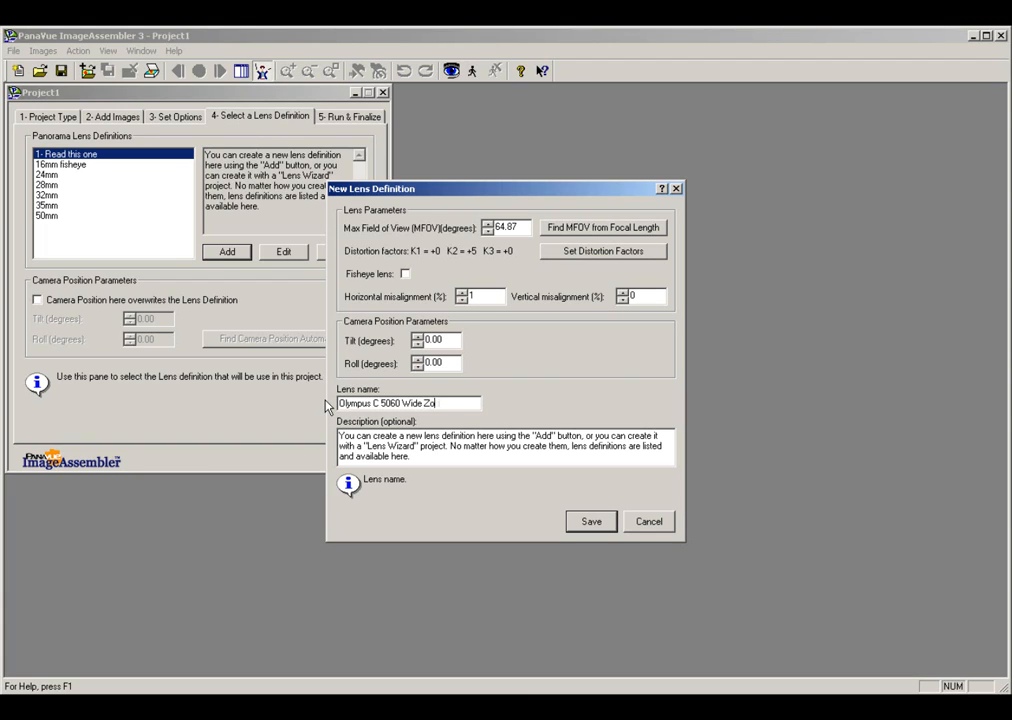
type("om")
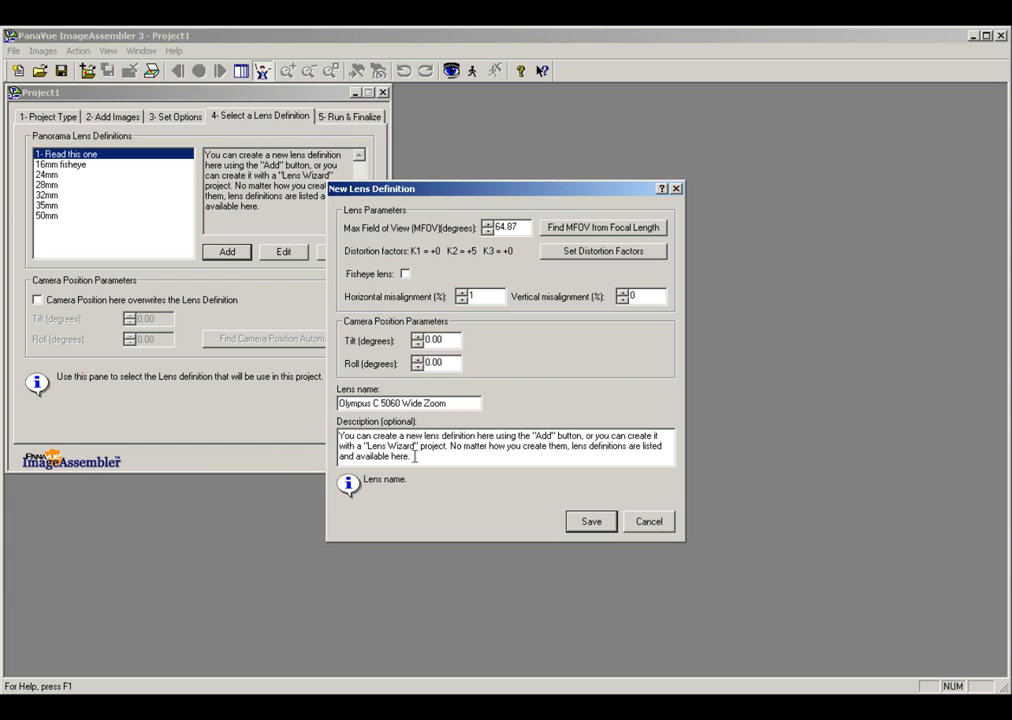
triple_click(500, 444)
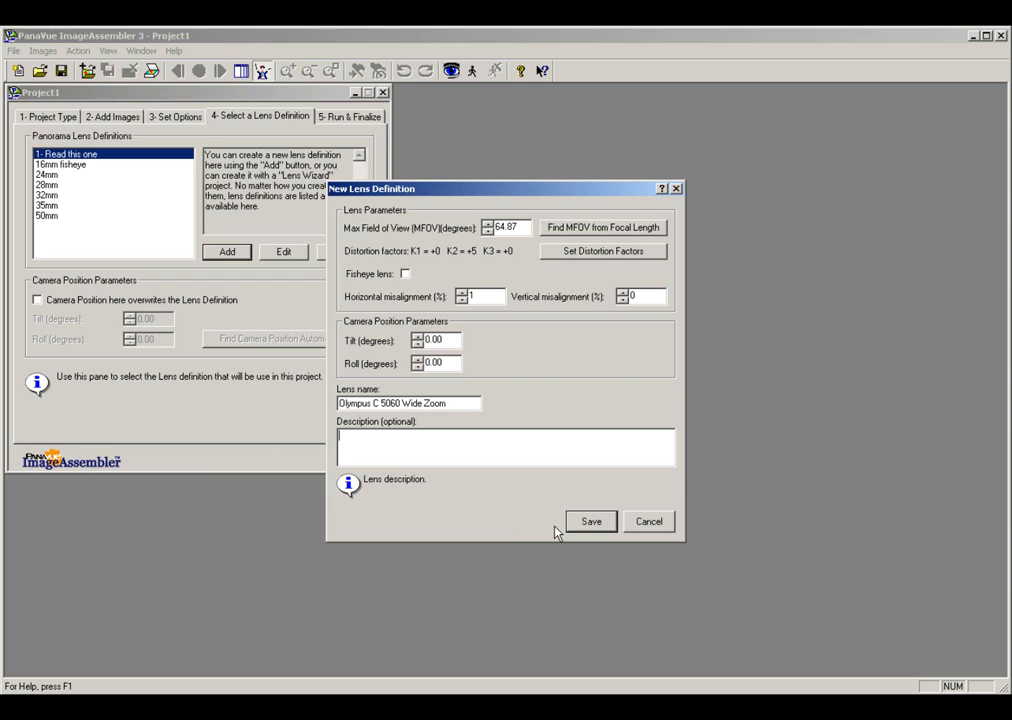
mouse_move(500, 430)
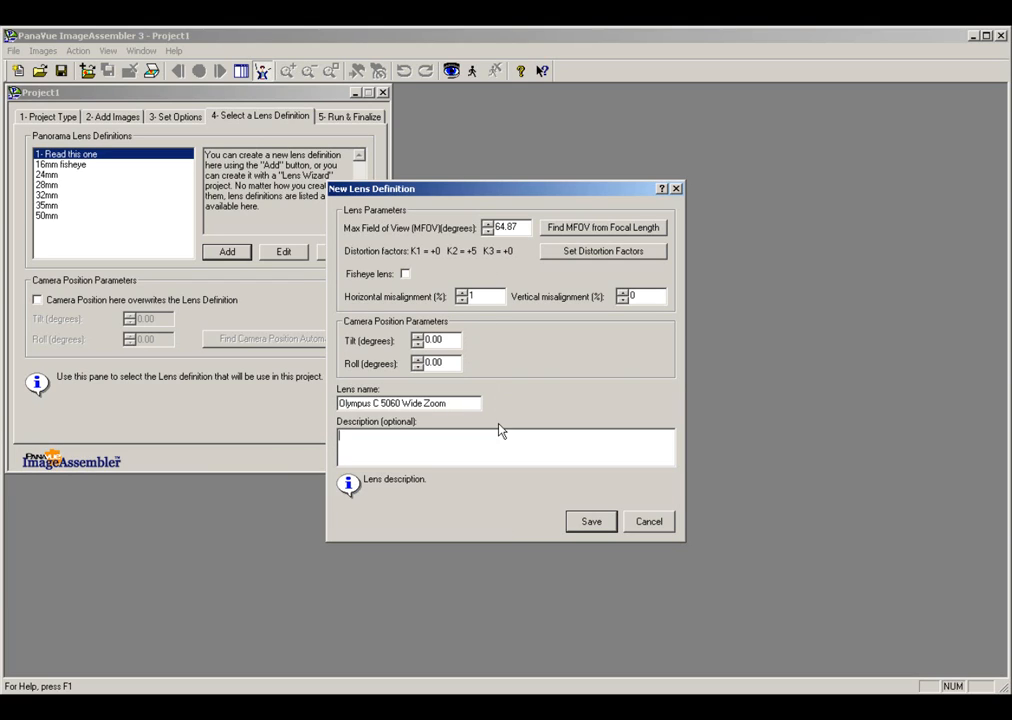
mouse_move(592, 520)
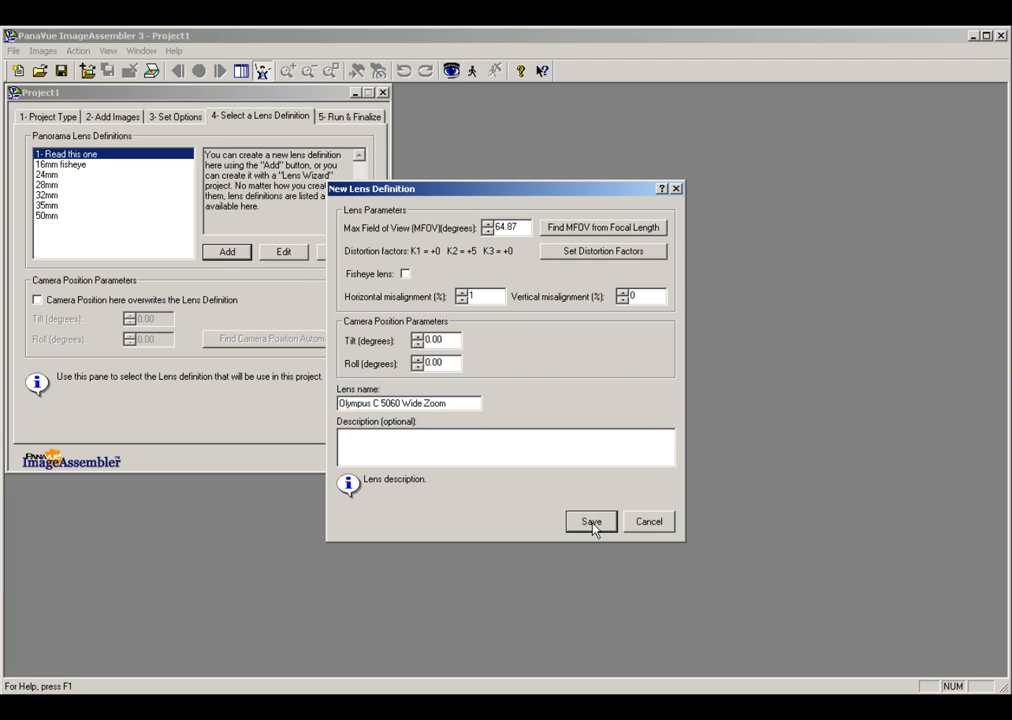
Step: Save the Olympus C-5060 Wide Zoom lens and choose it from the lens definitions list
left_click(592, 520)
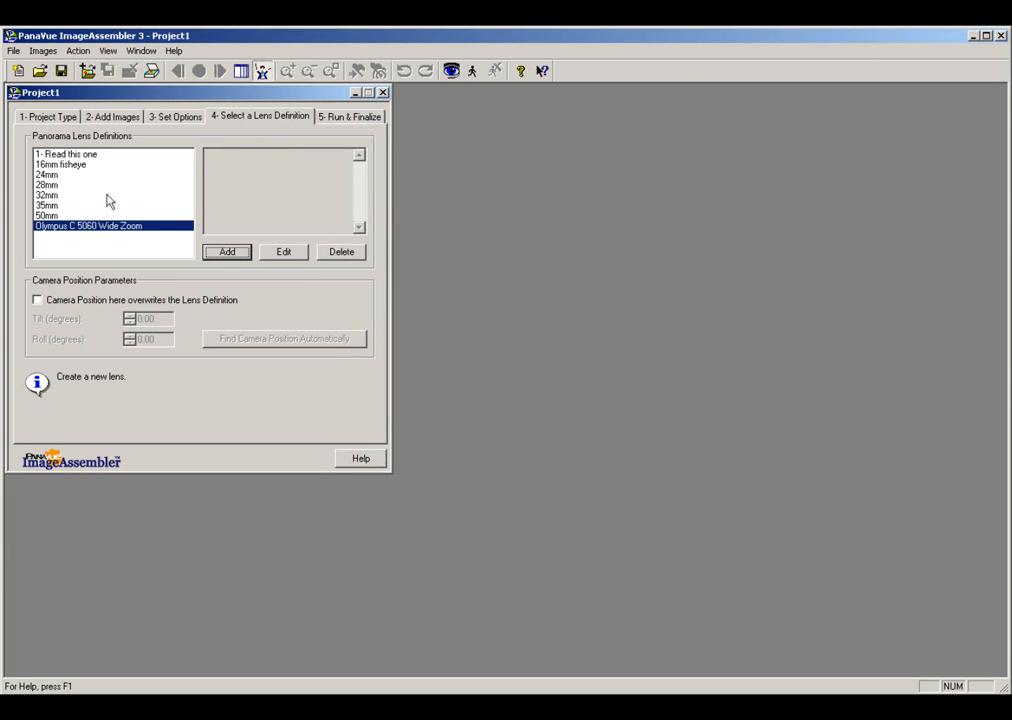
mouse_move(104, 148)
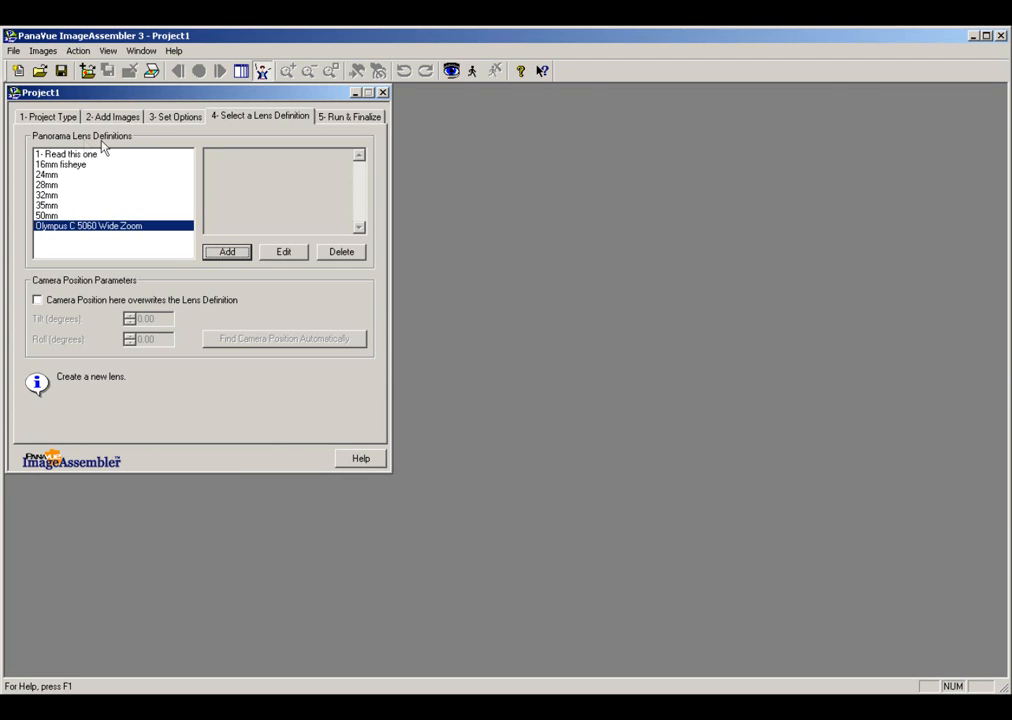
mouse_move(88, 232)
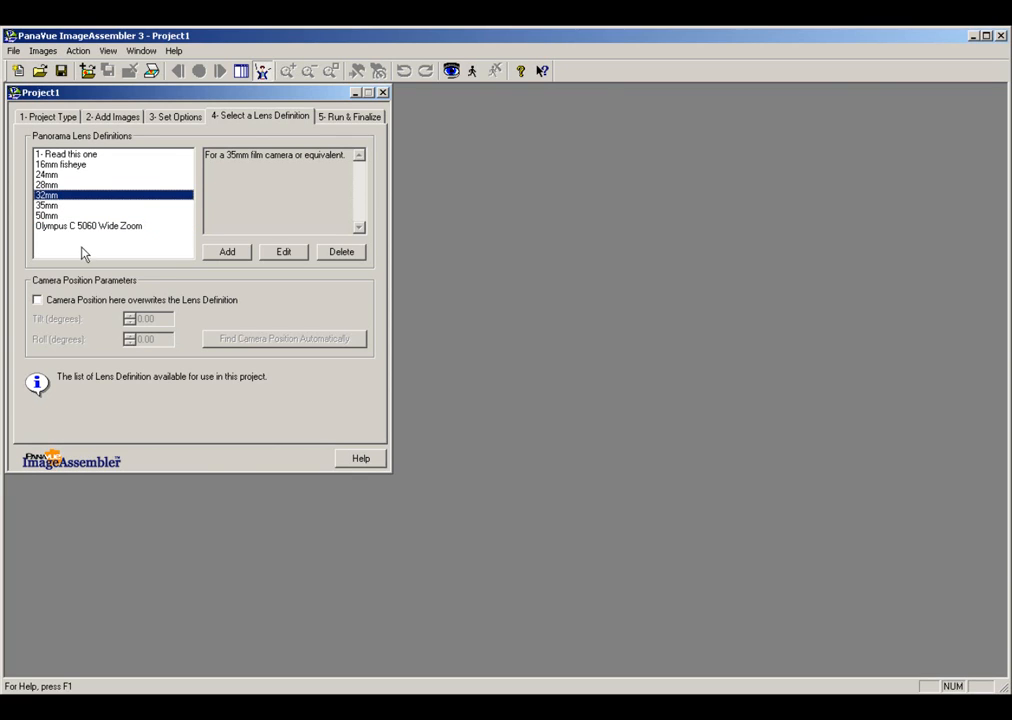
left_click(88, 224)
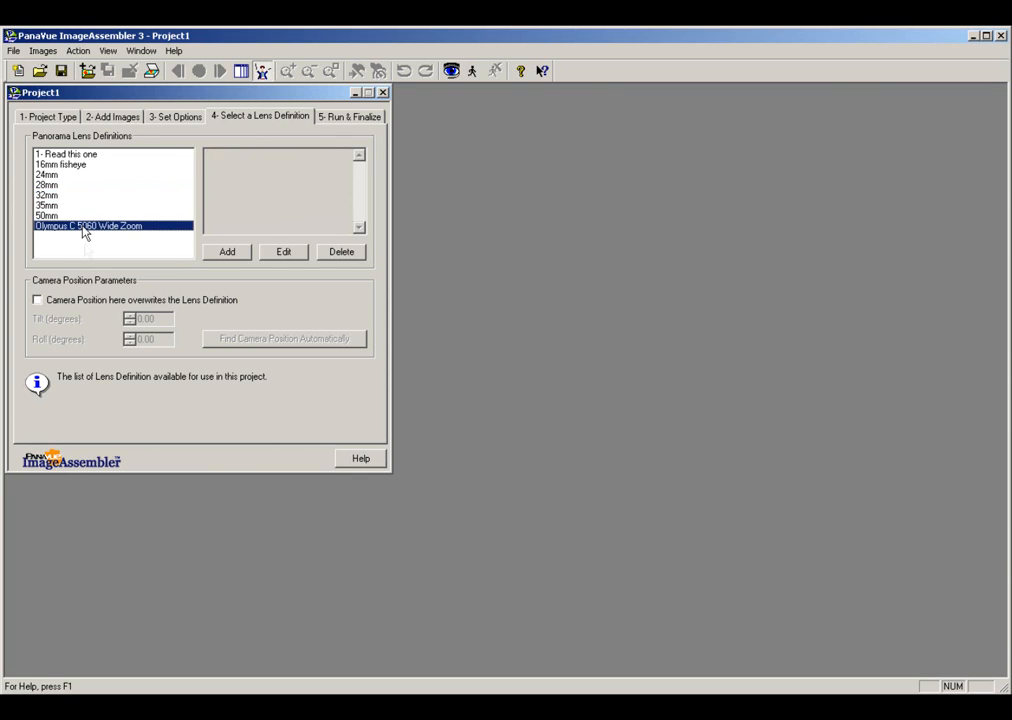
mouse_move(138, 216)
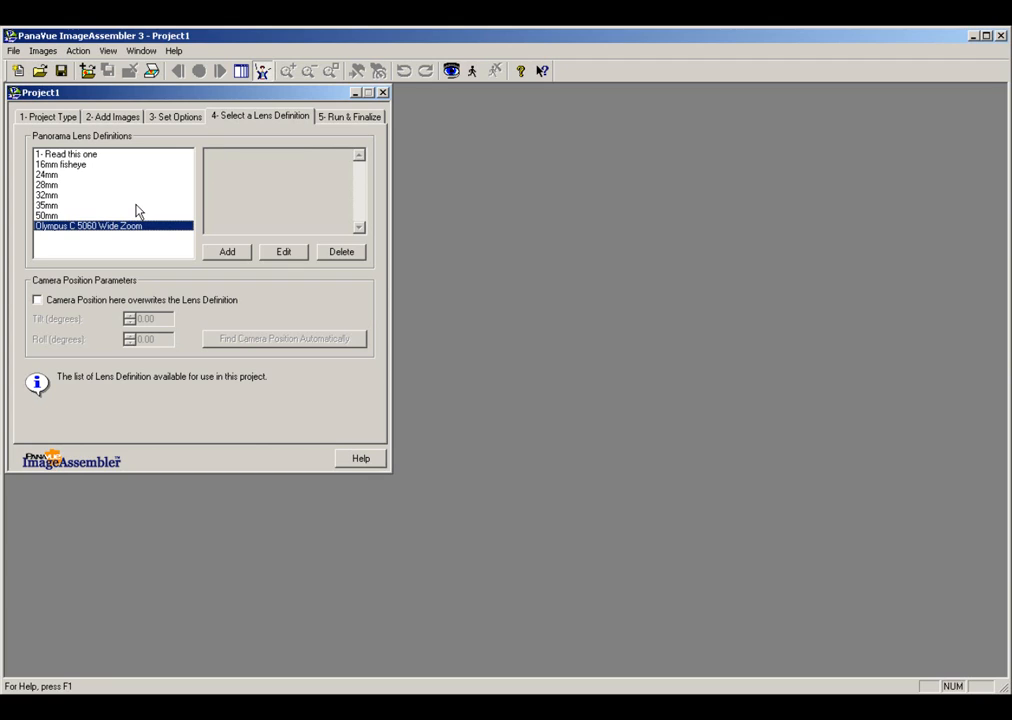
mouse_move(172, 124)
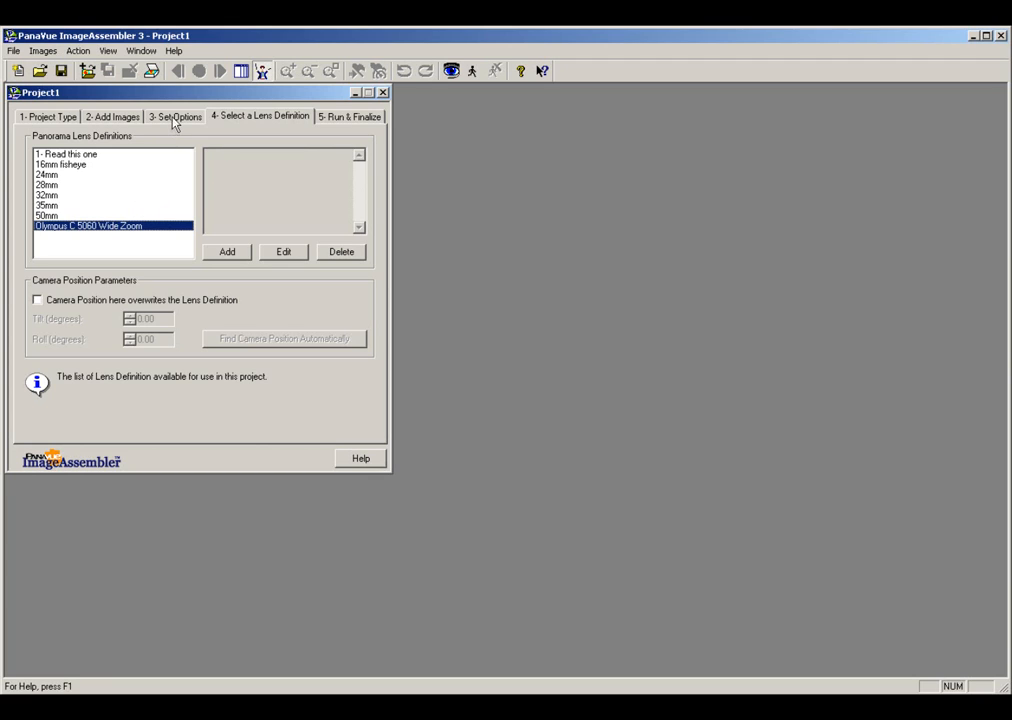
Step: Go to the '3- Set Options' step showing automatic stitching and 40% blending
left_click(176, 116)
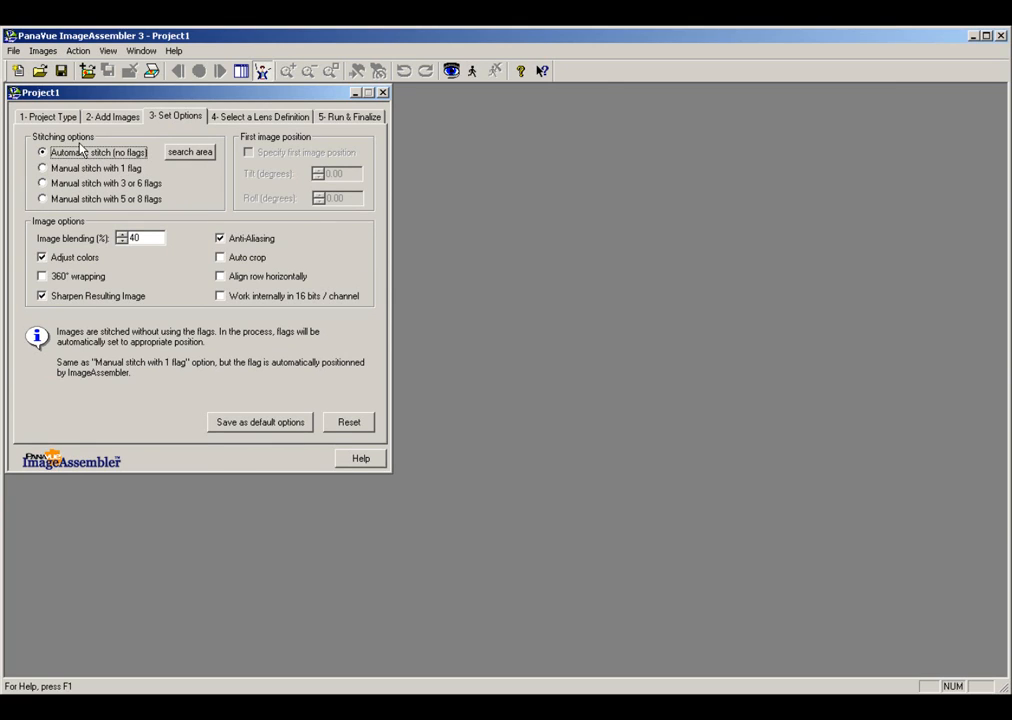
mouse_move(154, 204)
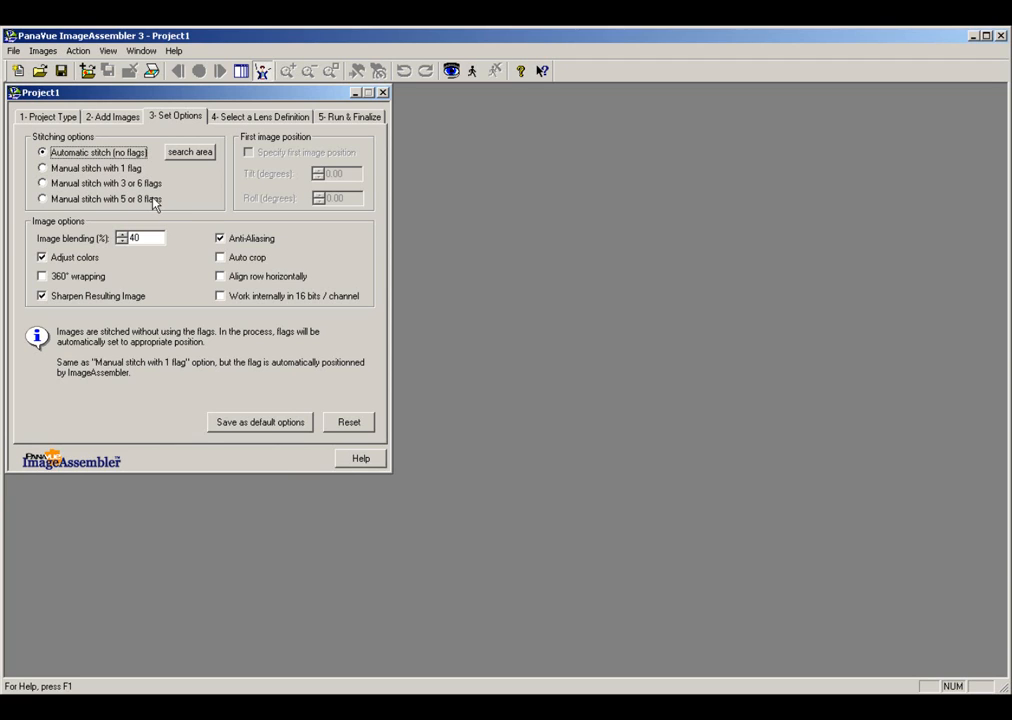
Step: Bring up the Automatic Stitching Advanced Settings with resolution and search-area limits
left_click(188, 152)
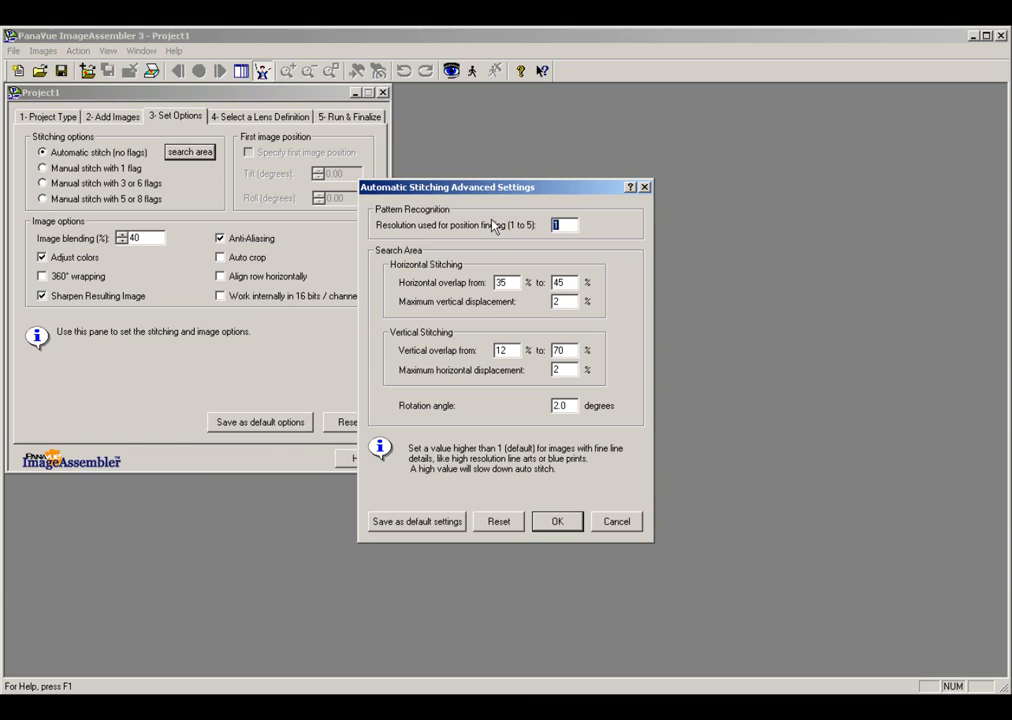
mouse_move(424, 224)
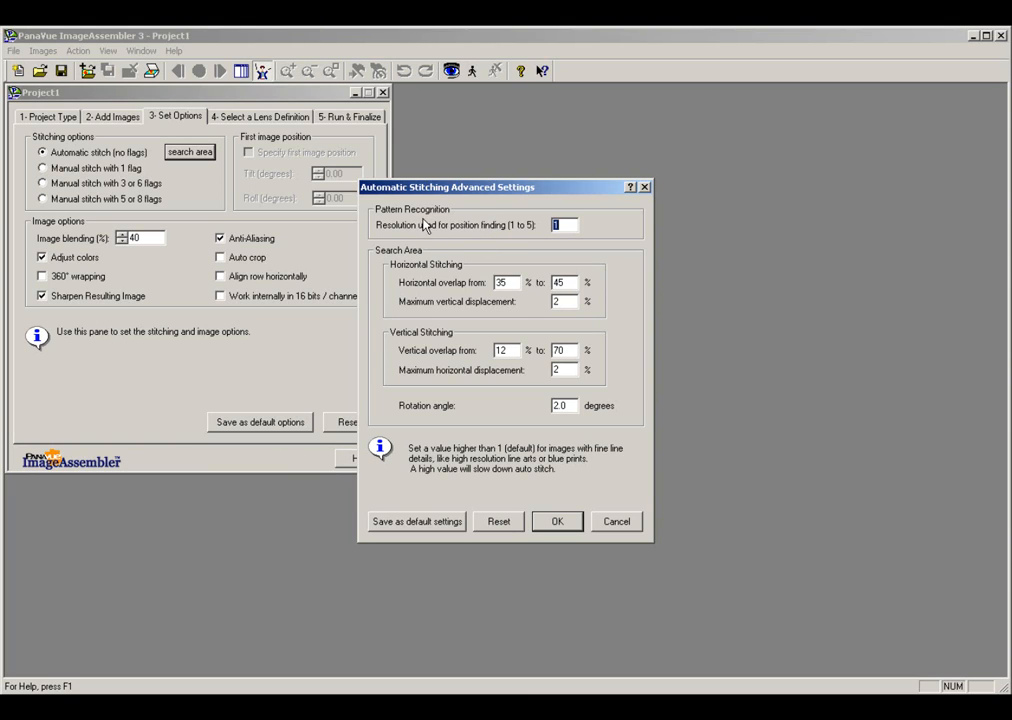
mouse_move(406, 238)
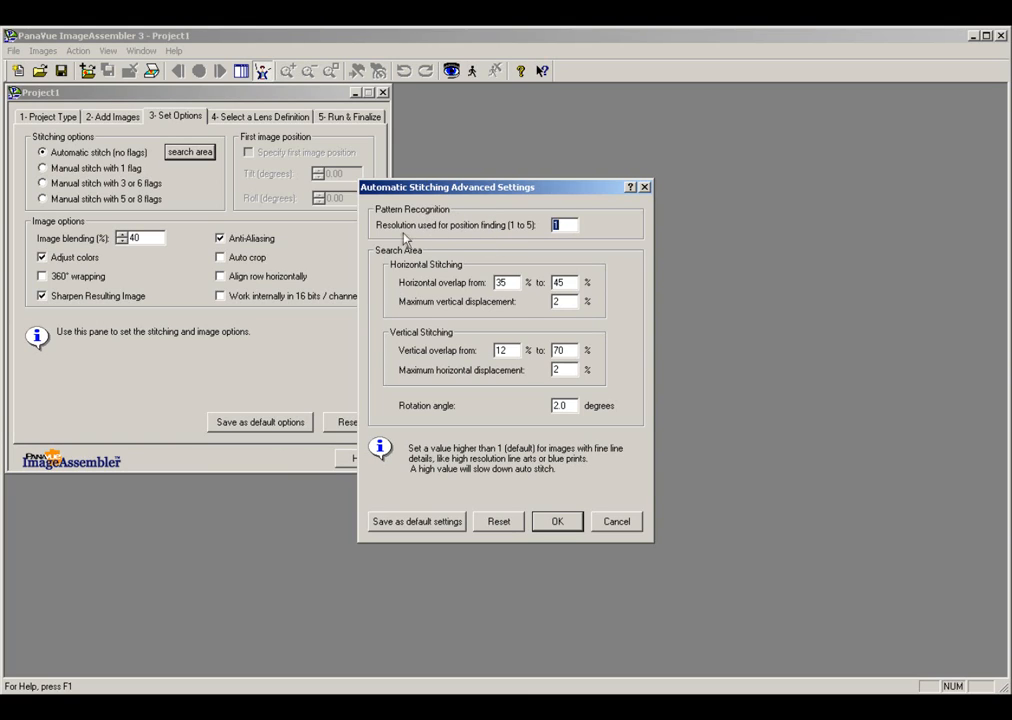
mouse_move(484, 232)
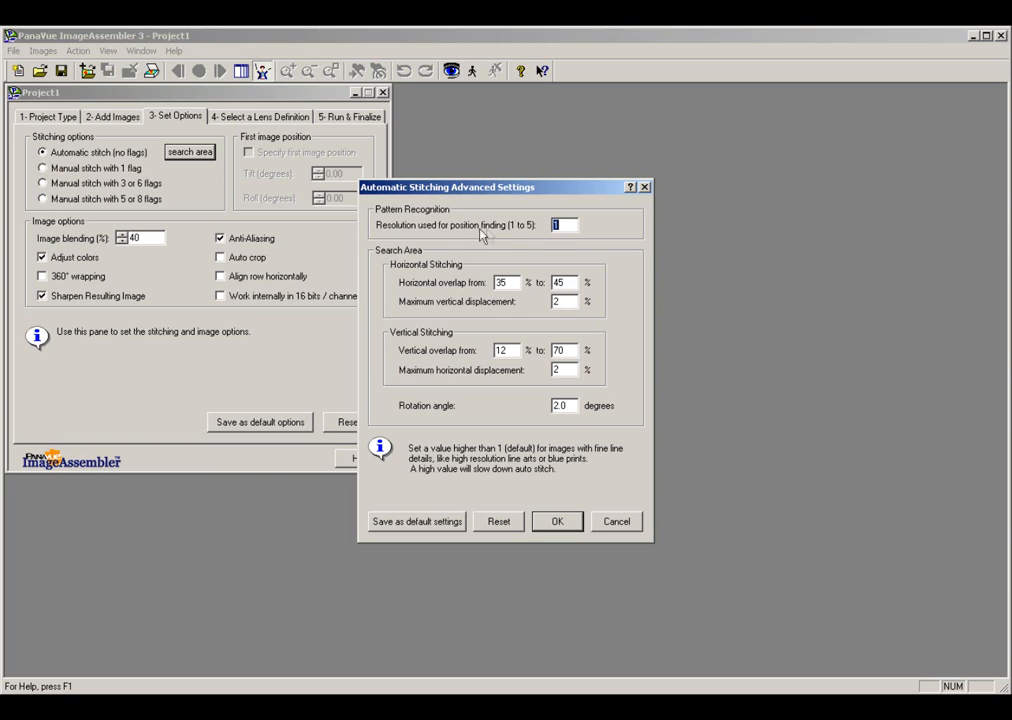
mouse_move(580, 268)
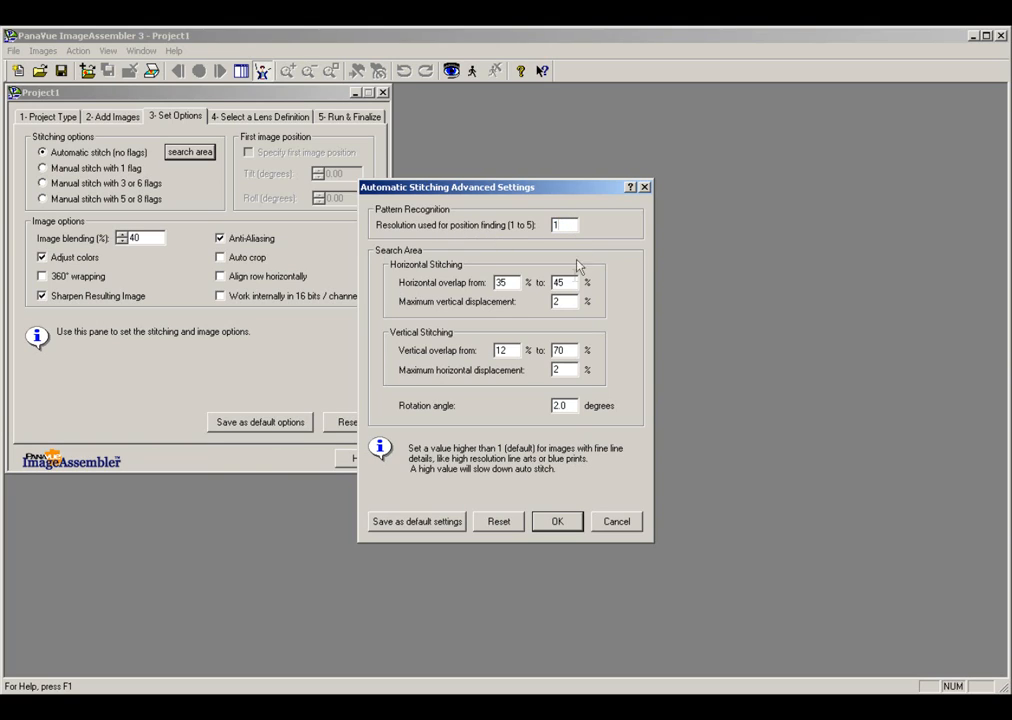
mouse_move(432, 276)
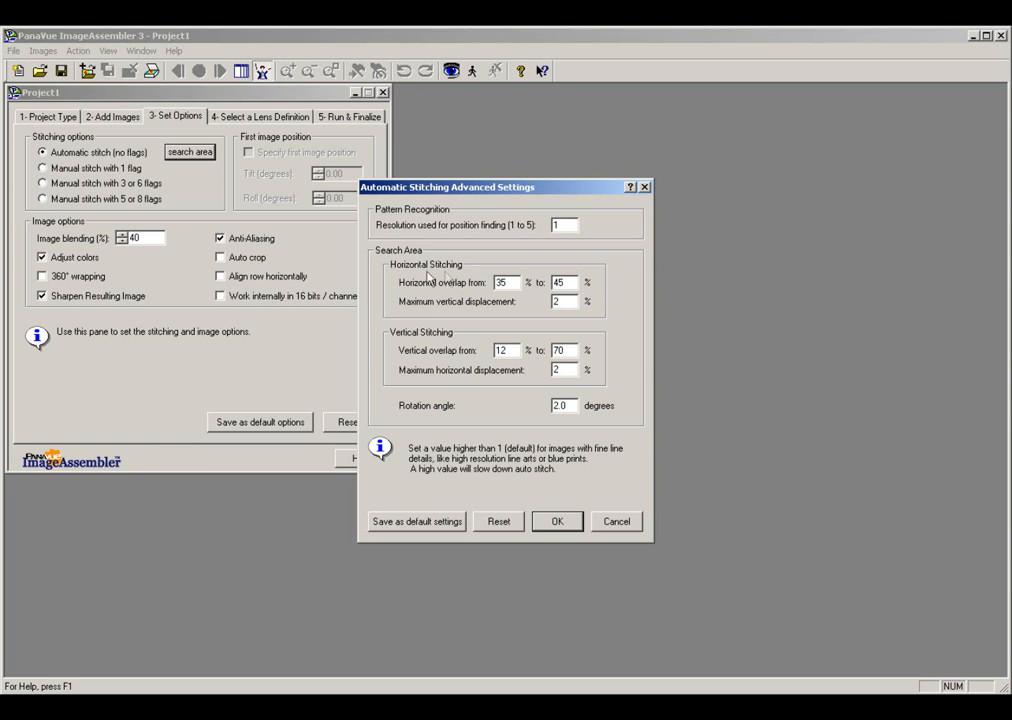
mouse_move(438, 292)
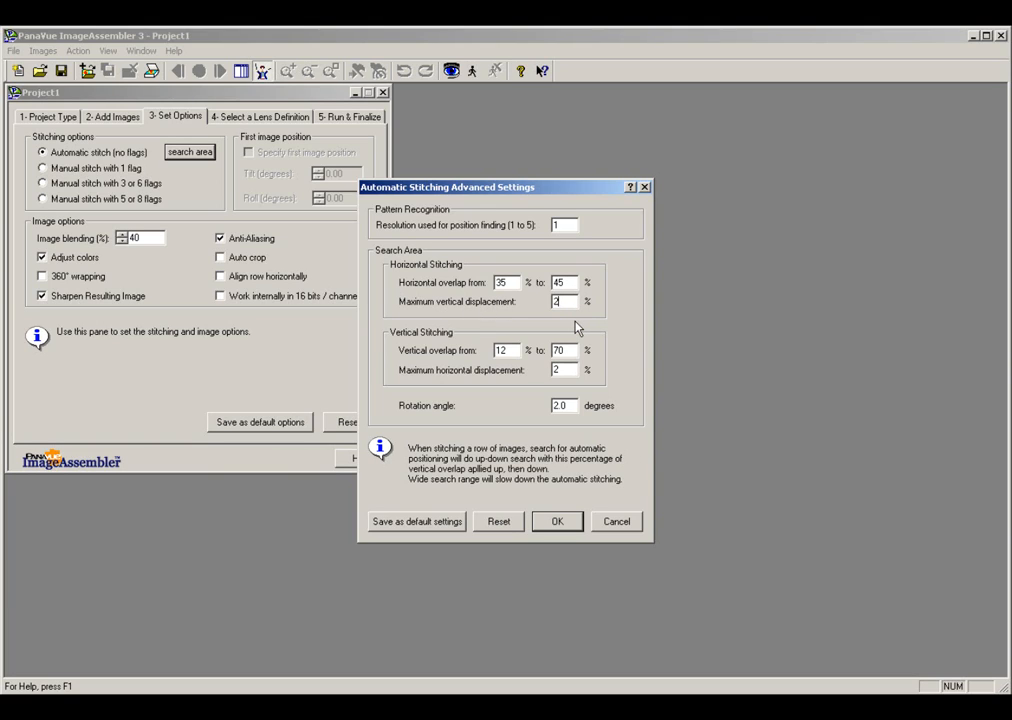
mouse_move(442, 344)
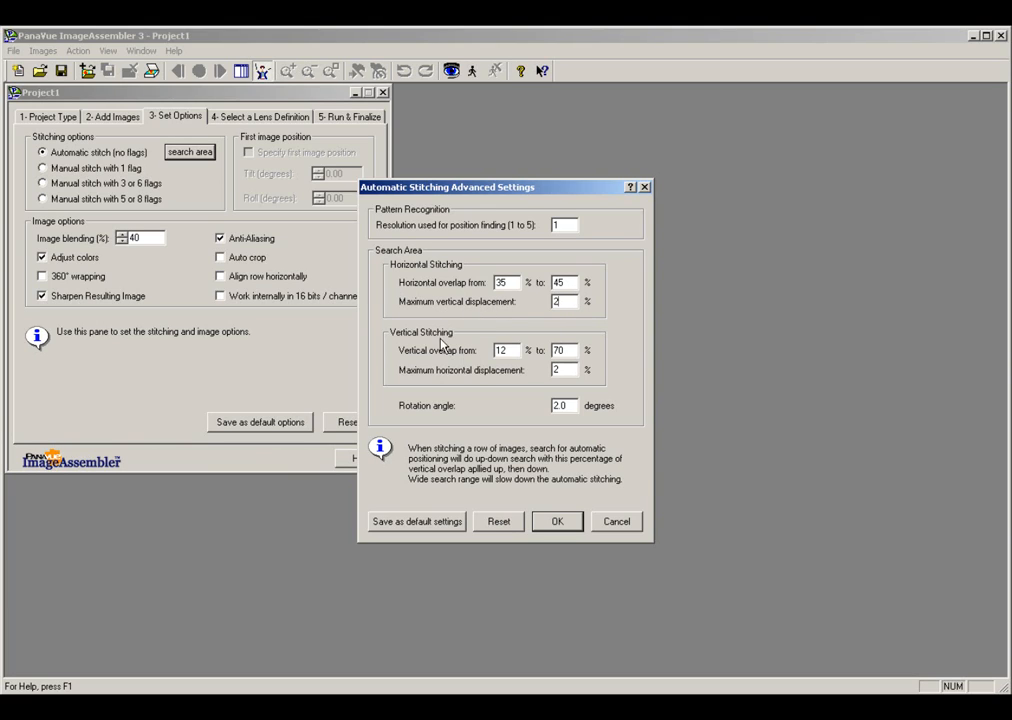
mouse_move(472, 364)
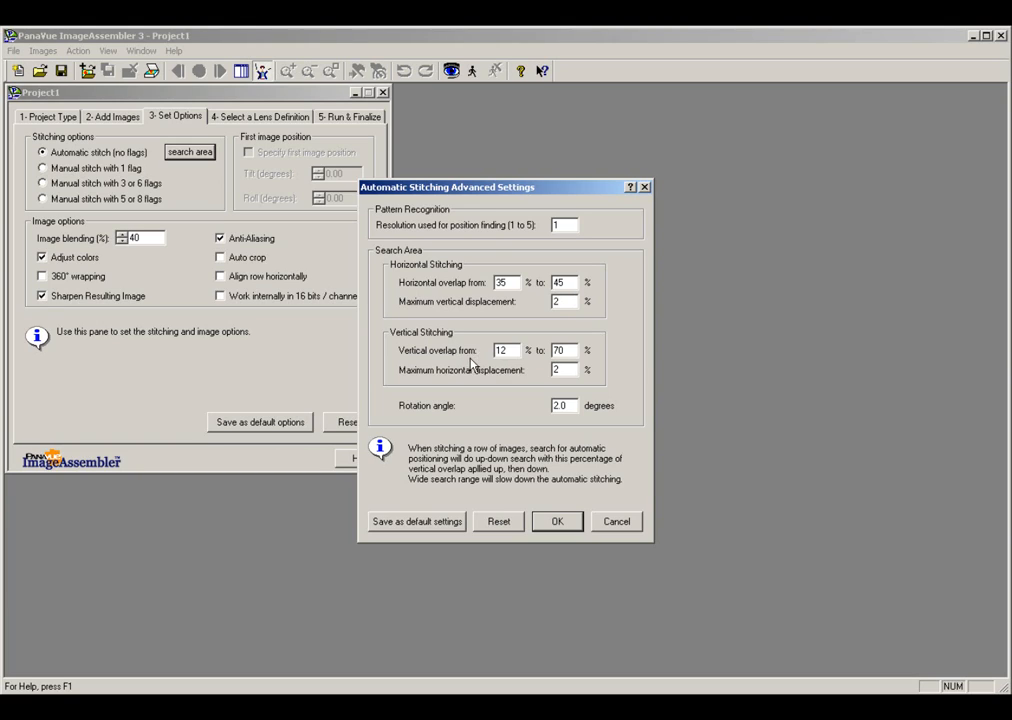
mouse_move(452, 364)
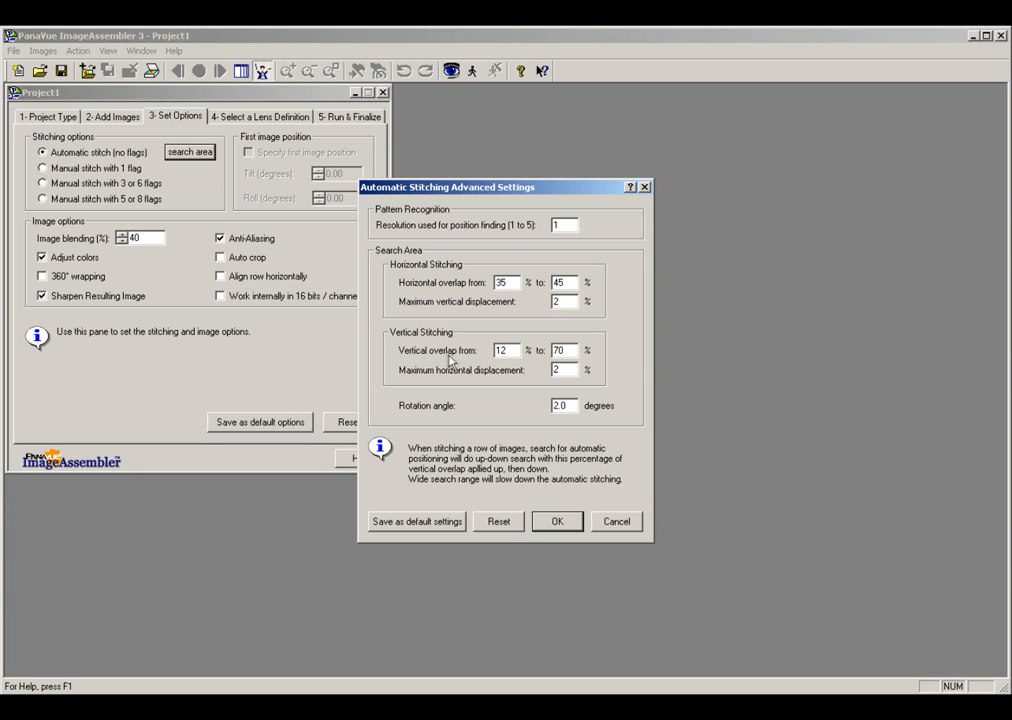
mouse_move(532, 360)
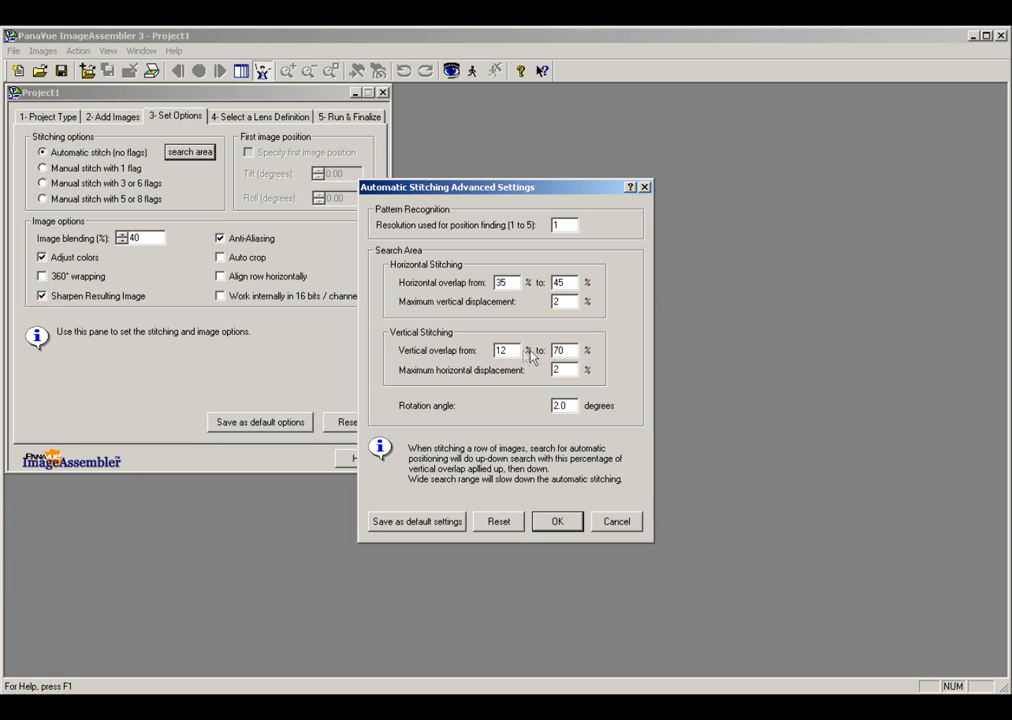
mouse_move(536, 352)
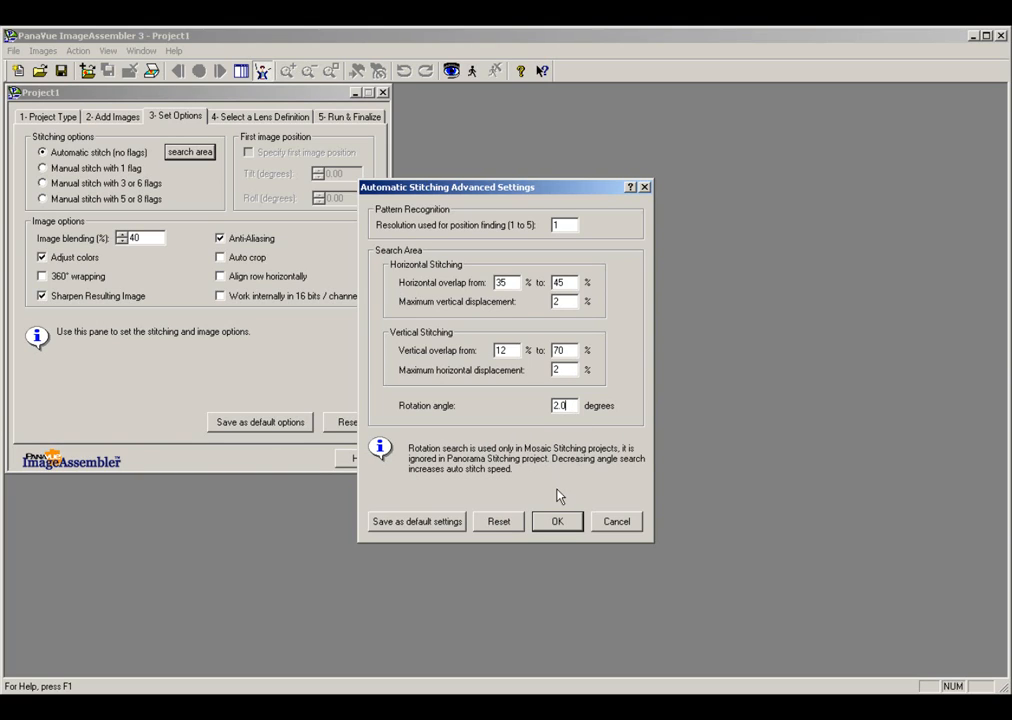
mouse_move(576, 432)
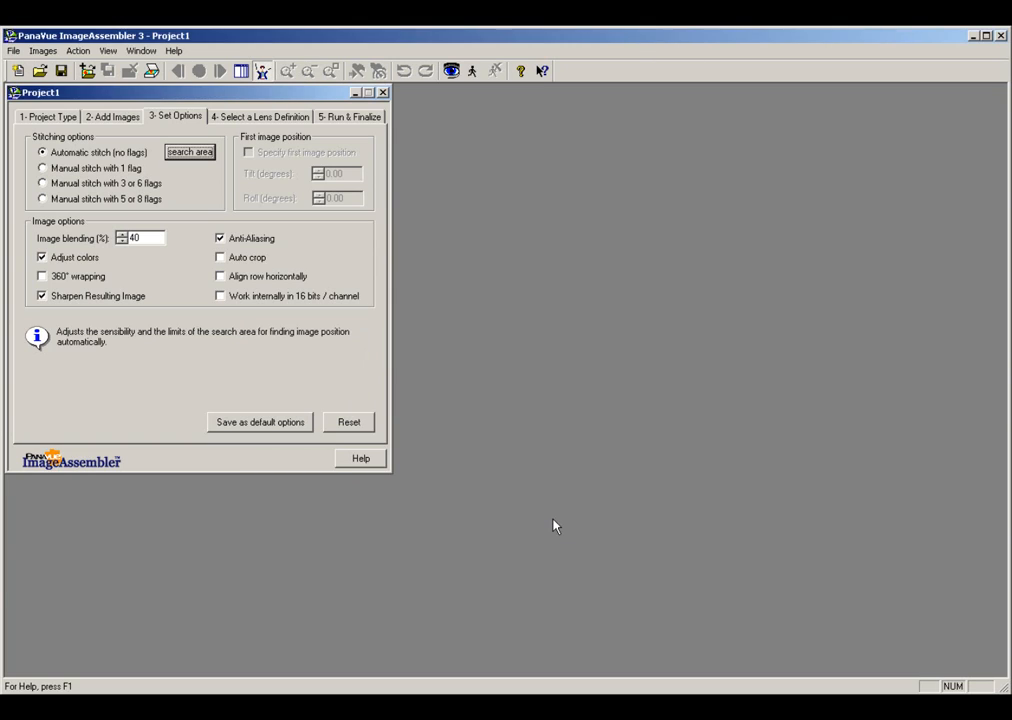
mouse_move(524, 330)
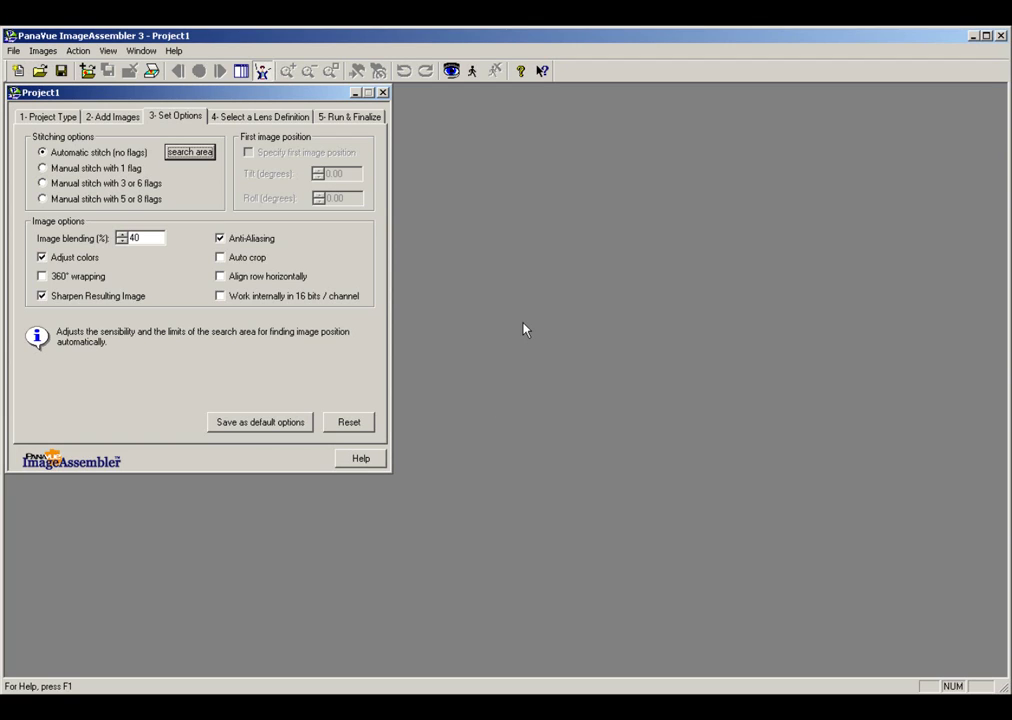
mouse_move(88, 240)
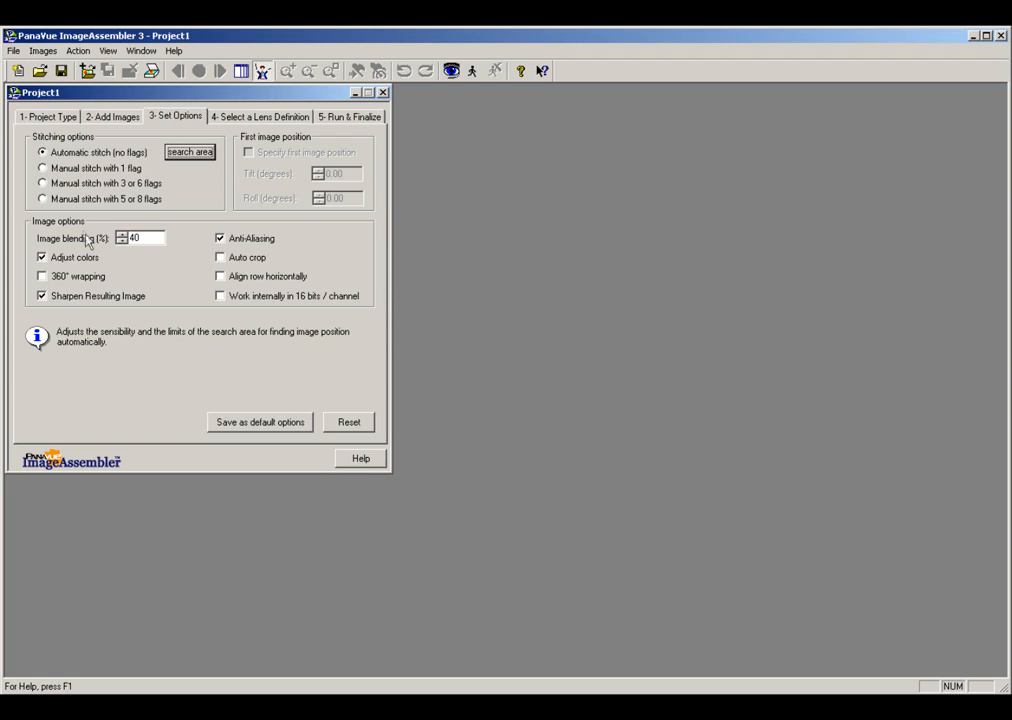
mouse_move(58, 248)
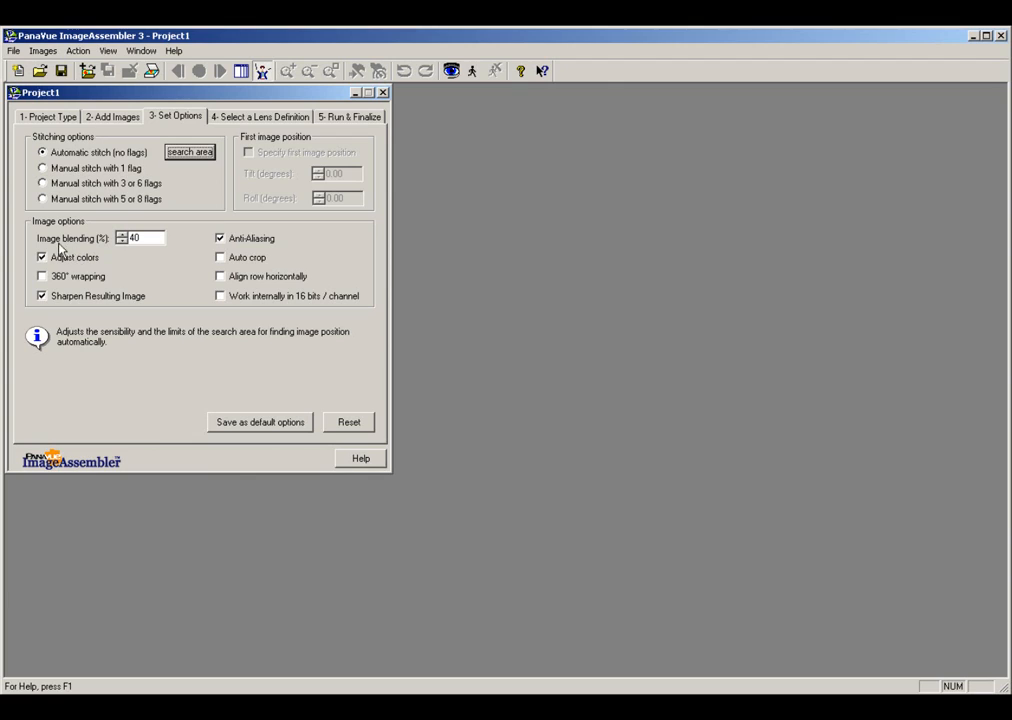
Step: Raise image blending to 50% and turn on Auto crop
left_click(144, 238)
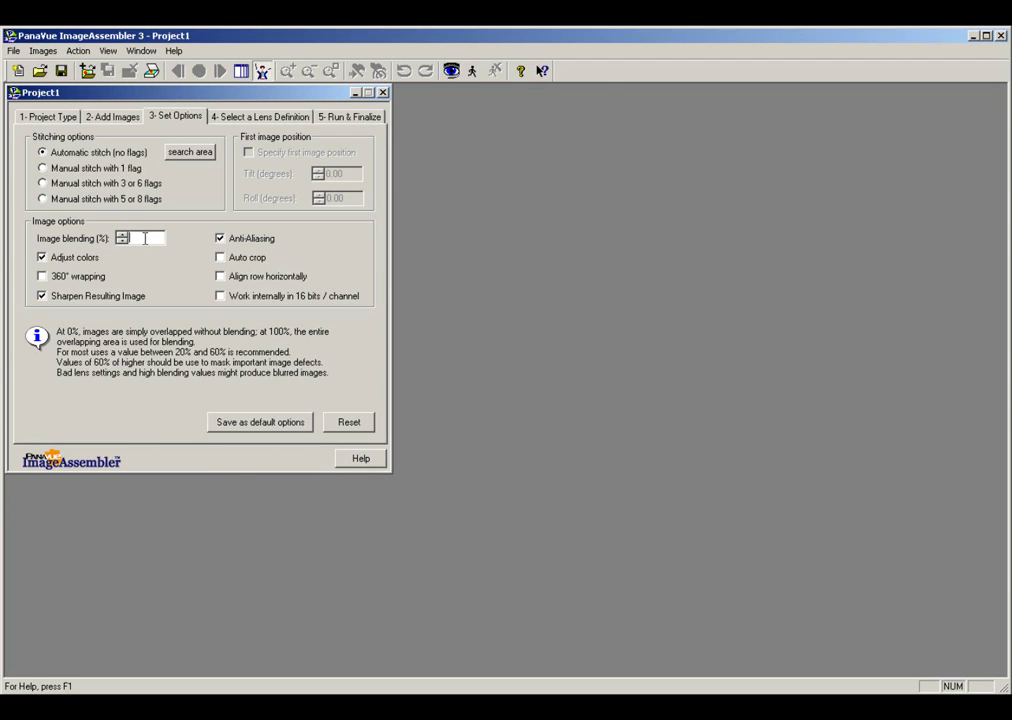
type("50")
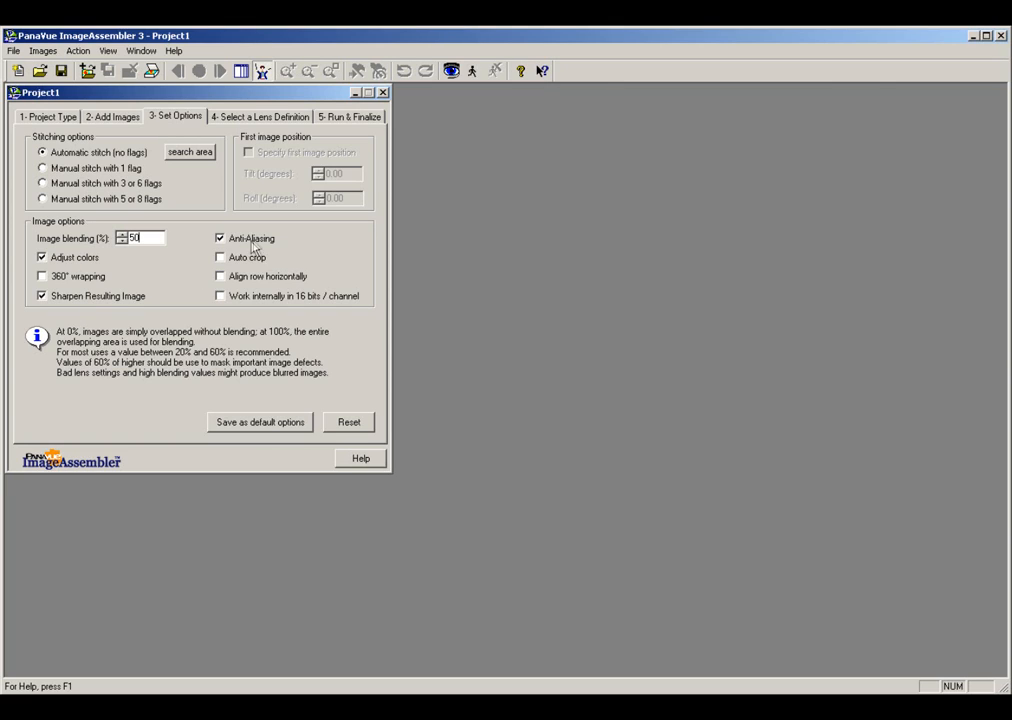
left_click(220, 256)
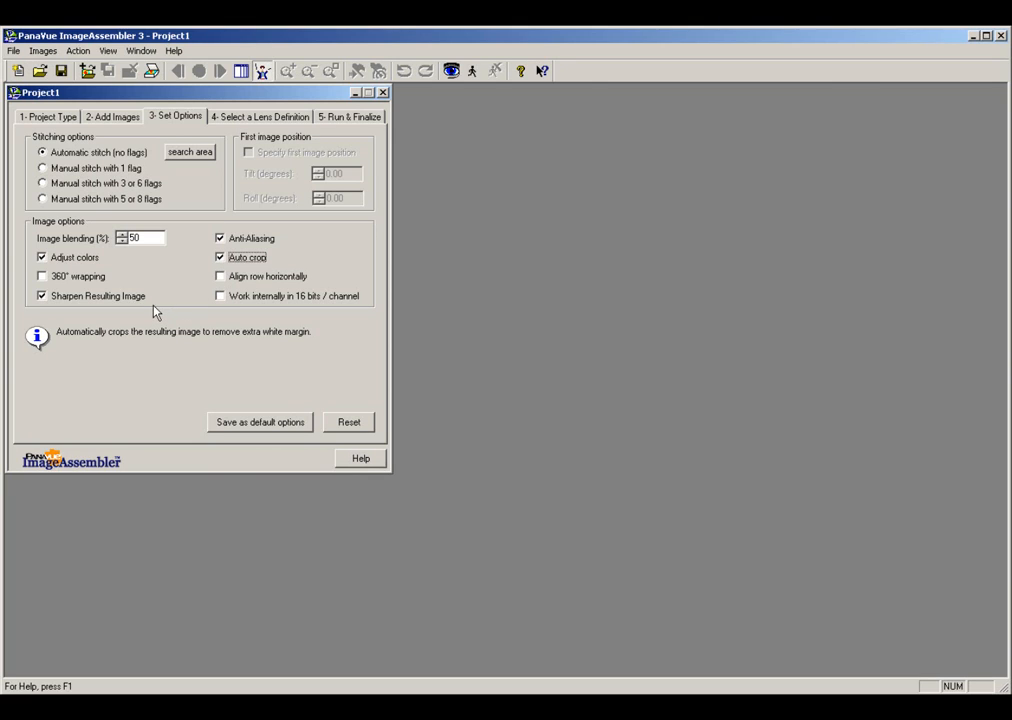
mouse_move(120, 288)
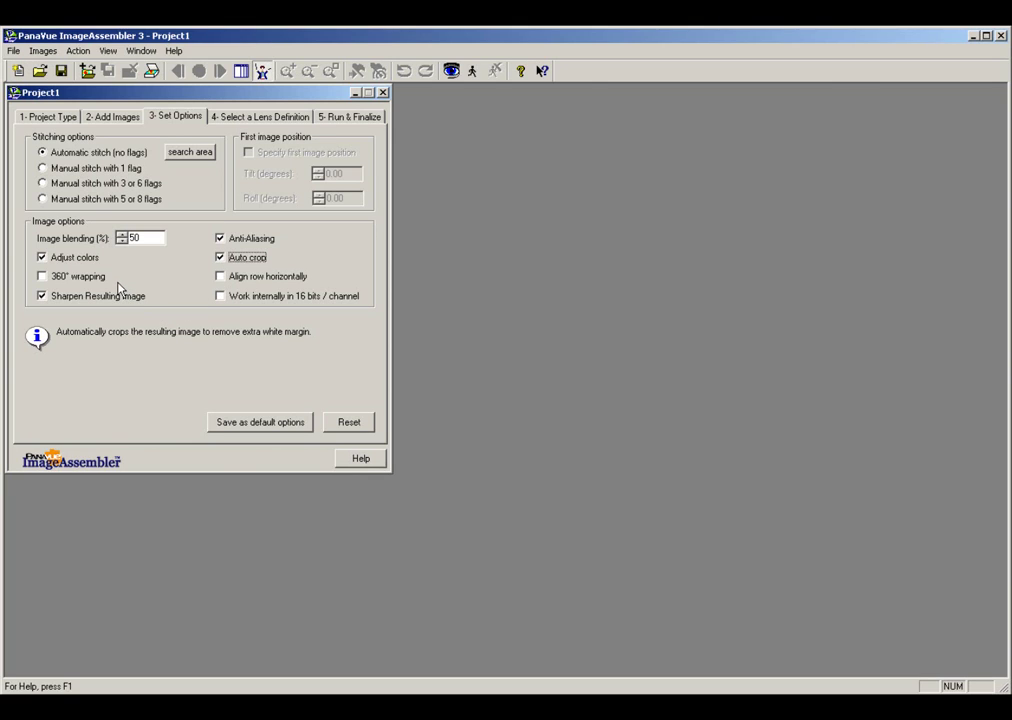
mouse_move(60, 284)
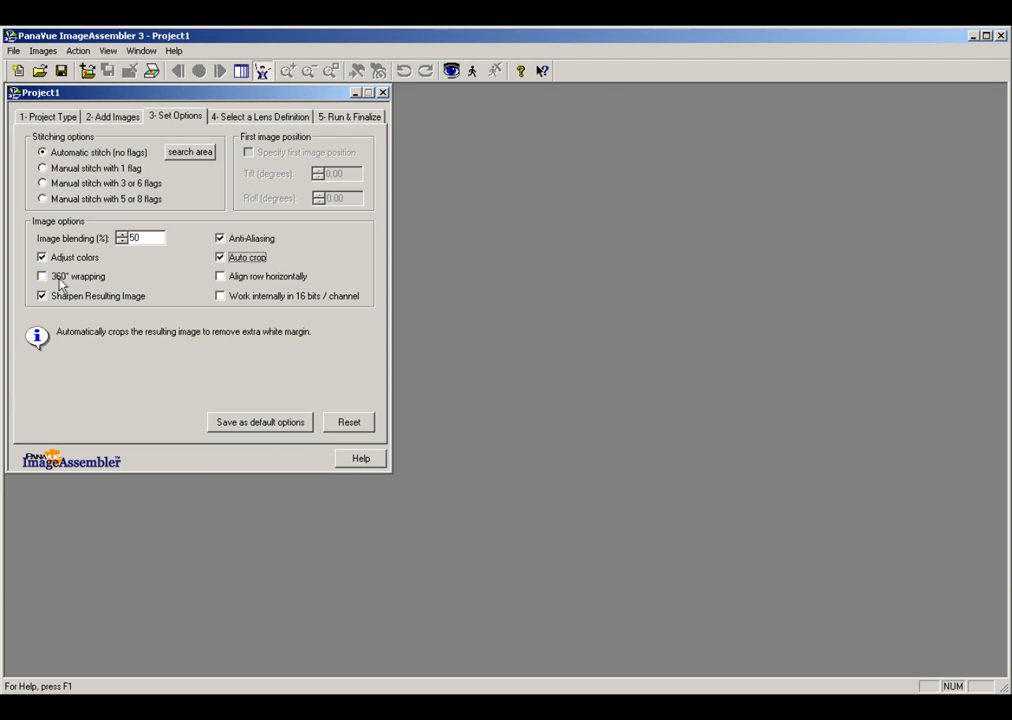
mouse_move(78, 284)
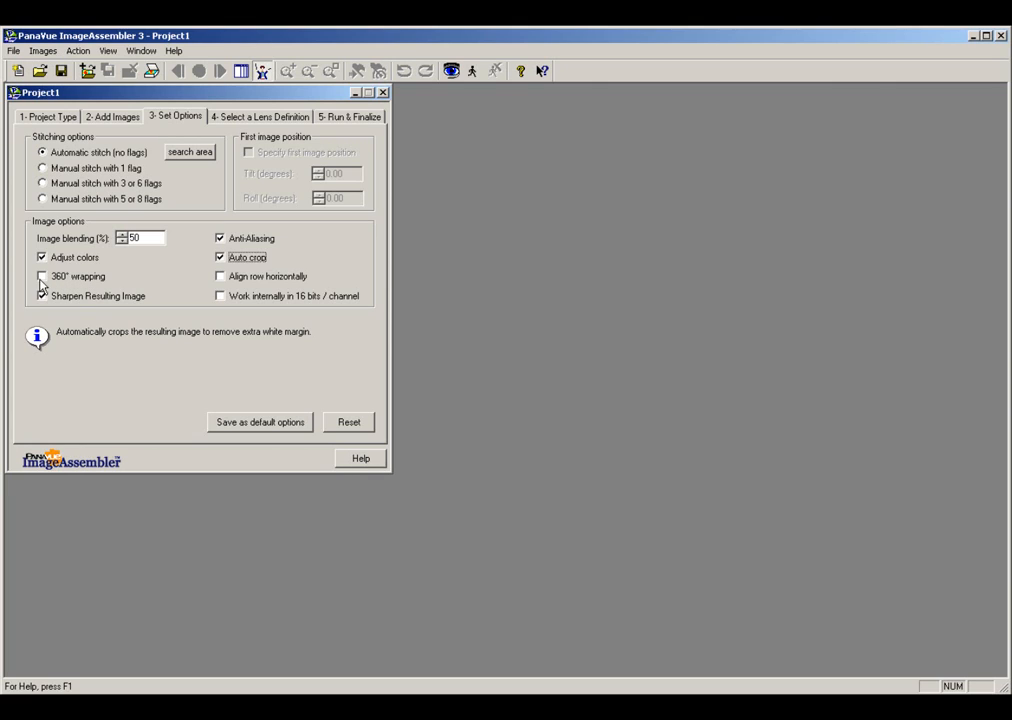
left_click(42, 276)
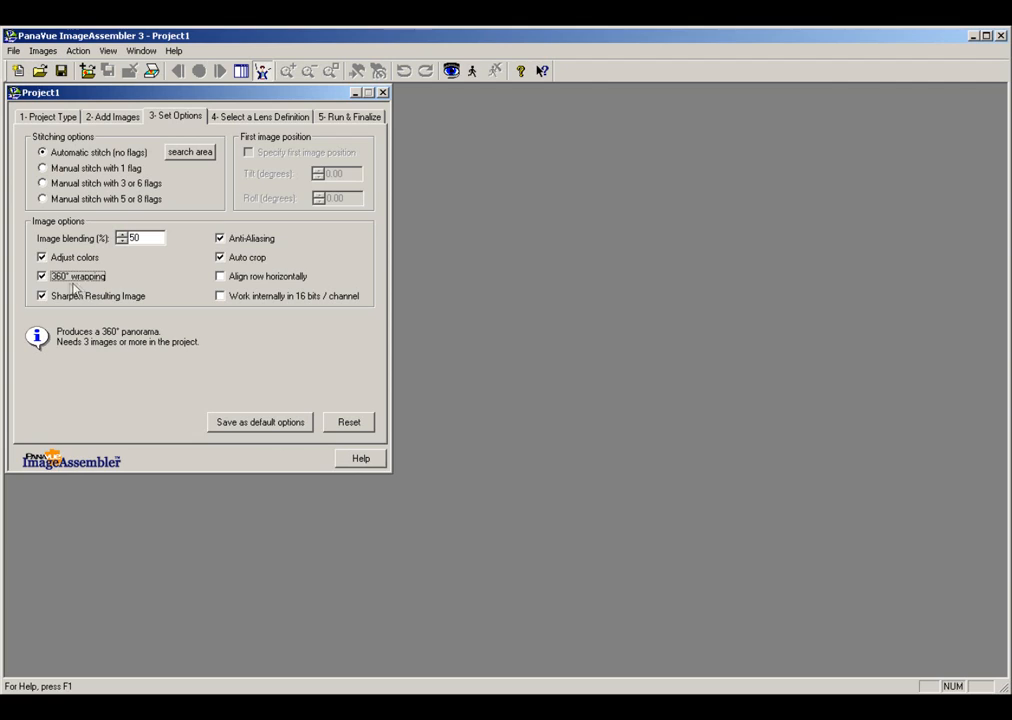
mouse_move(60, 296)
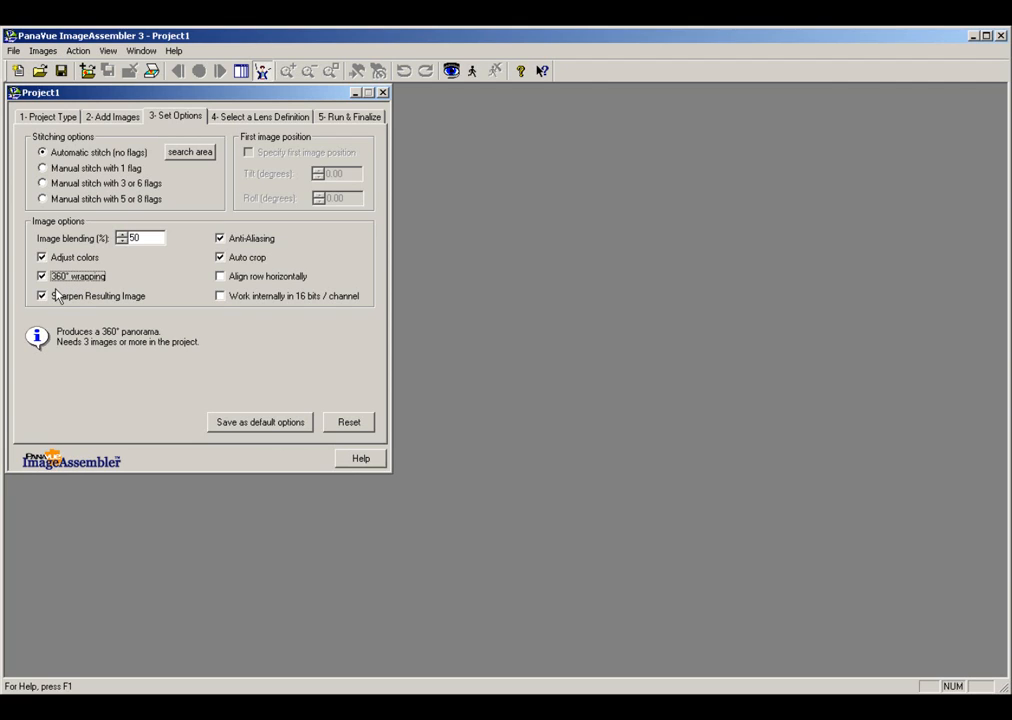
left_click(42, 276)
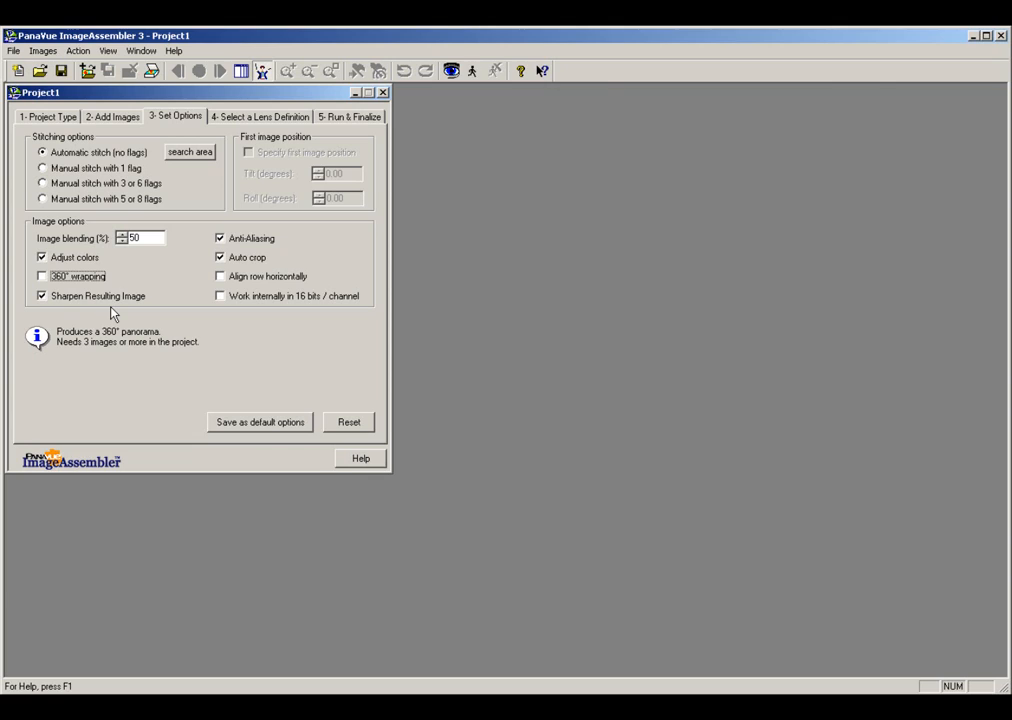
mouse_move(148, 284)
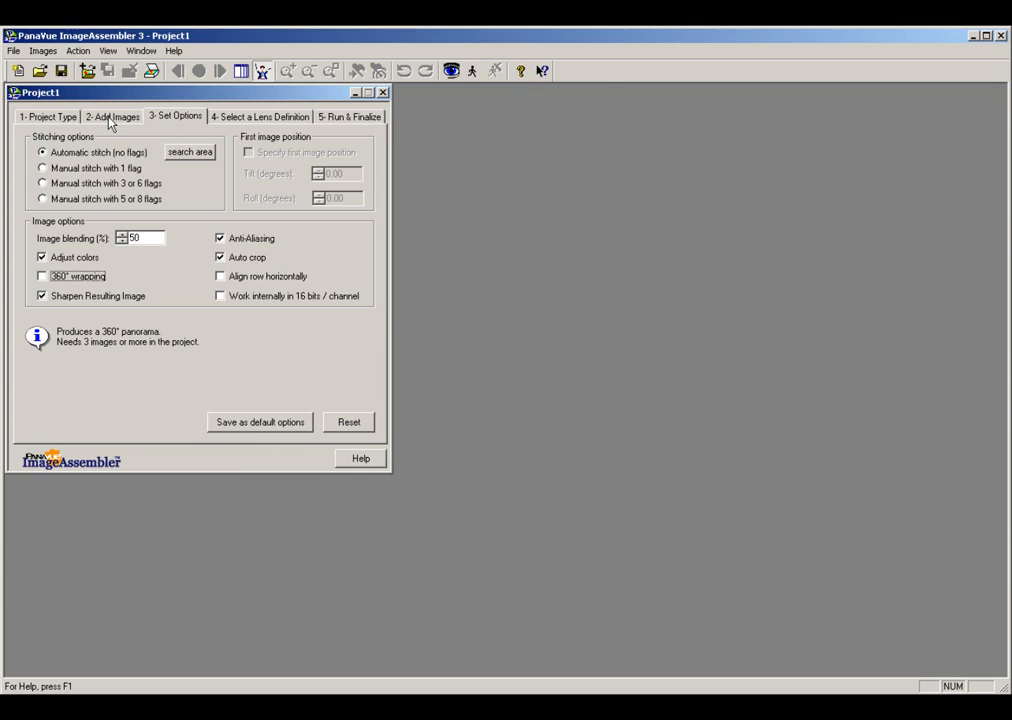
Step: Go to the '2: Add Images' step with its empty source image list
left_click(112, 116)
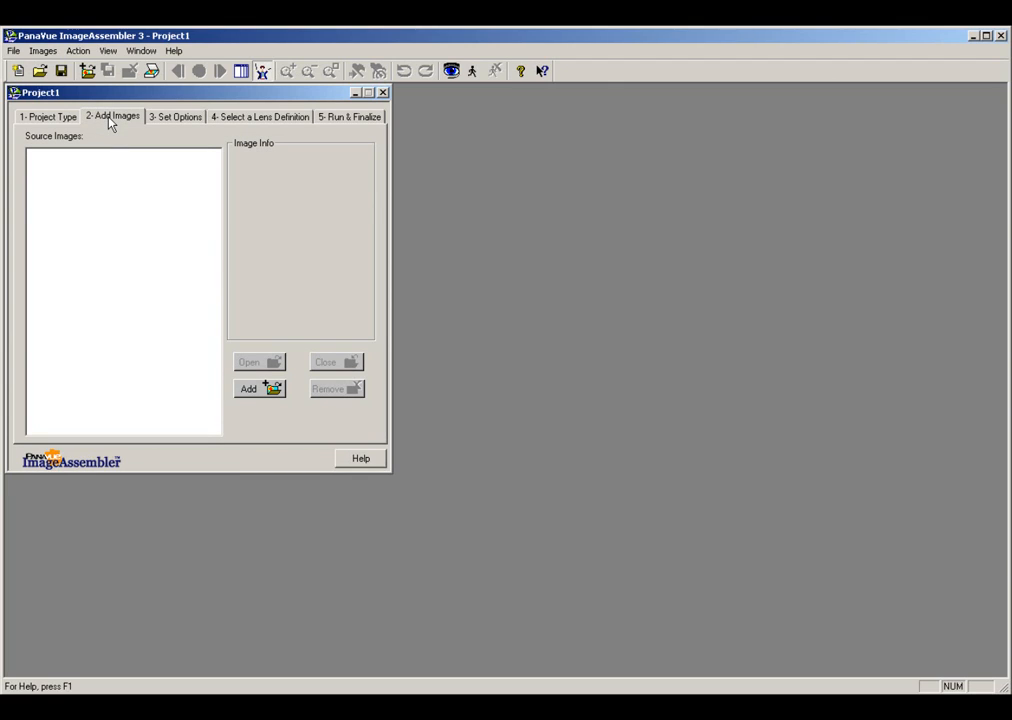
mouse_move(64, 156)
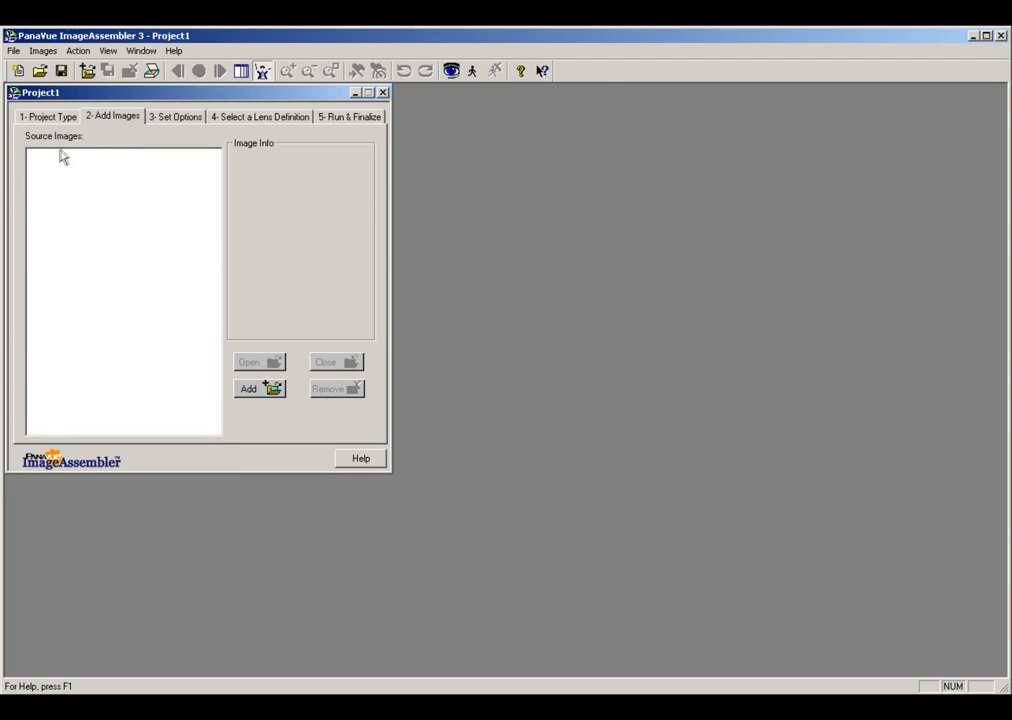
mouse_move(90, 420)
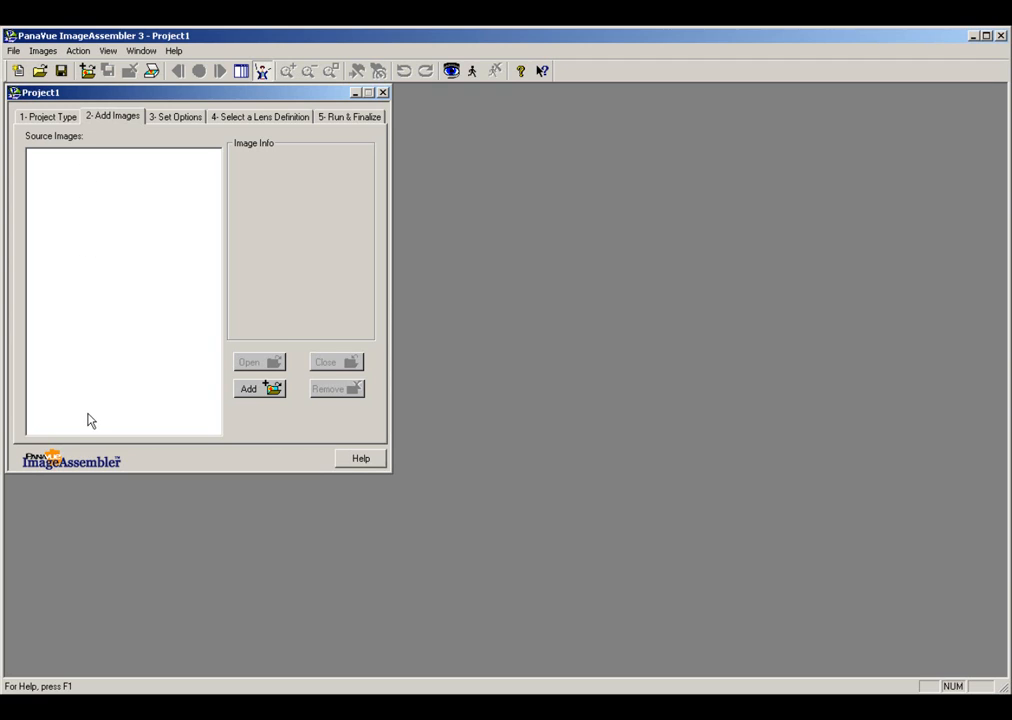
mouse_move(92, 196)
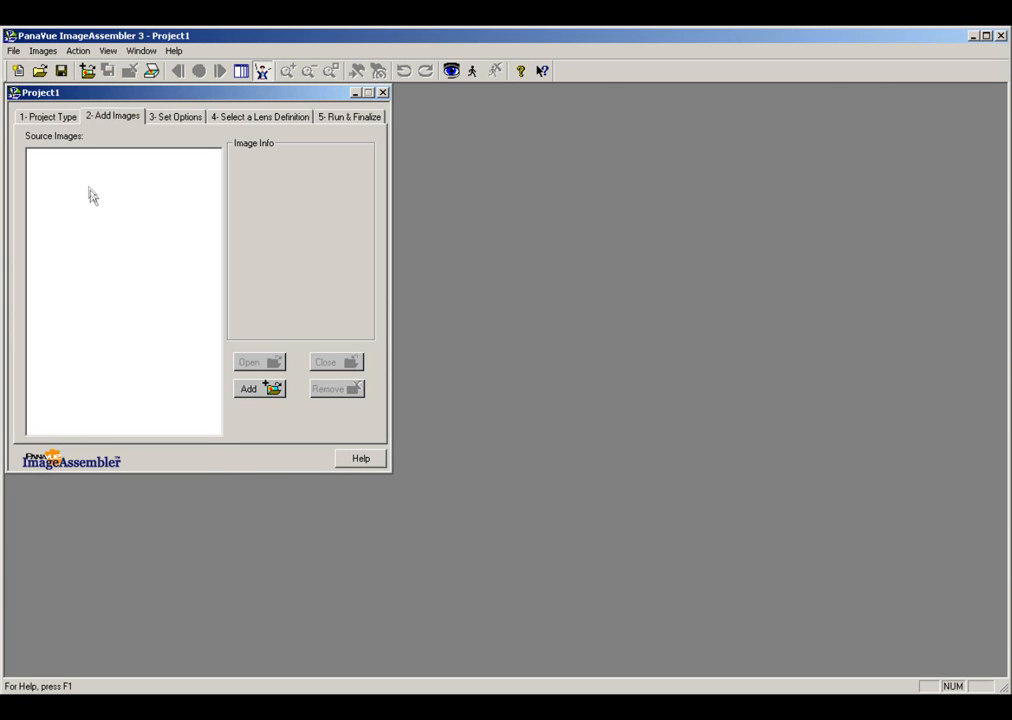
mouse_move(116, 336)
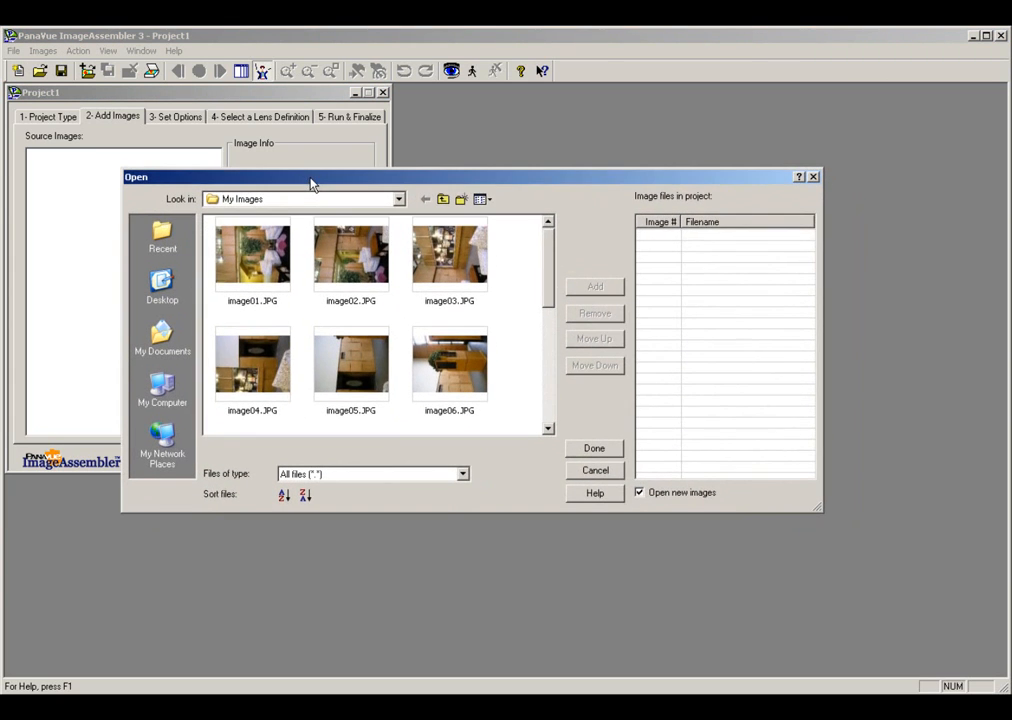
Step: Add all My Images files, remove the Pano 1 entries, and load the twelve photos image01–image12
left_click(252, 256)
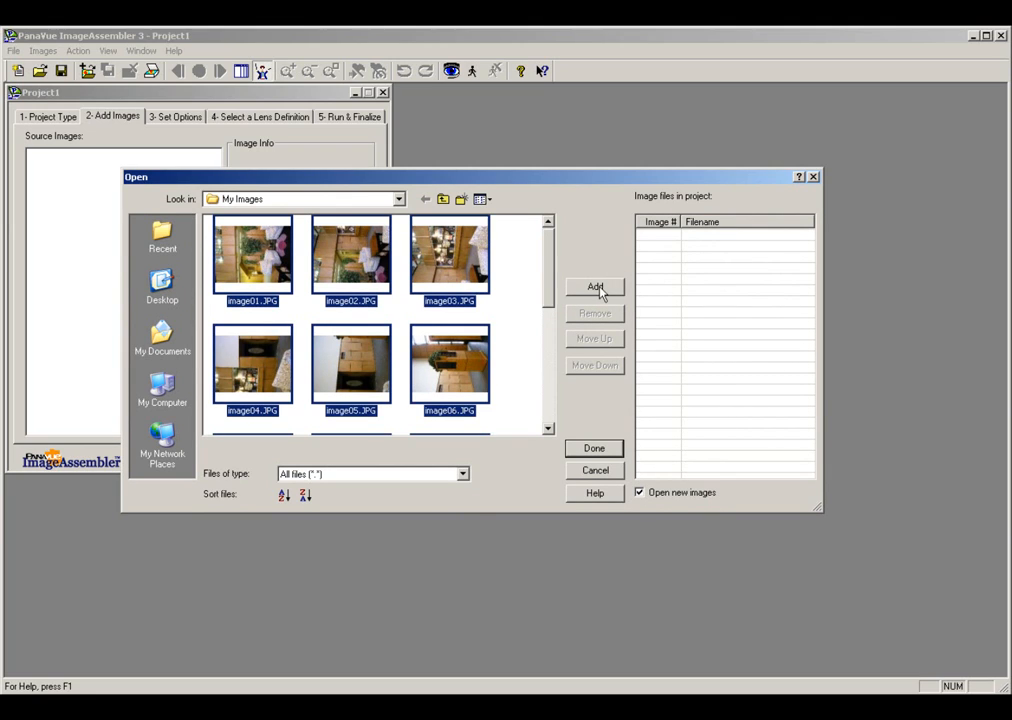
left_click(596, 288)
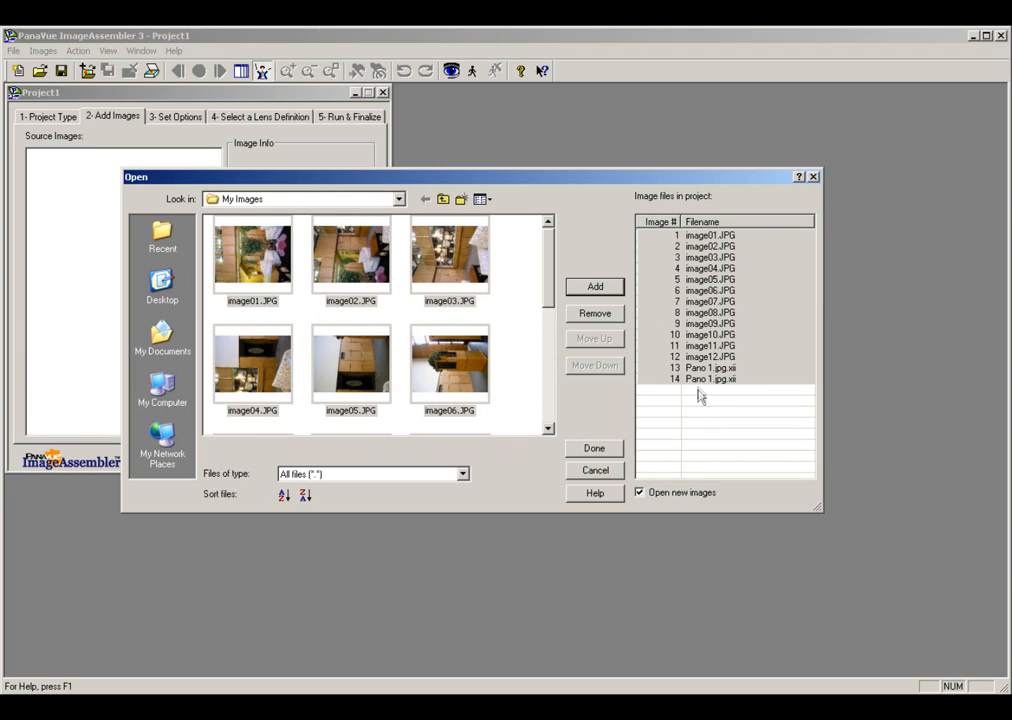
left_click(710, 380)
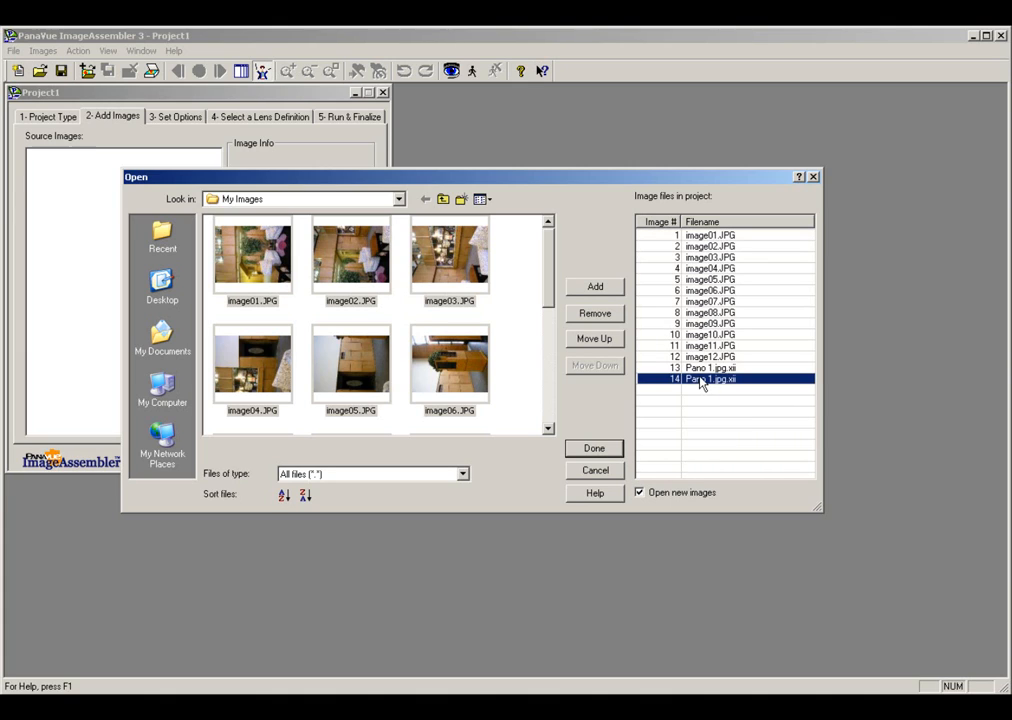
left_click(594, 312)
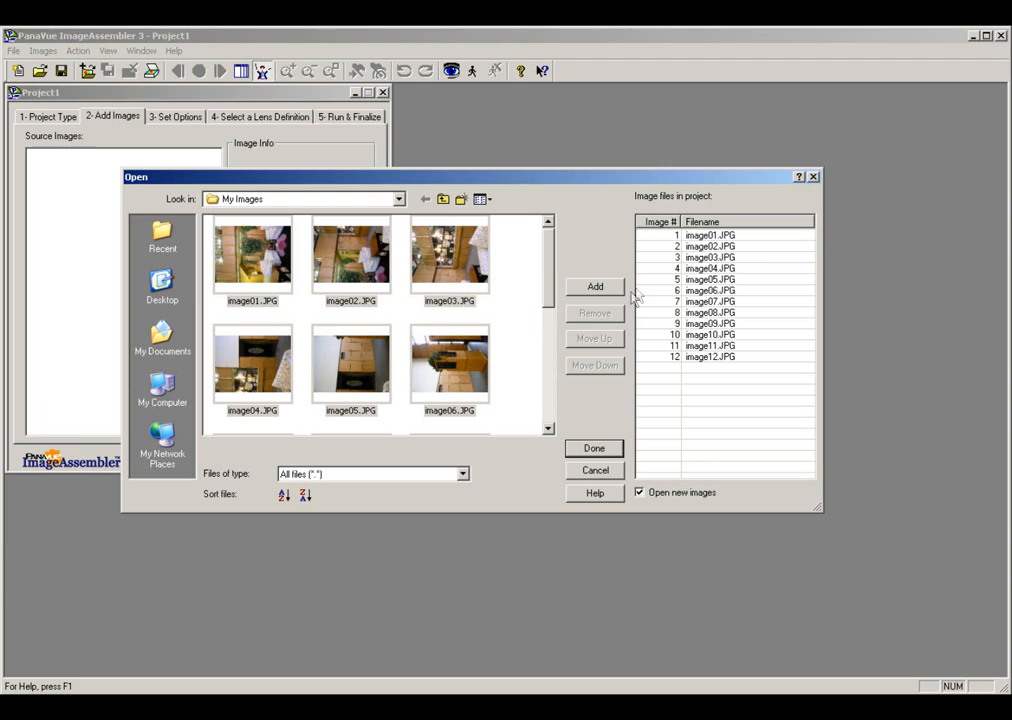
mouse_move(710, 244)
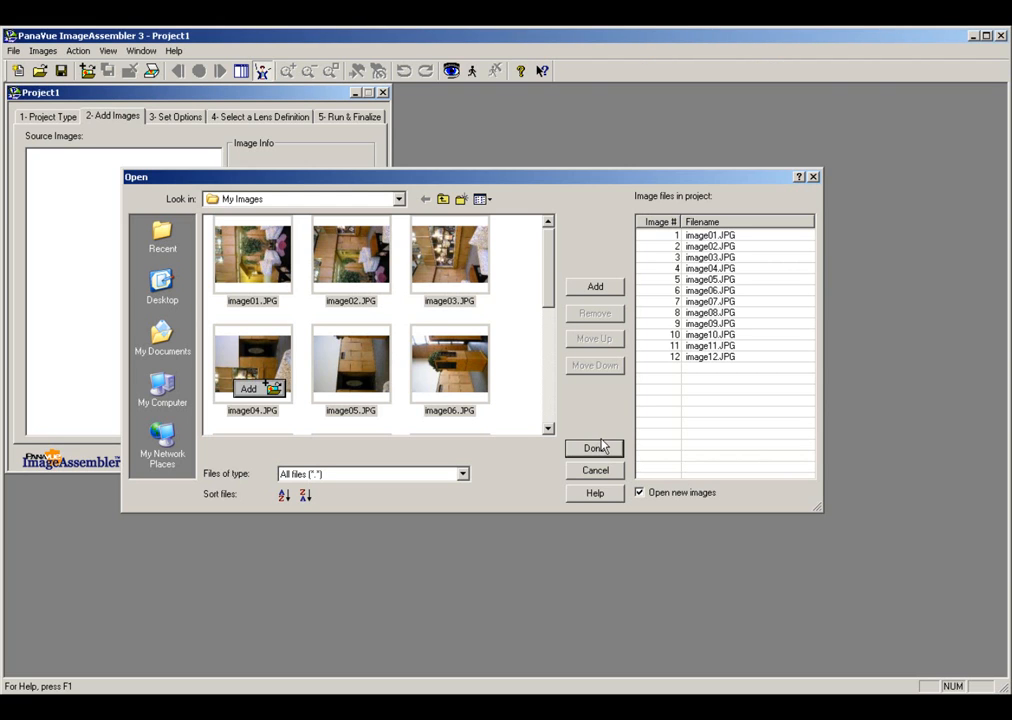
left_click(594, 448)
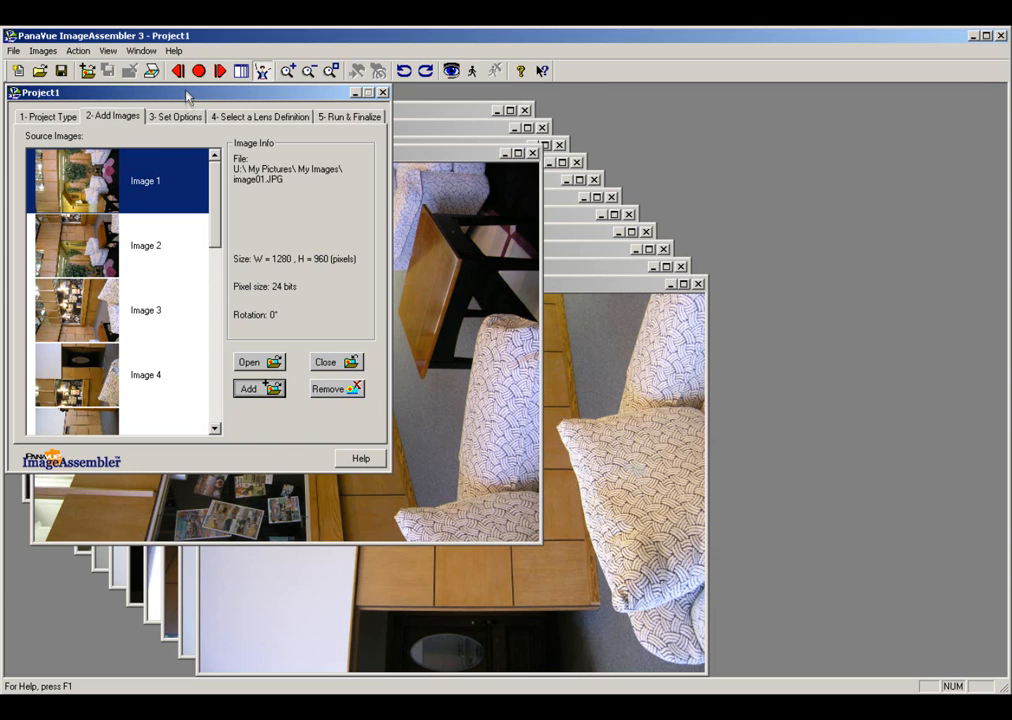
mouse_move(92, 334)
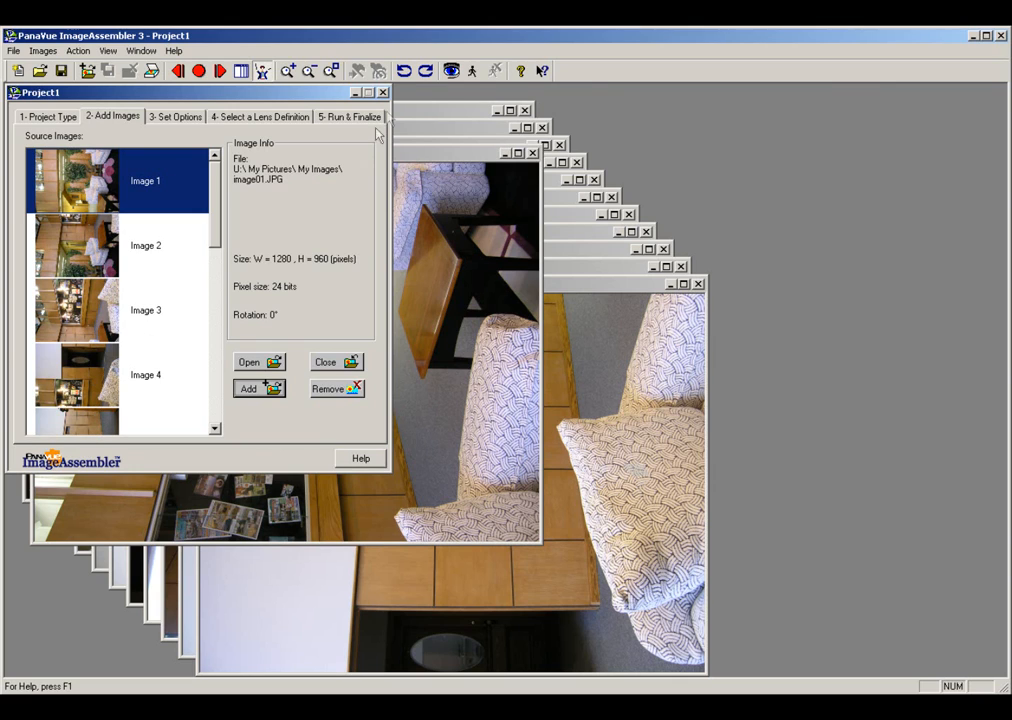
mouse_move(404, 72)
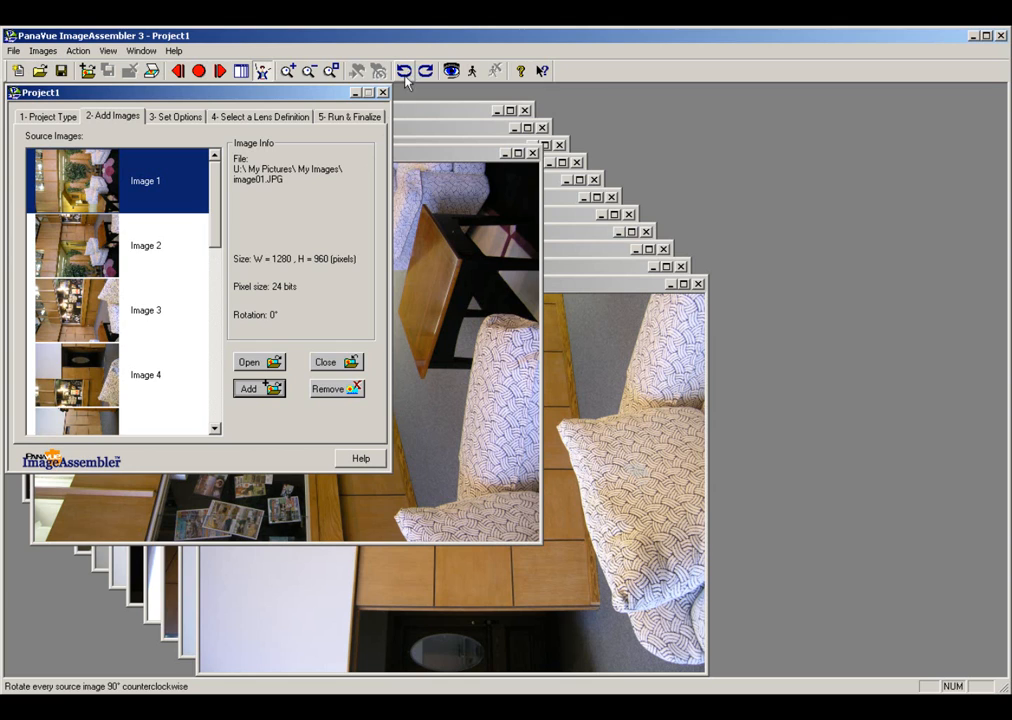
mouse_move(424, 70)
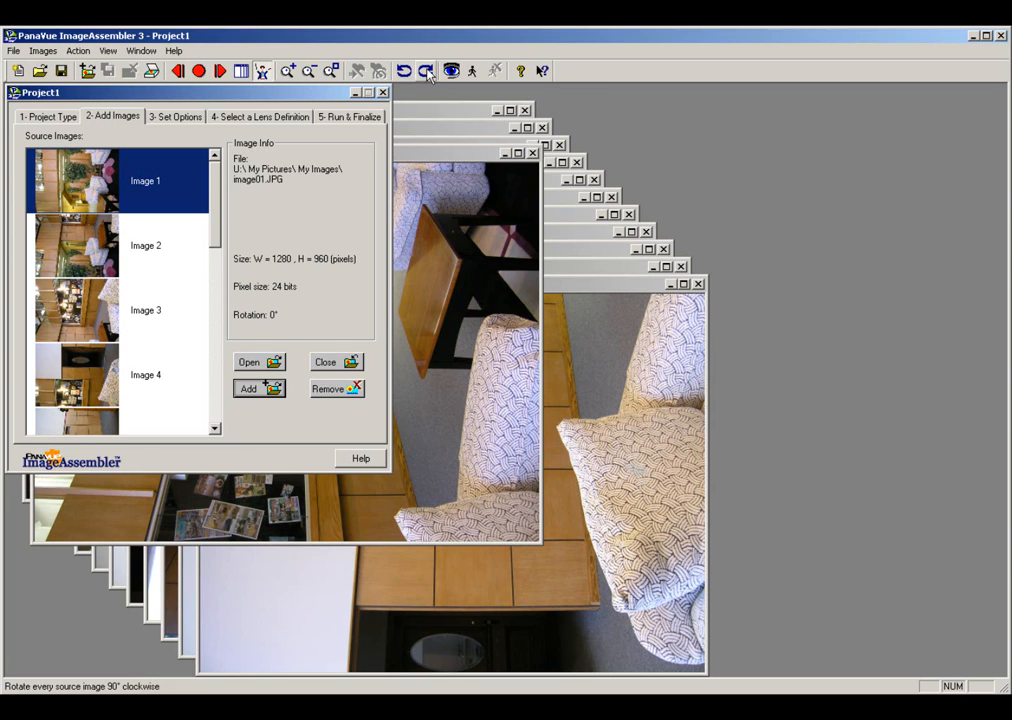
Step: Rotate every source image 90° clockwise so image01 becomes 960 × 1280 pixels
left_click(424, 70)
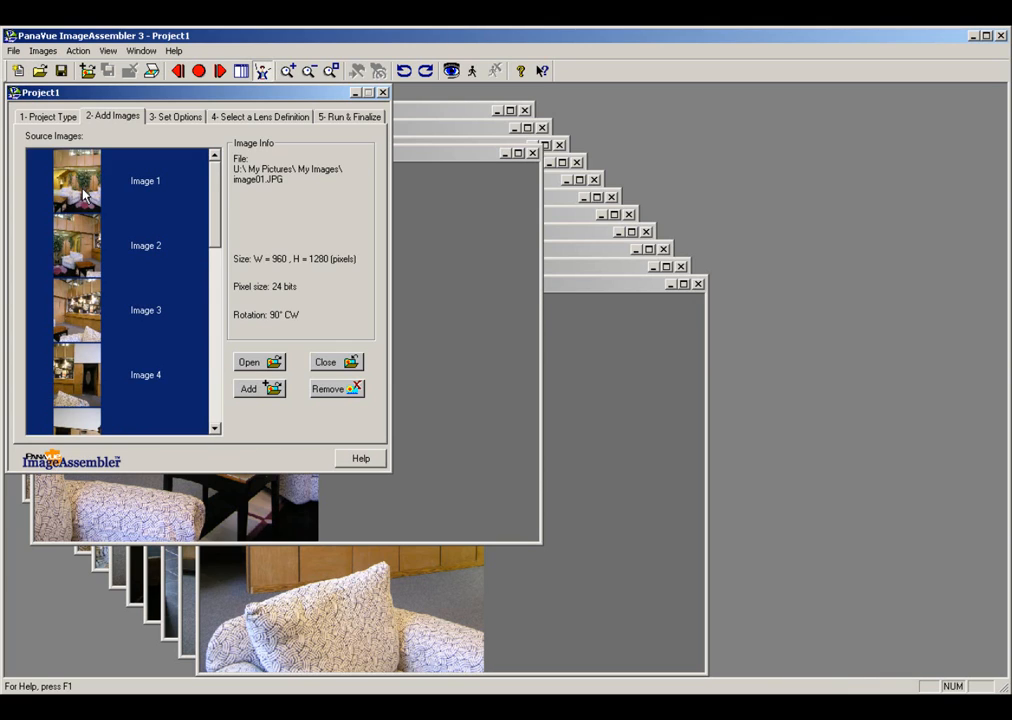
mouse_move(338, 368)
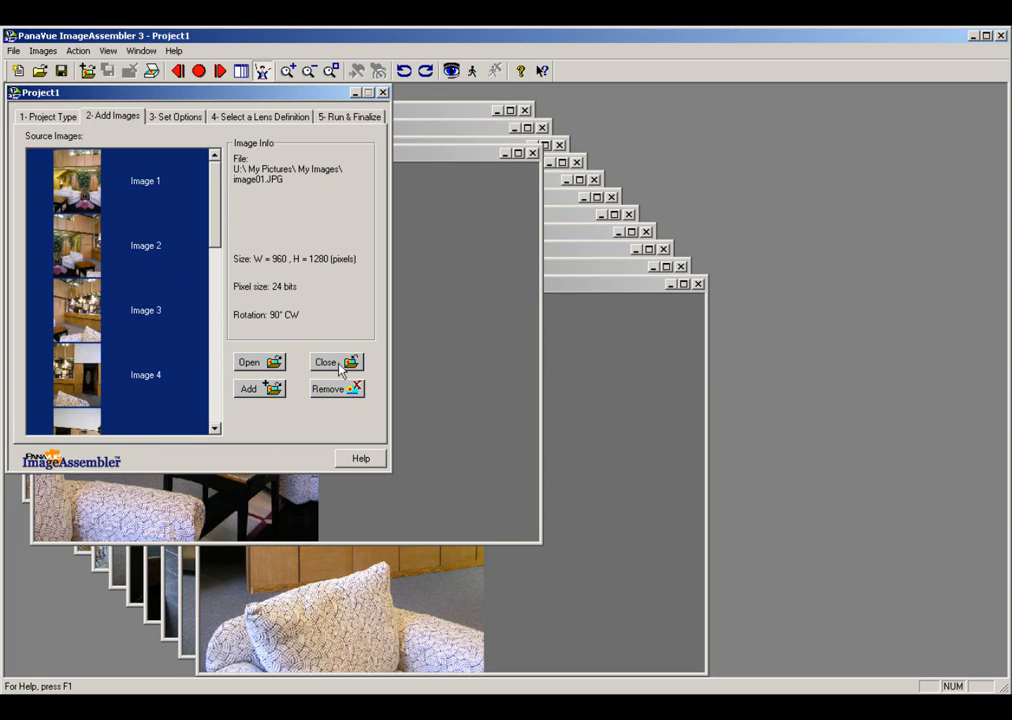
left_click(330, 362)
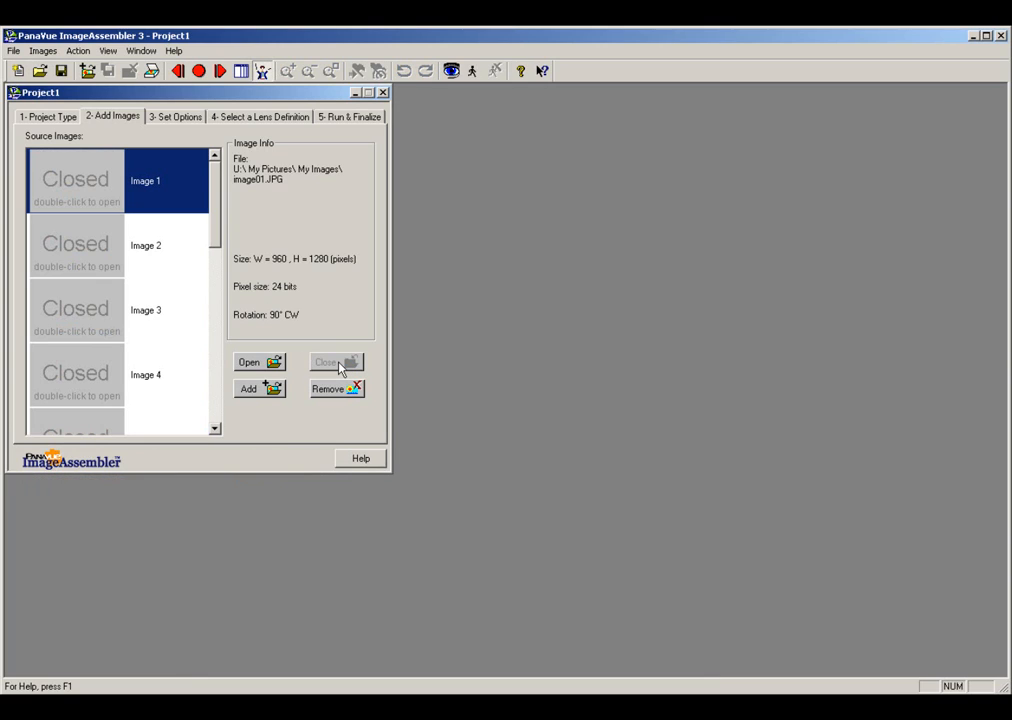
mouse_move(370, 224)
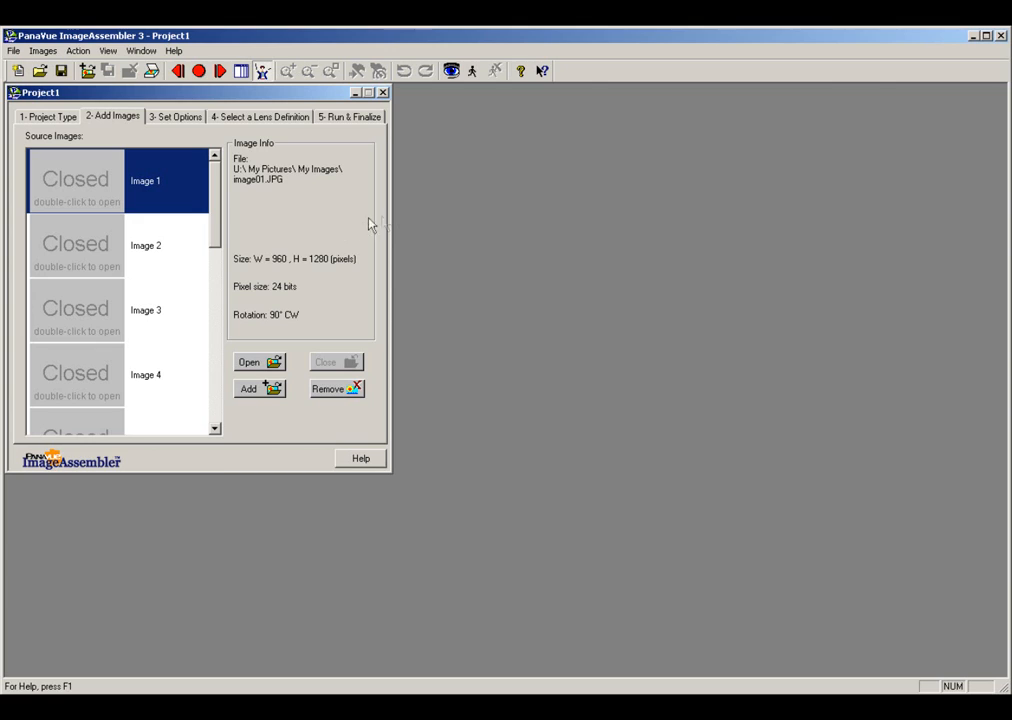
mouse_move(472, 72)
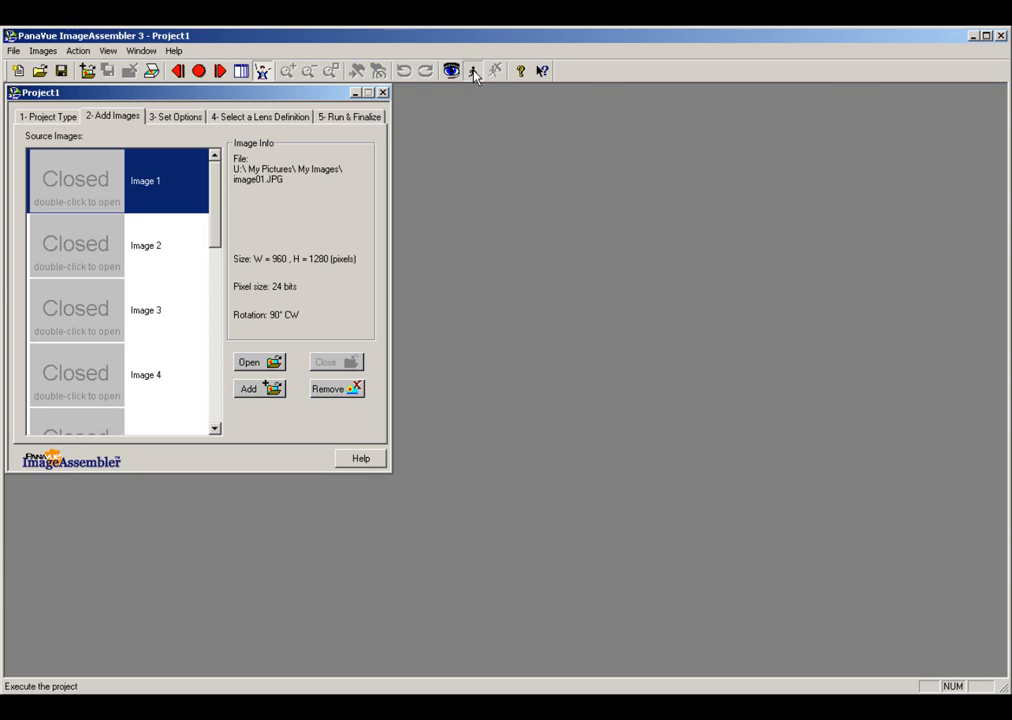
Step: Execute Project1 to stitch the twelve source images into one panorama
left_click(472, 70)
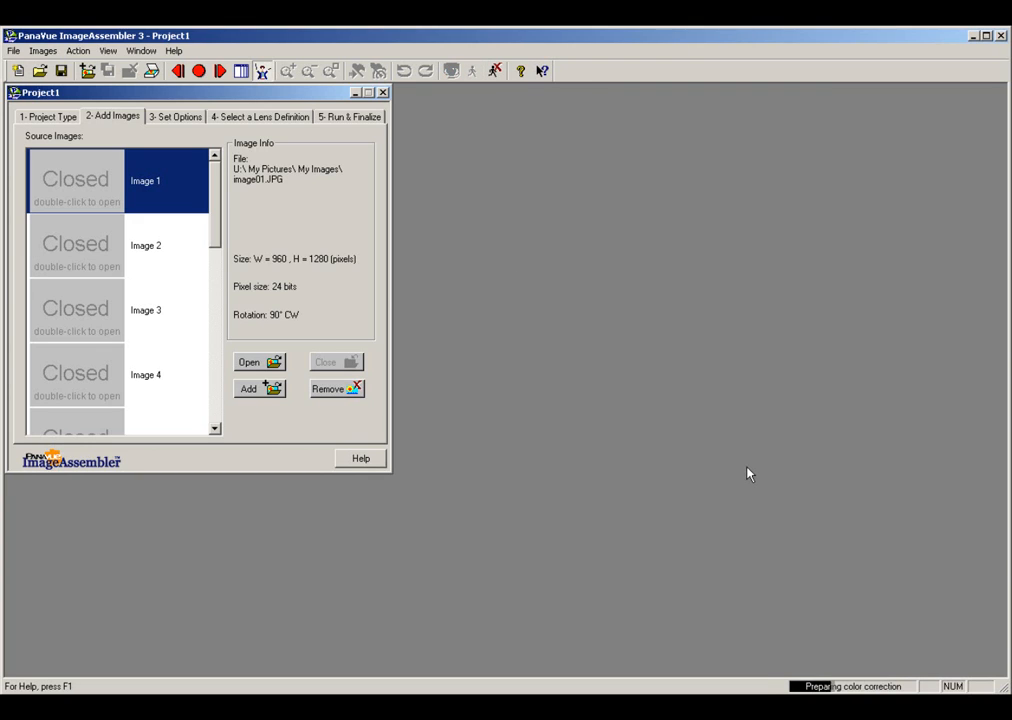
mouse_move(752, 458)
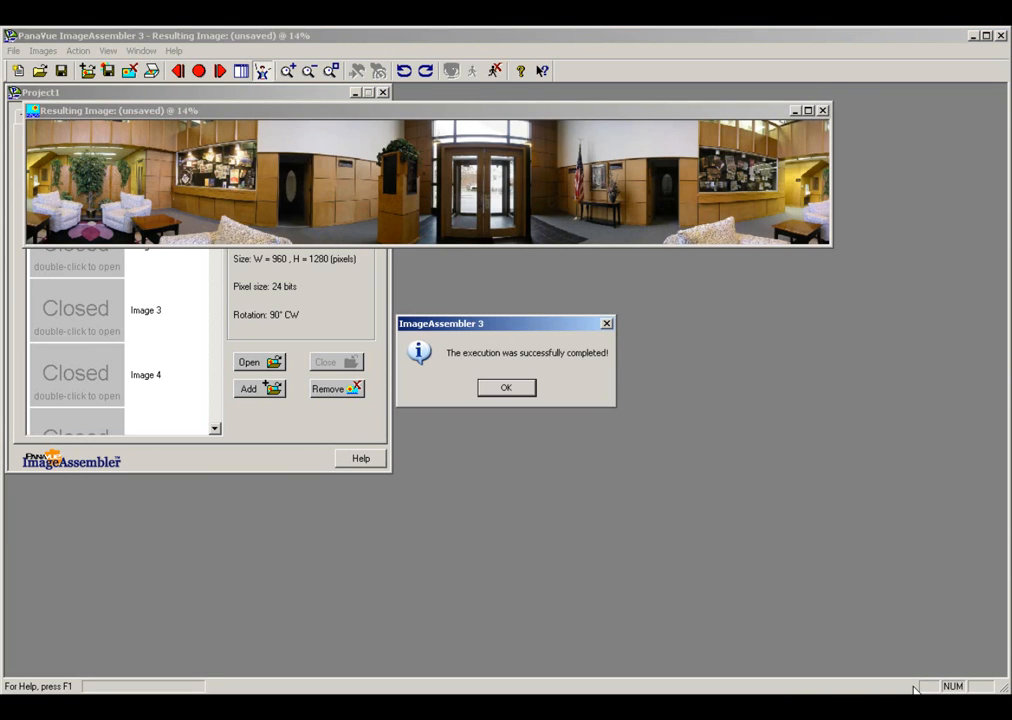
mouse_move(730, 458)
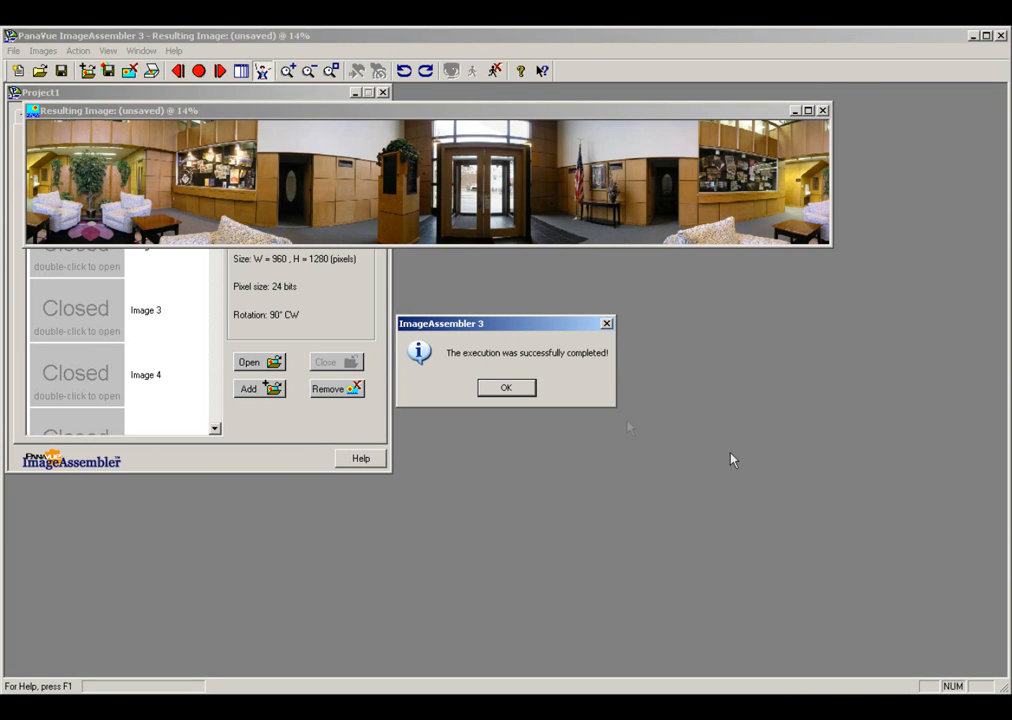
mouse_move(450, 164)
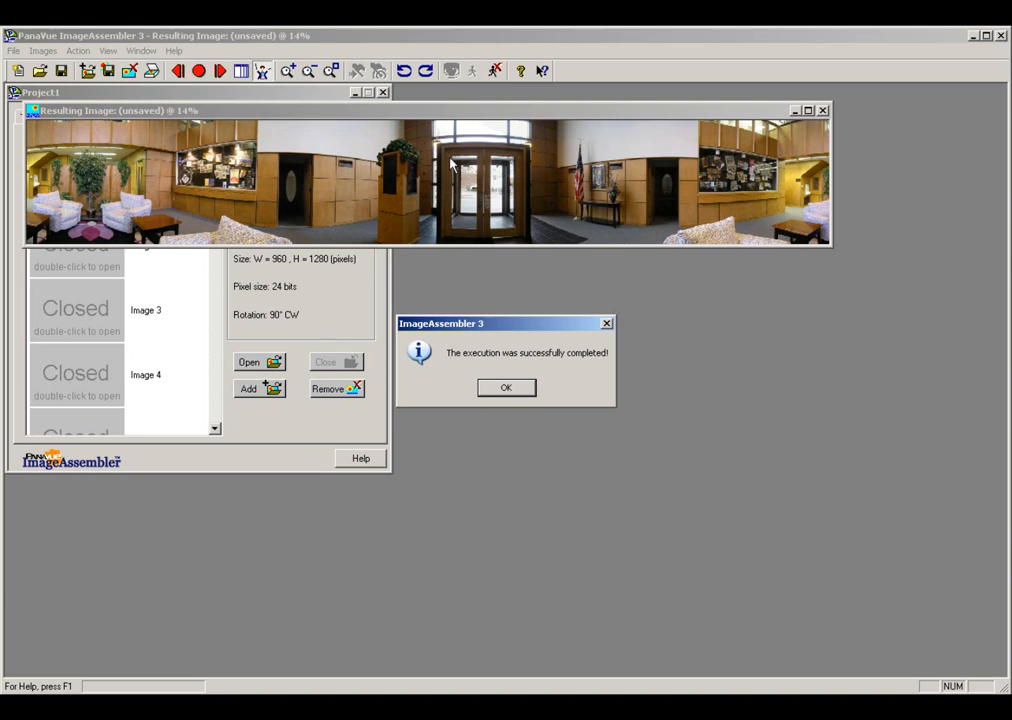
mouse_move(514, 360)
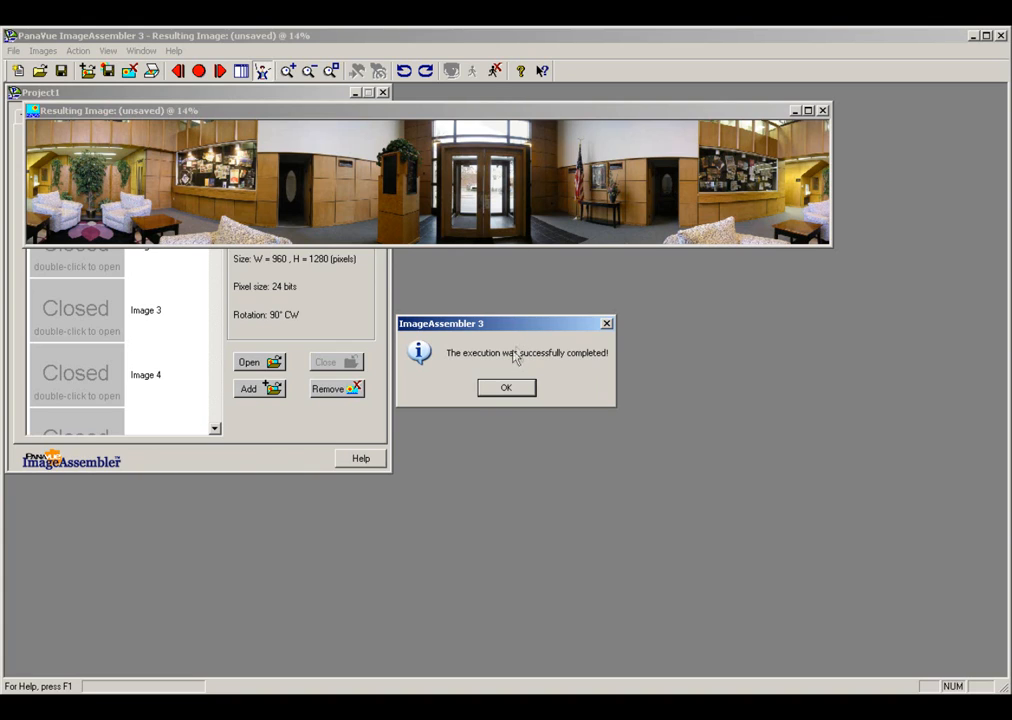
mouse_move(562, 368)
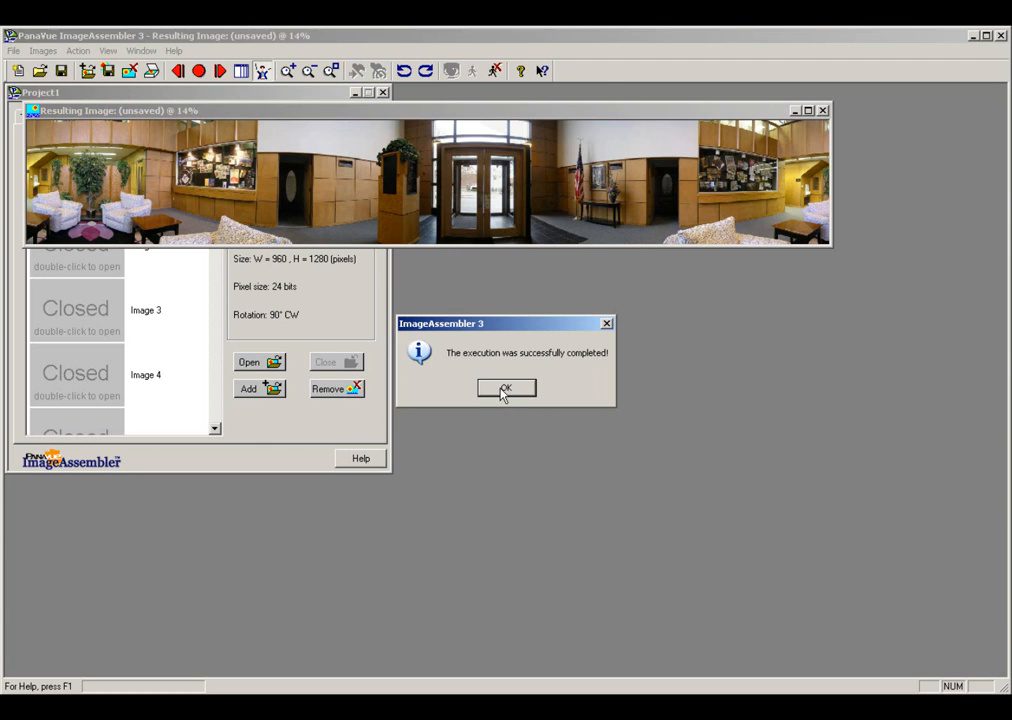
Step: Dismiss the 'execution was successfully completed' notice to reveal the resulting image
left_click(504, 388)
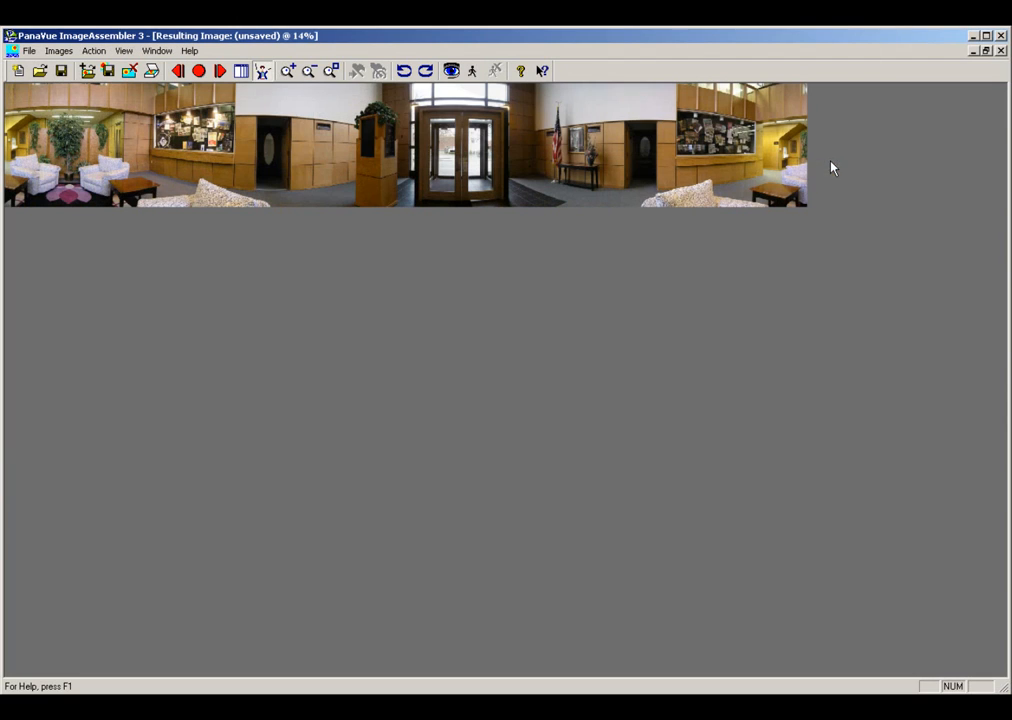
Step: Zoom in three times on the stitched panorama to inspect it up close
left_click(288, 70)
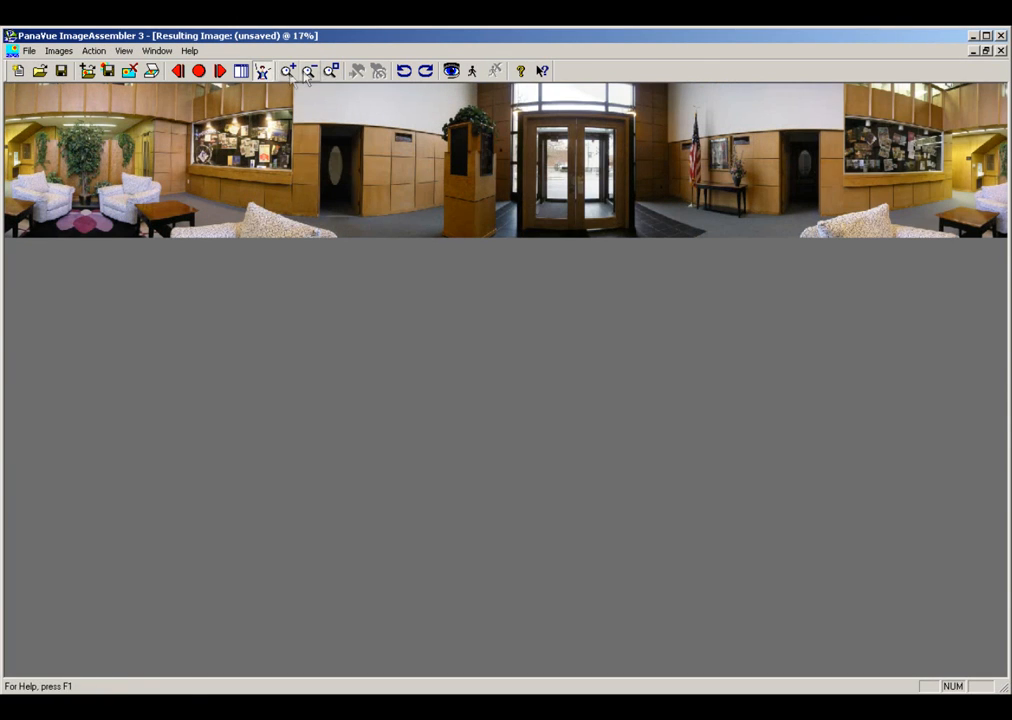
left_click(288, 70)
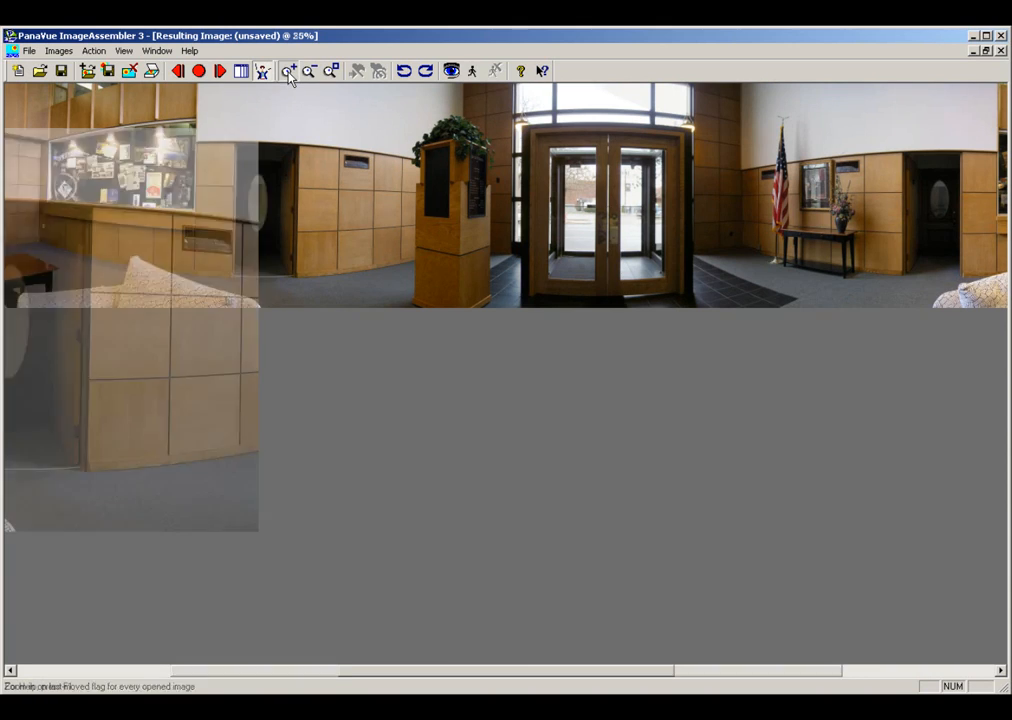
left_click(288, 70)
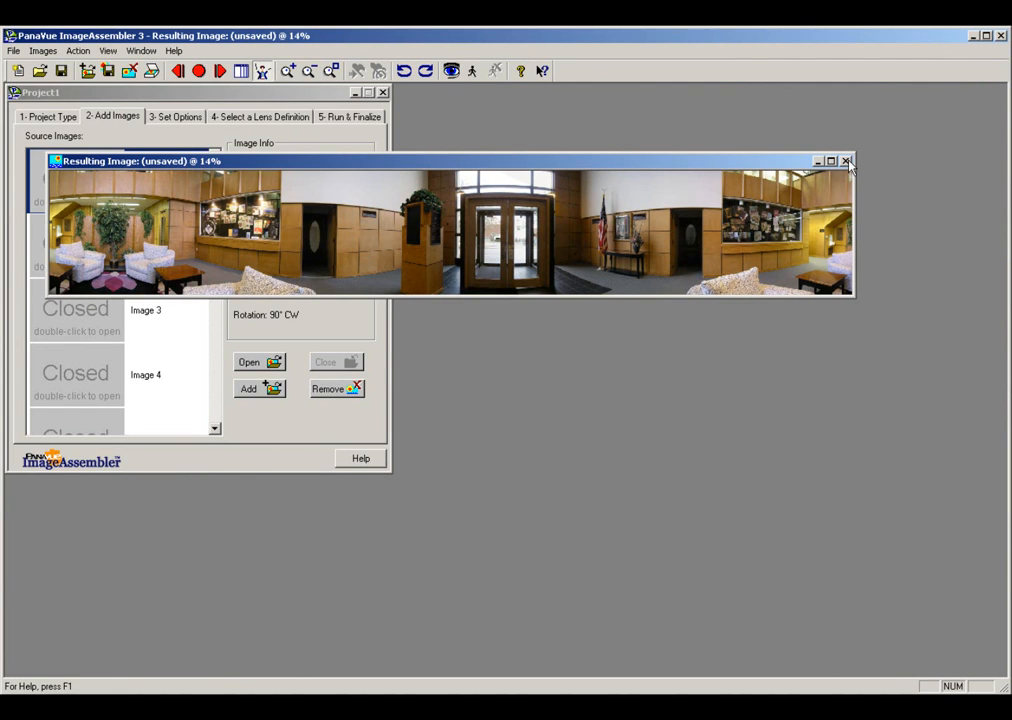
Step: Close the resulting image and save it as Panorama 1 in JPEG format in My Images
left_click(846, 160)
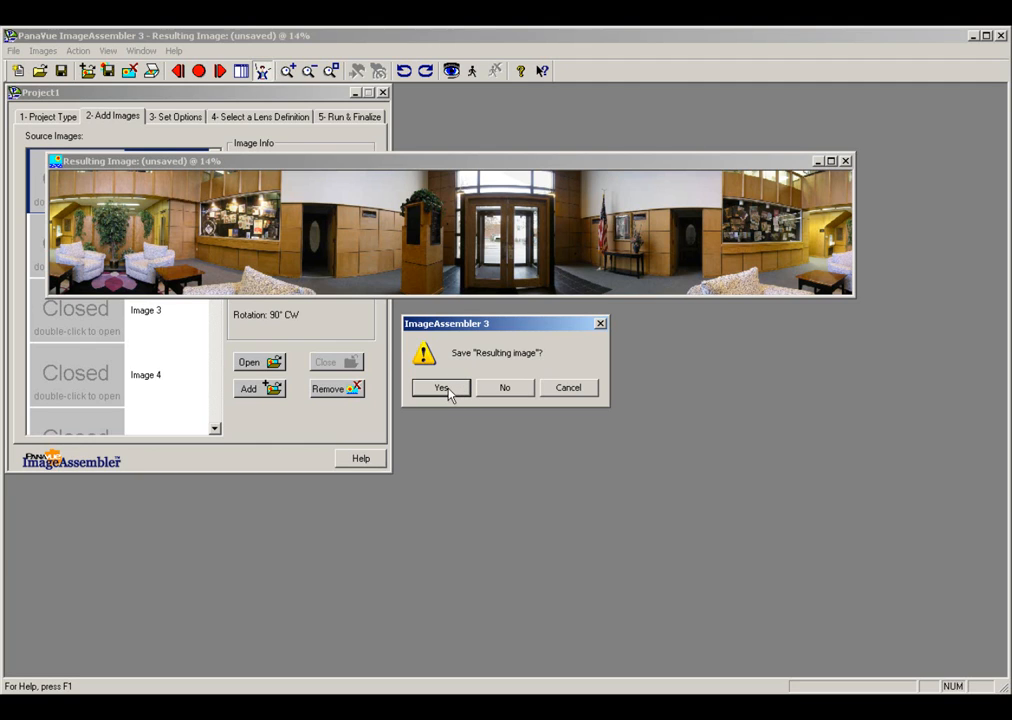
left_click(440, 388)
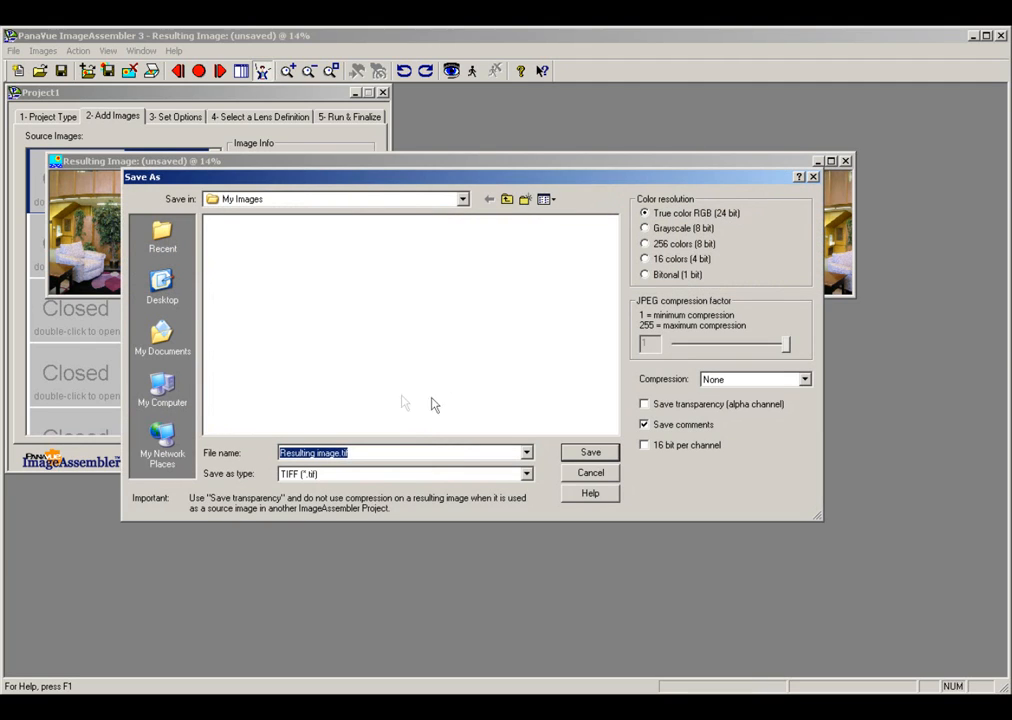
mouse_move(292, 242)
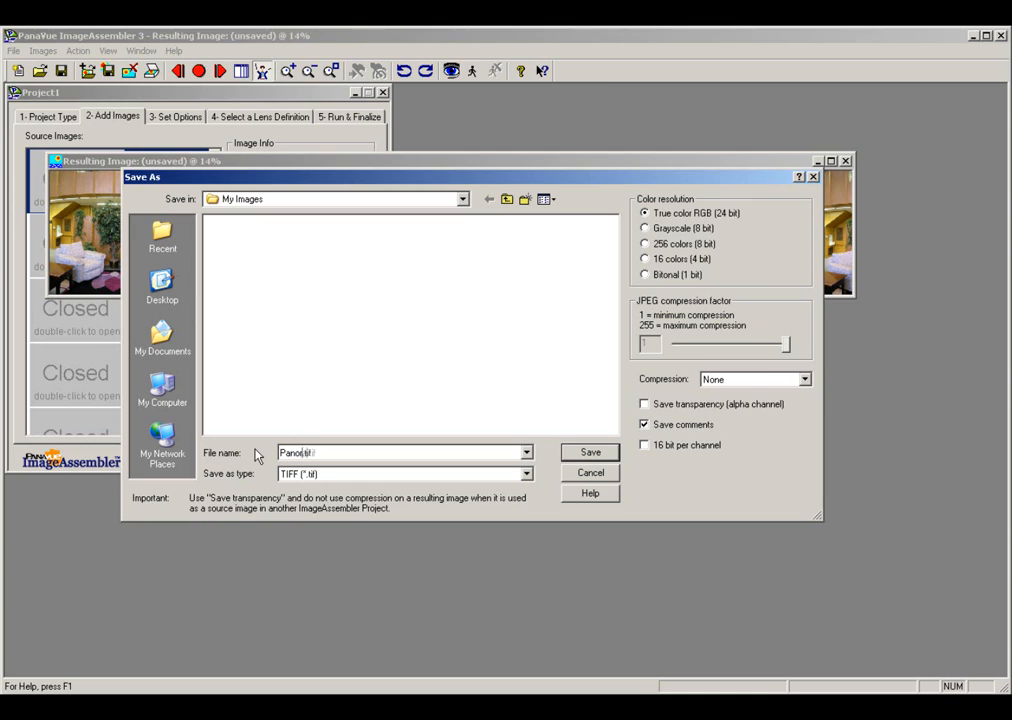
type("Panorama 1.tif")
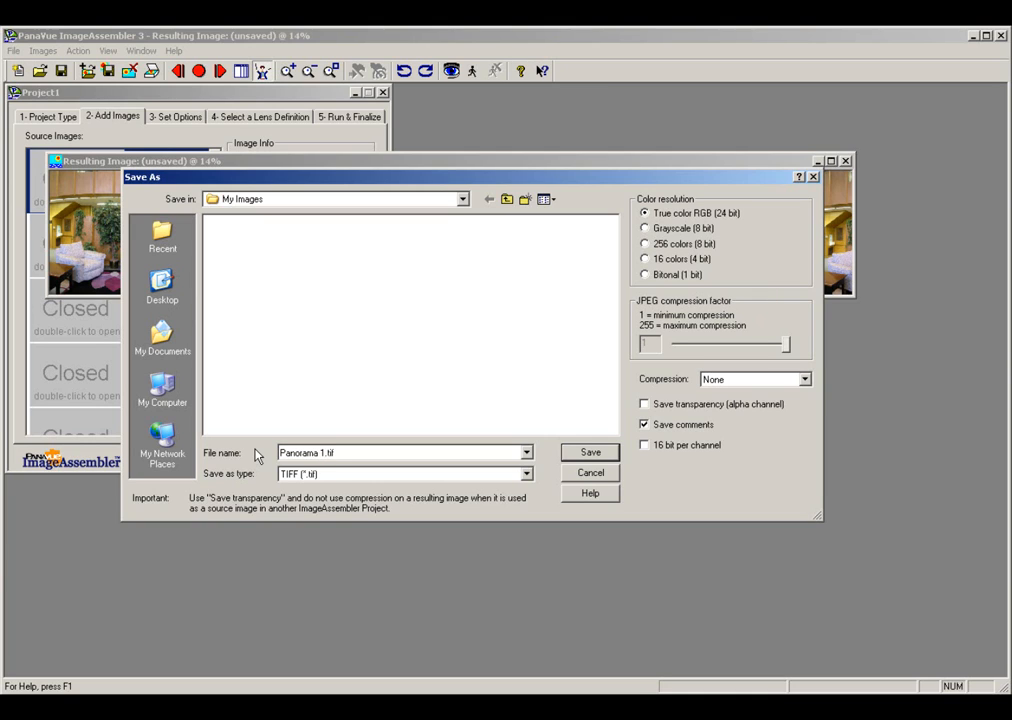
left_click(526, 472)
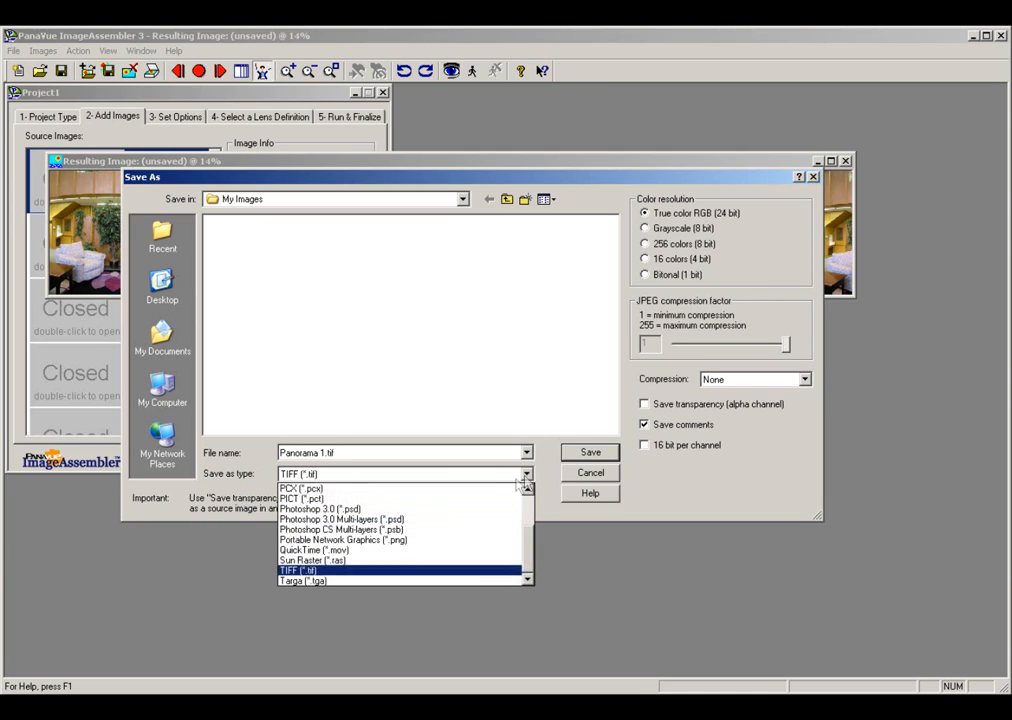
scroll("up", 3)
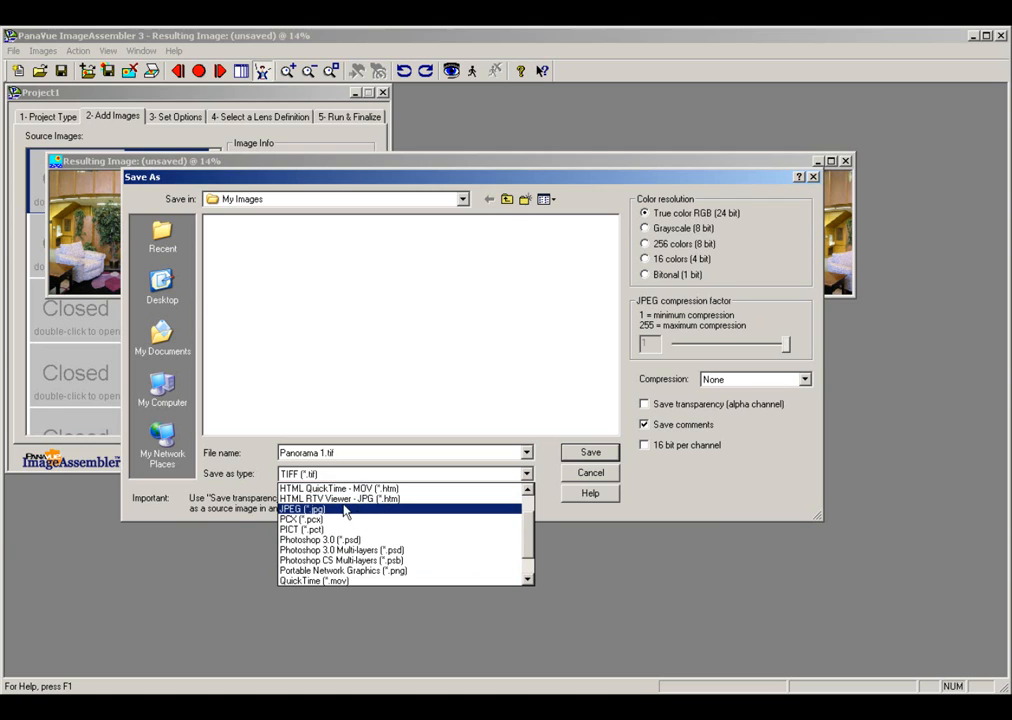
left_click(304, 510)
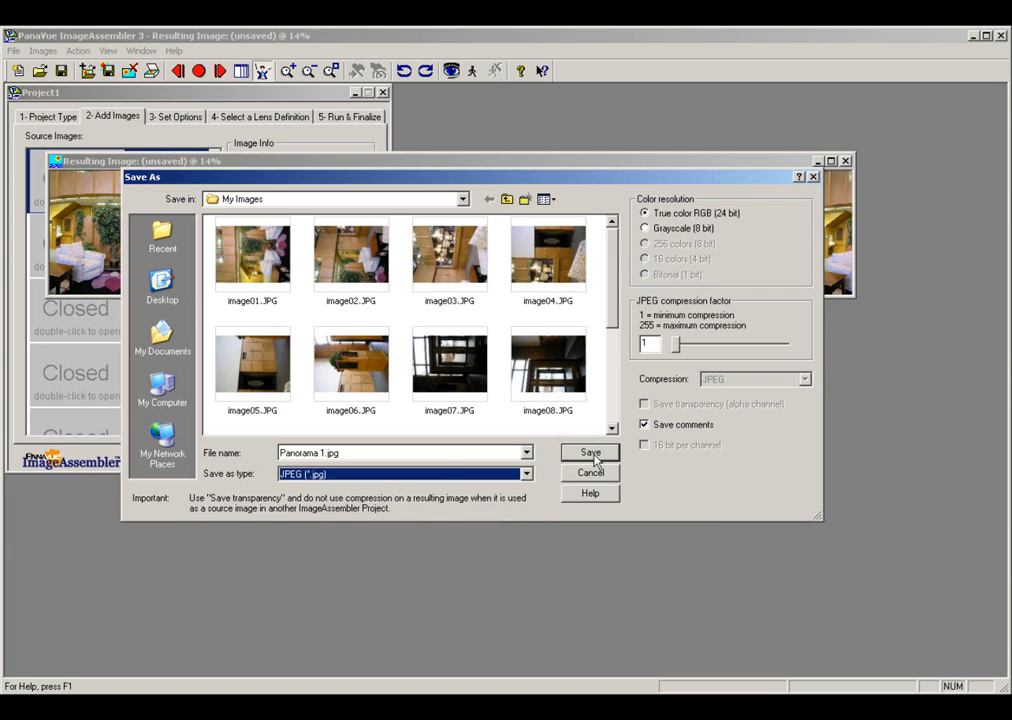
left_click(588, 452)
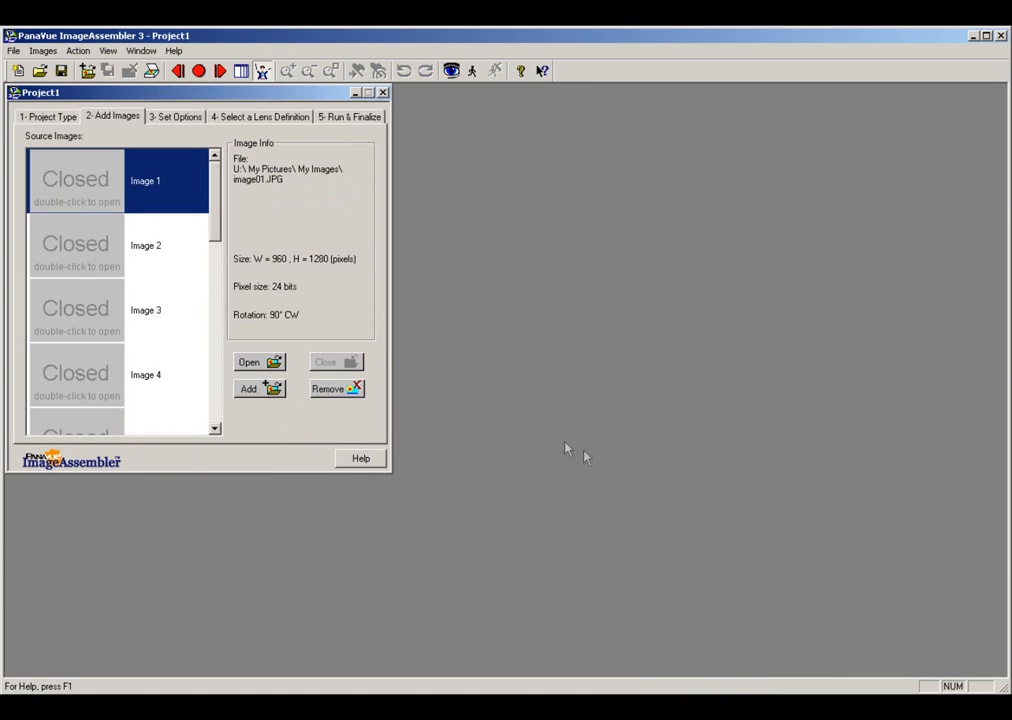
mouse_move(498, 148)
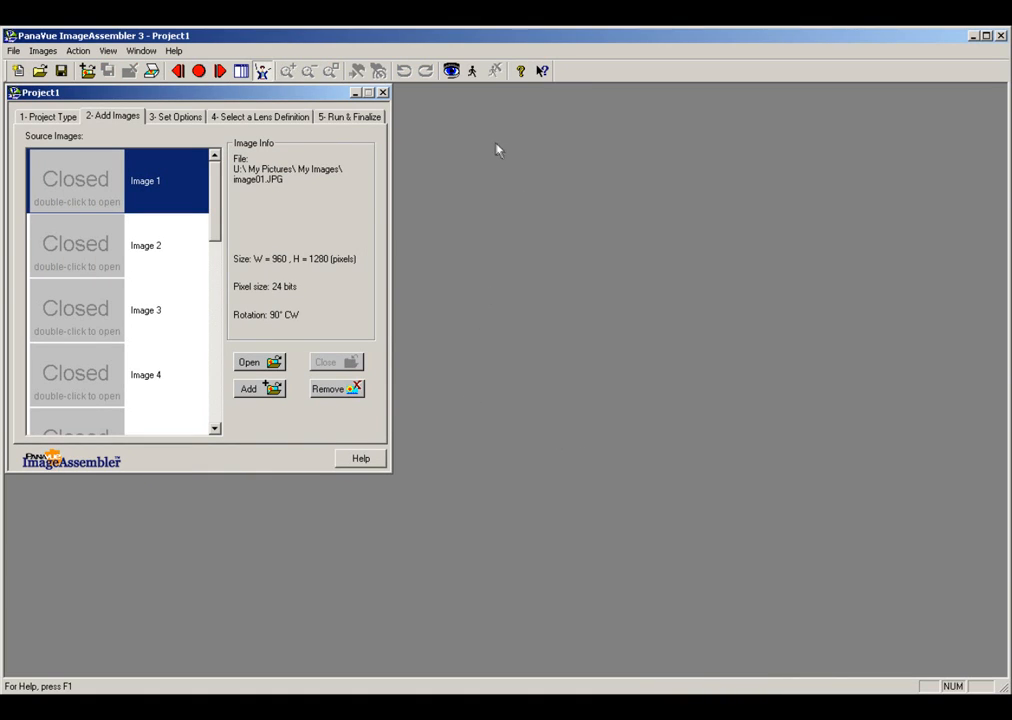
mouse_move(136, 228)
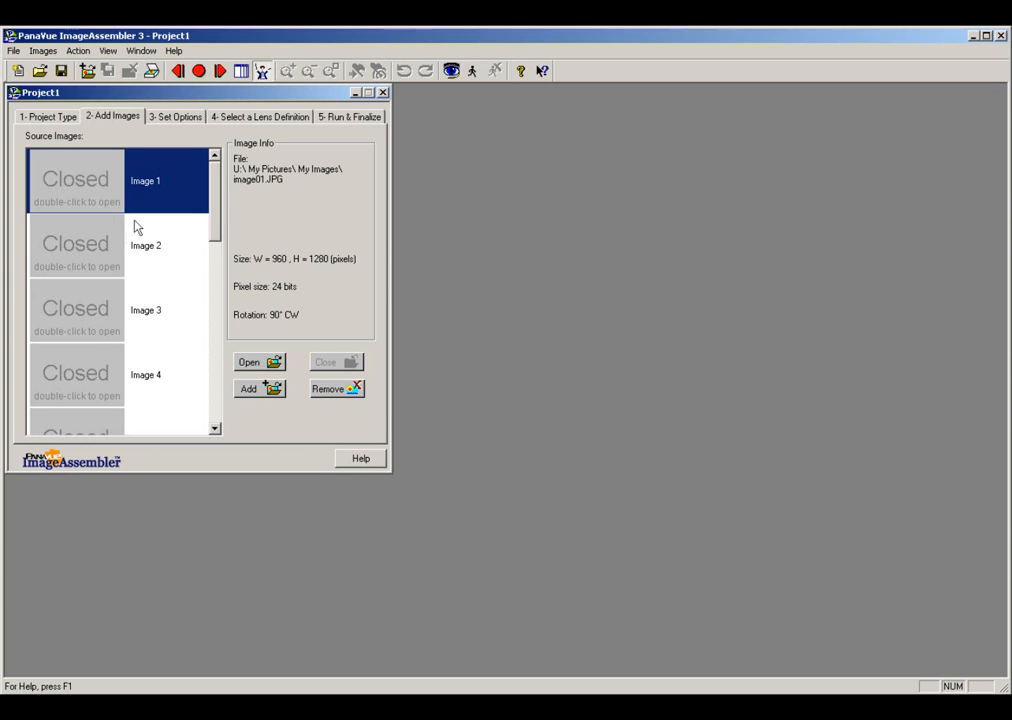
mouse_move(84, 190)
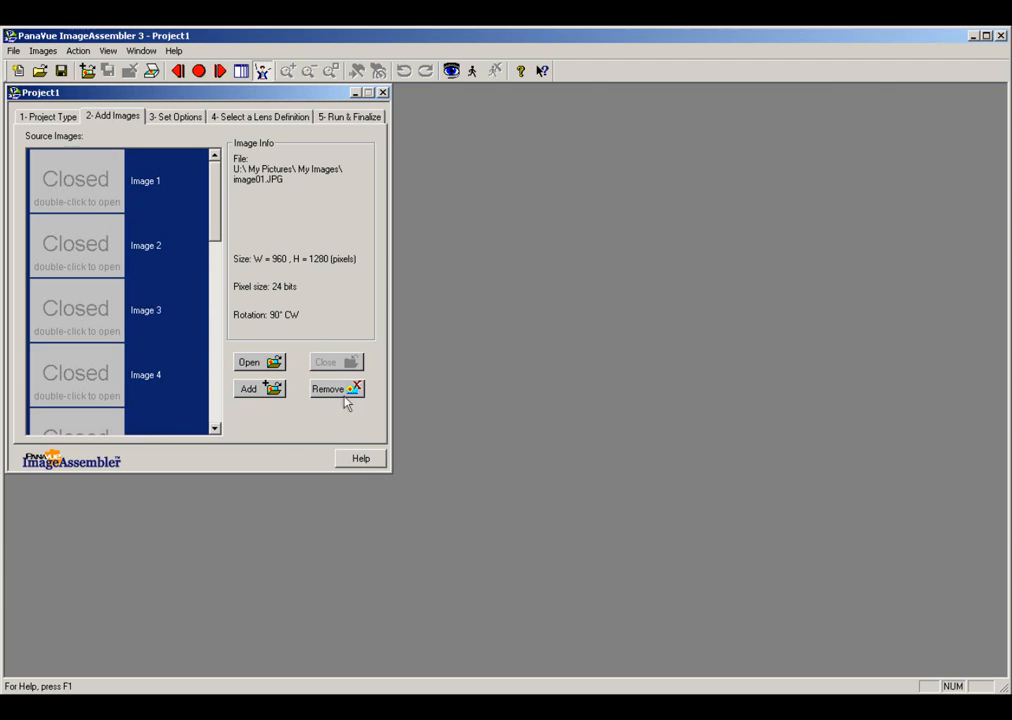
Step: Remove all twelve selected source images from Project1 and confirm, emptying the list
left_click(332, 388)
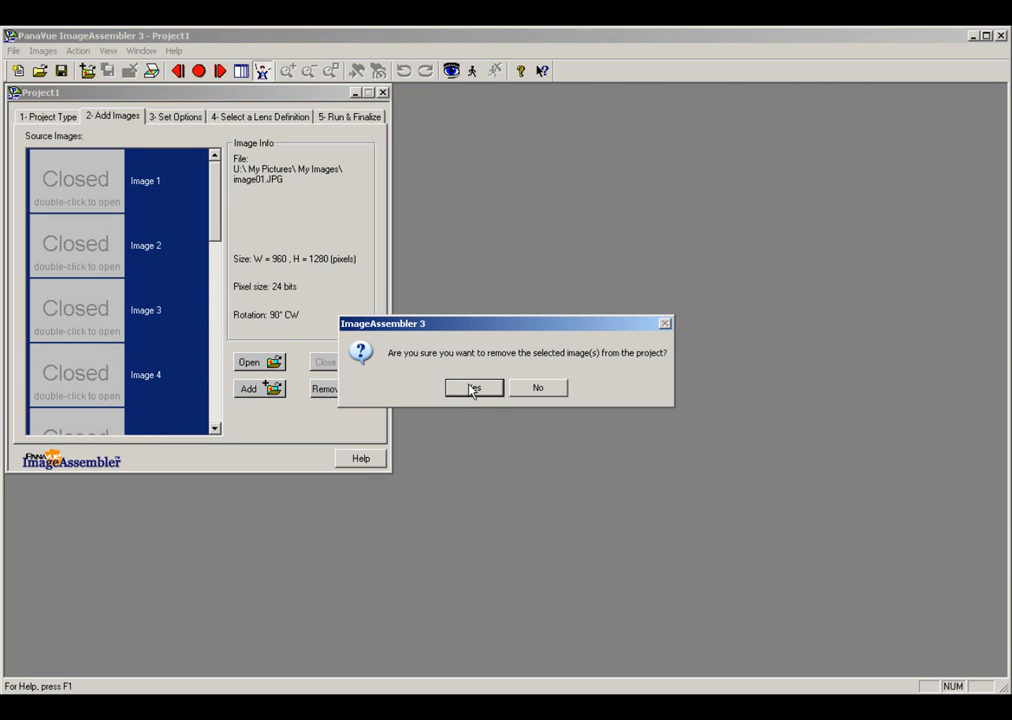
mouse_move(474, 392)
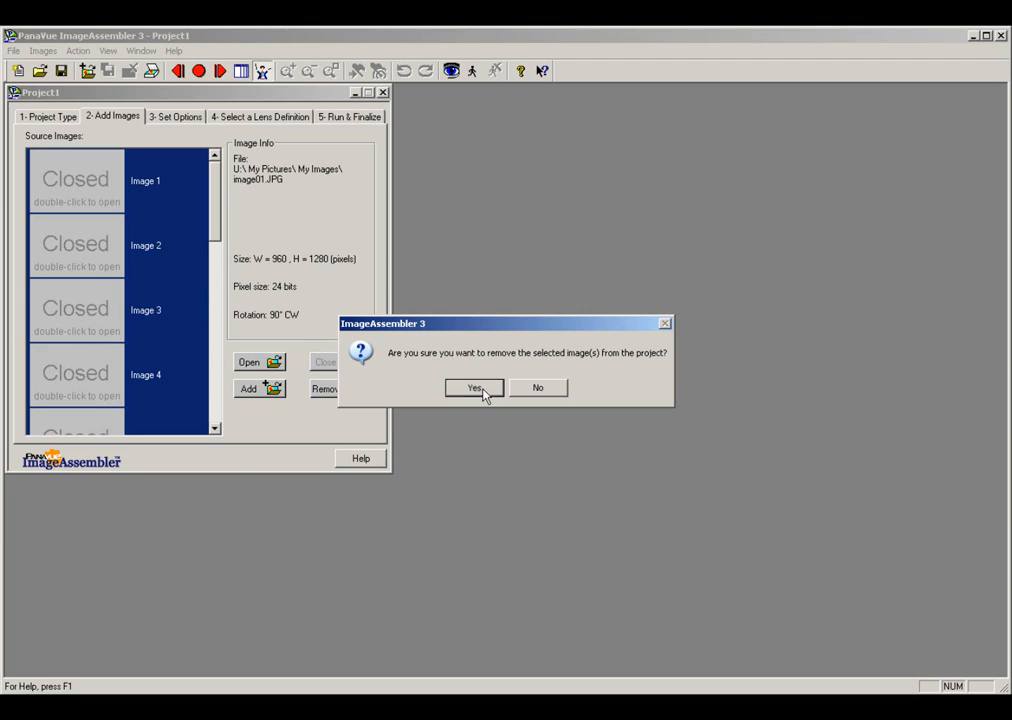
left_click(474, 388)
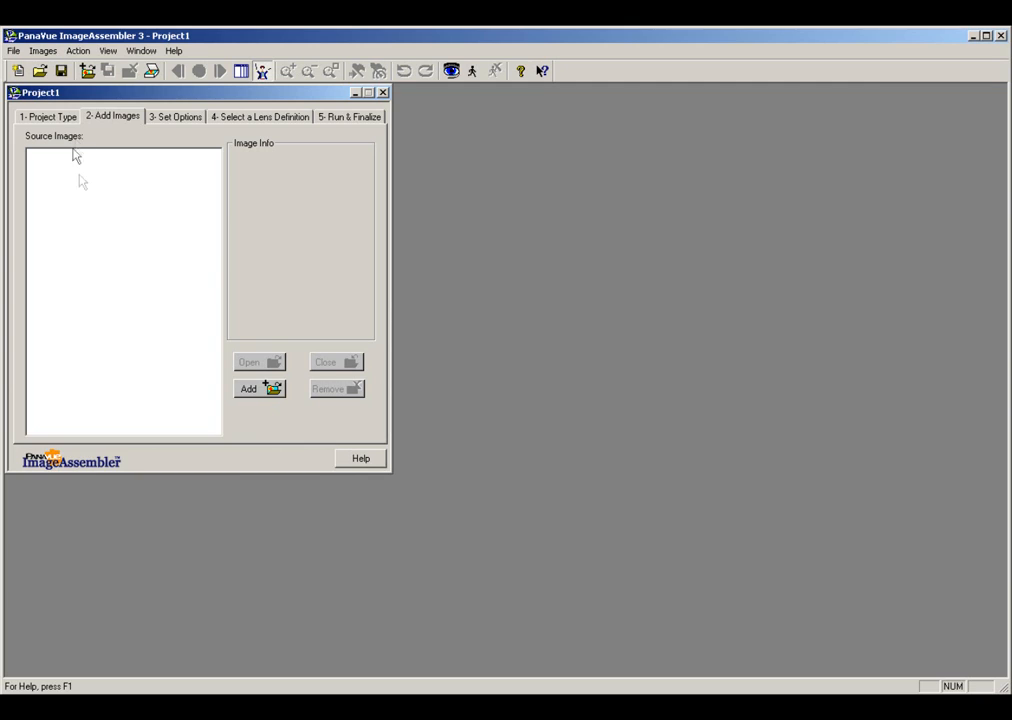
mouse_move(120, 362)
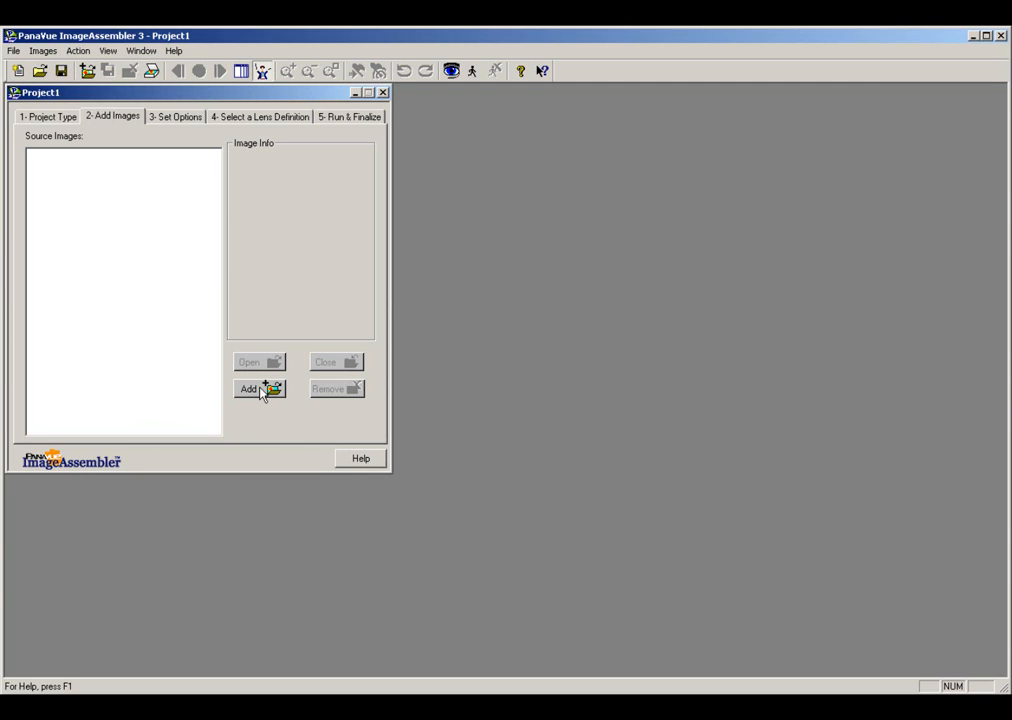
mouse_move(132, 342)
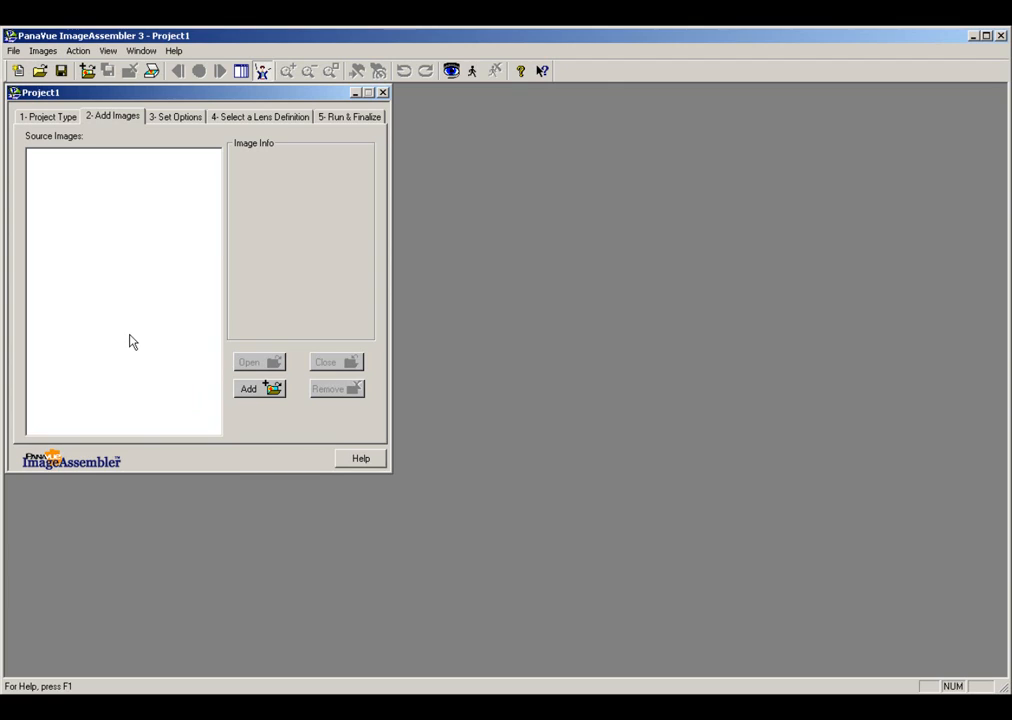